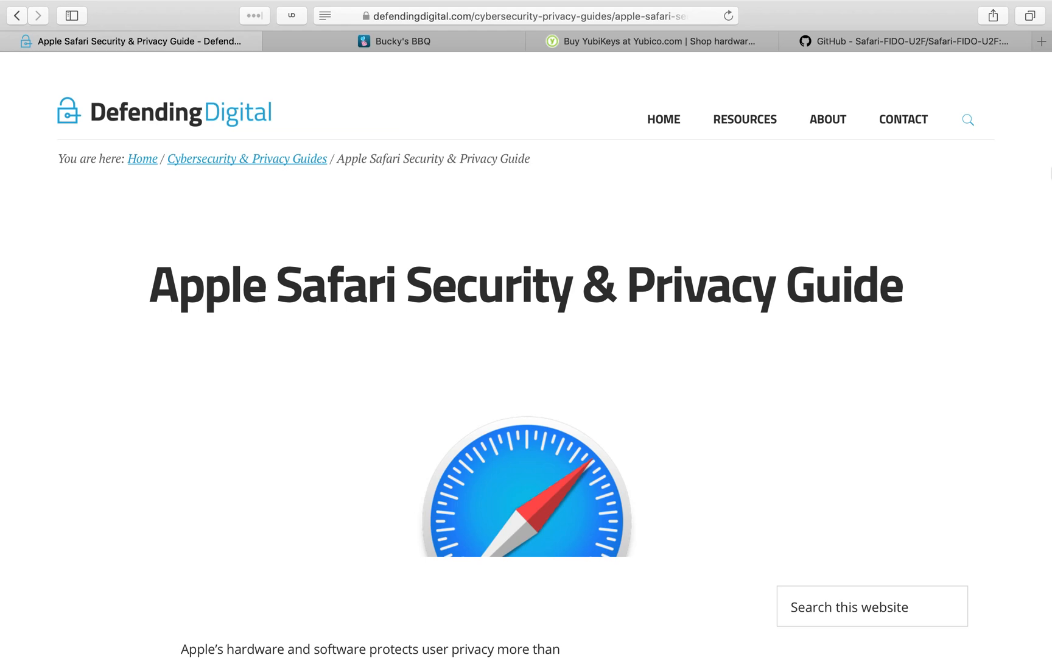
mouse_move(449, 151)
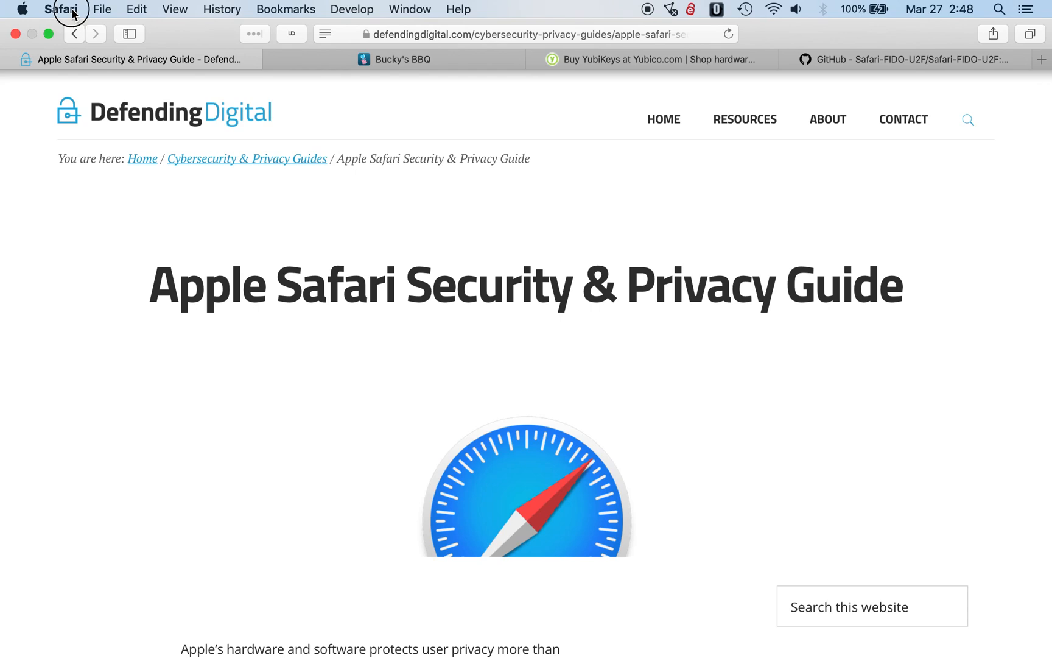
Step: Bring up Safari's Preferences window via the Safari menu
click(61, 8)
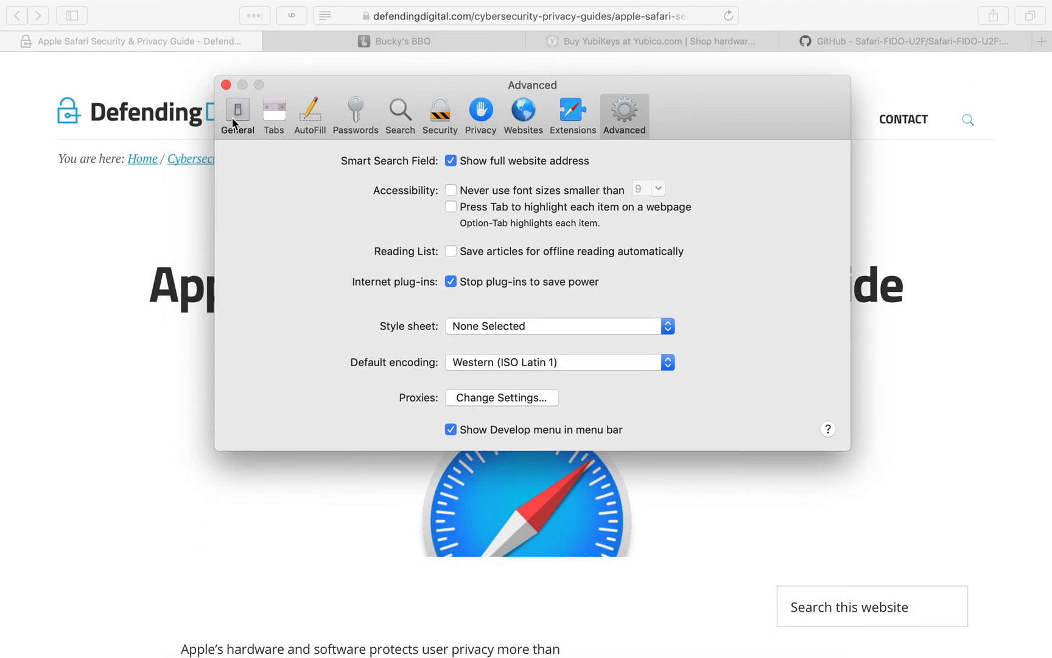
Step: View the General pane, then the AutoFill pane with all four web-form options unchecked
click(237, 111)
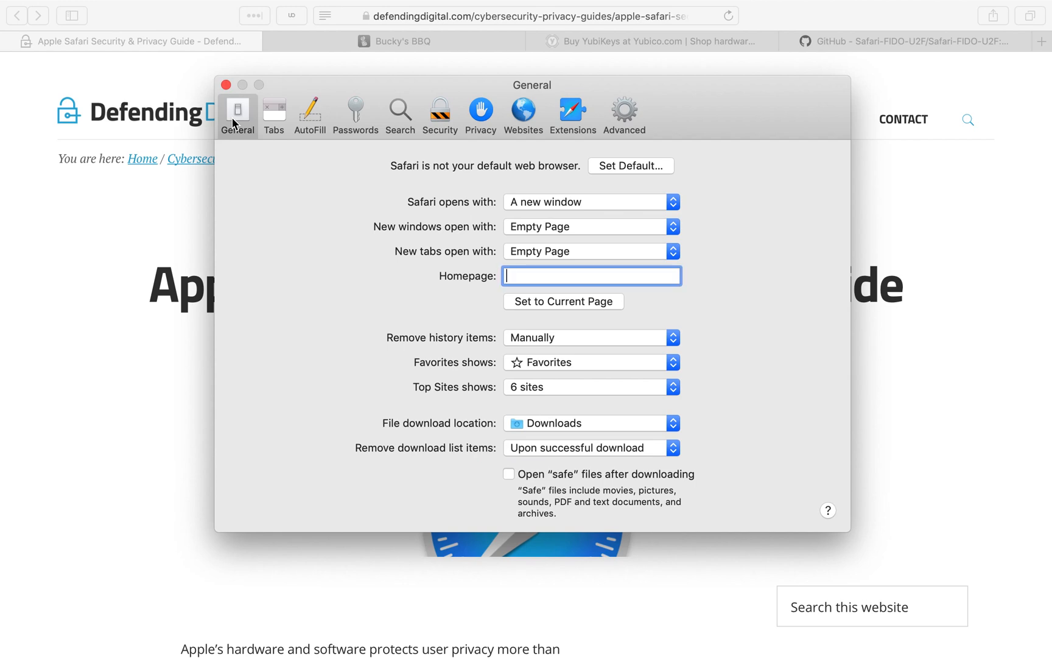
click(309, 114)
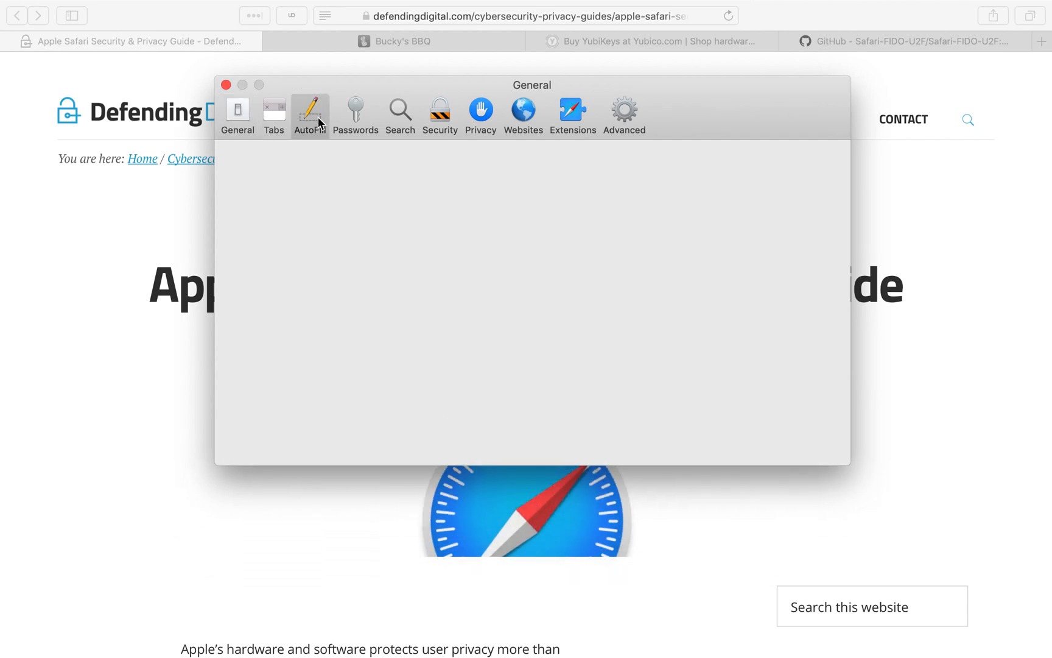
click(310, 111)
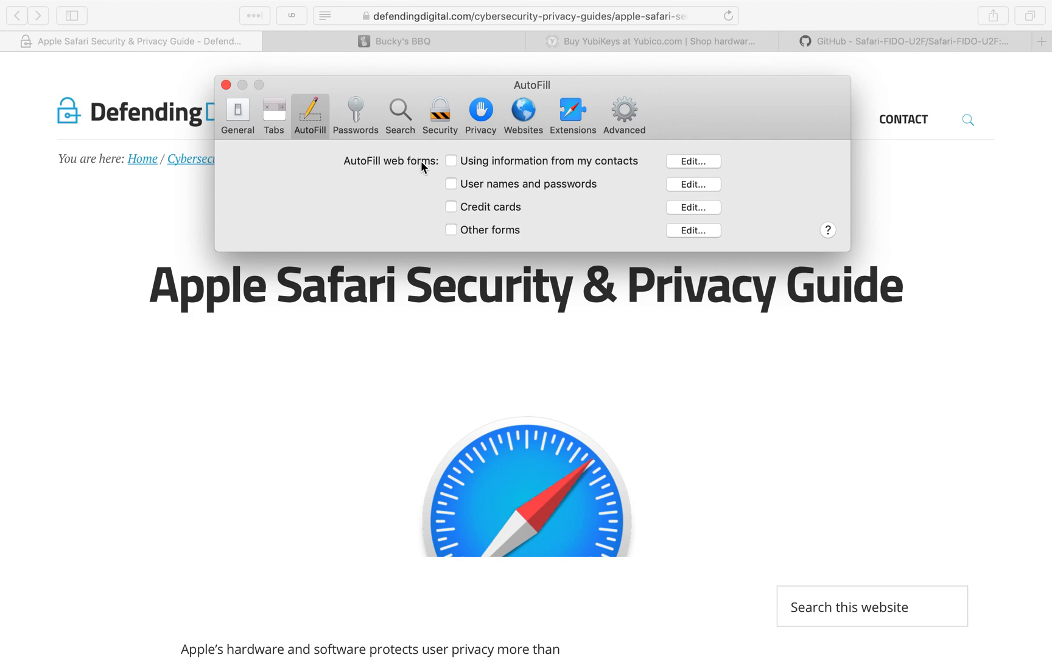
mouse_move(448, 161)
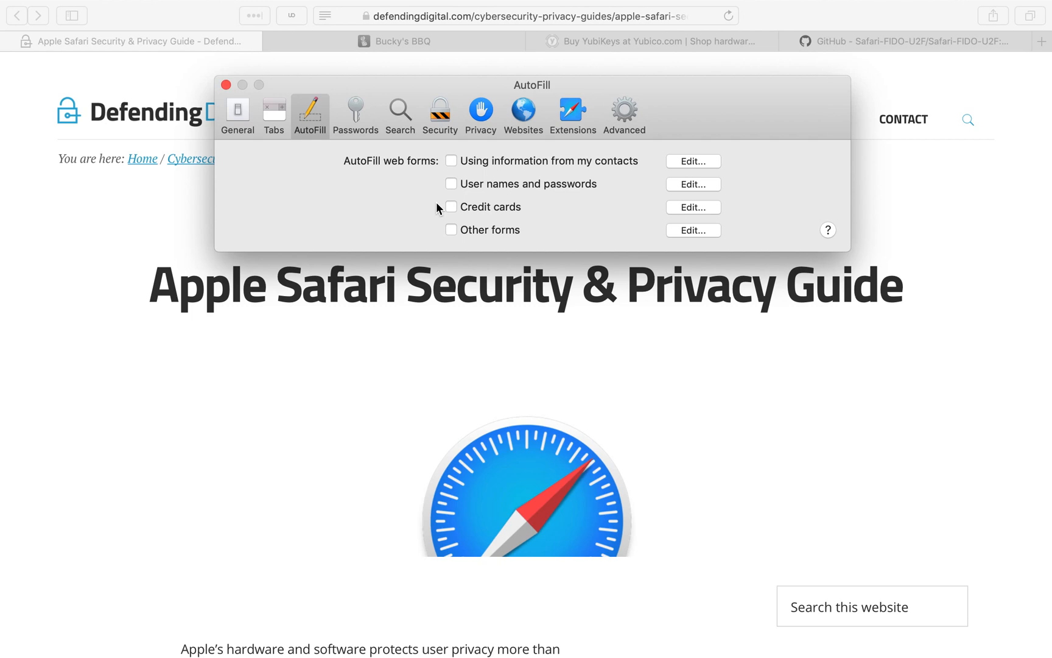
mouse_move(429, 163)
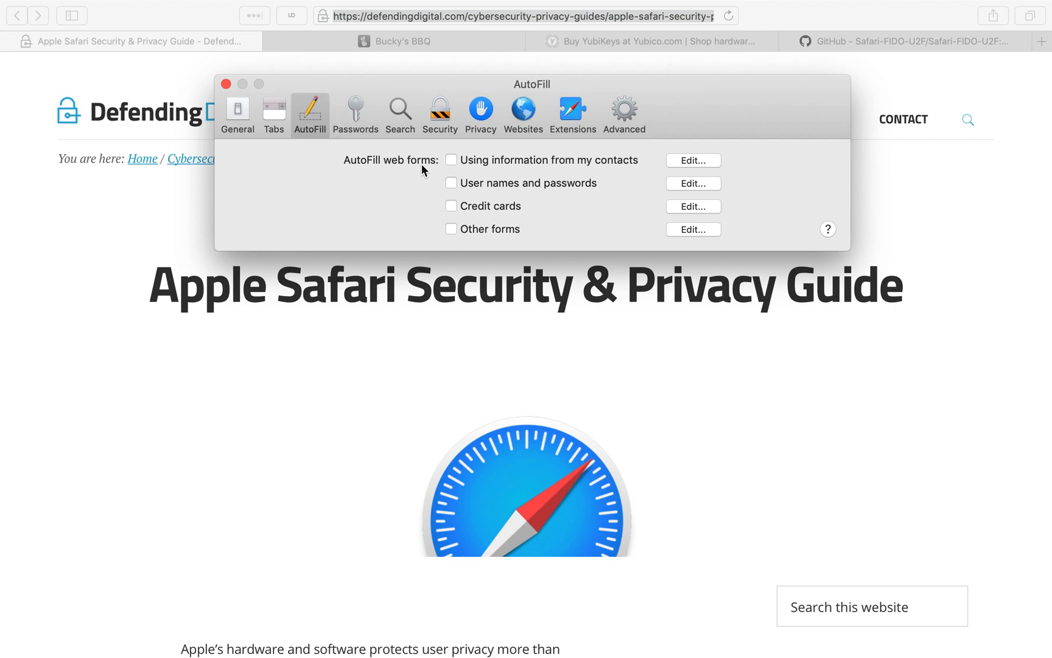
mouse_move(413, 112)
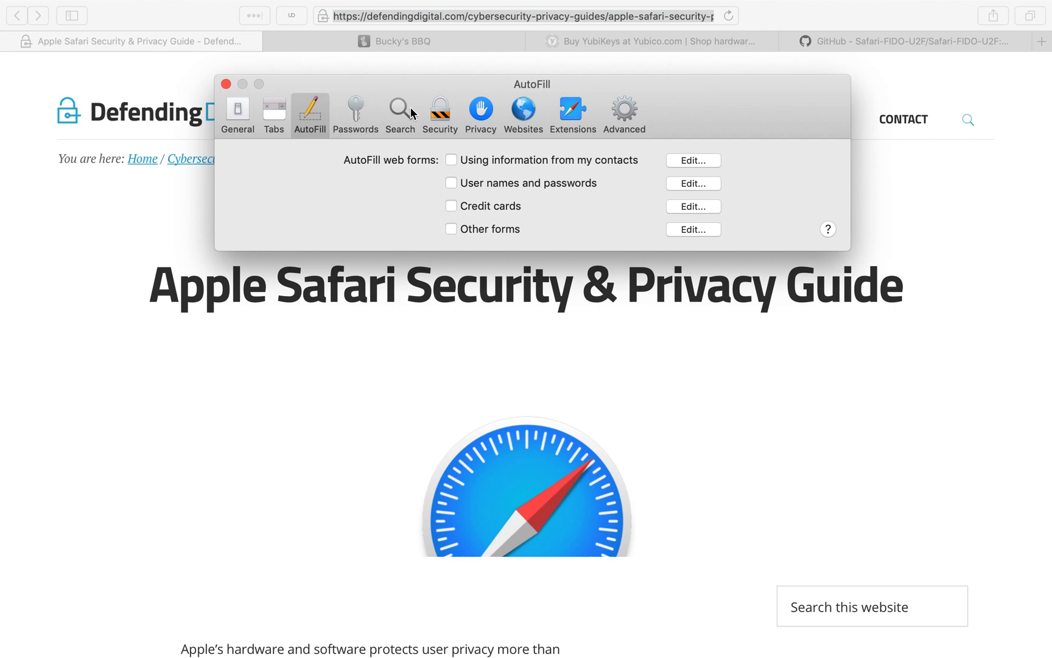
Step: Review the Search pane's engine list and keep Google as the search engine
click(400, 111)
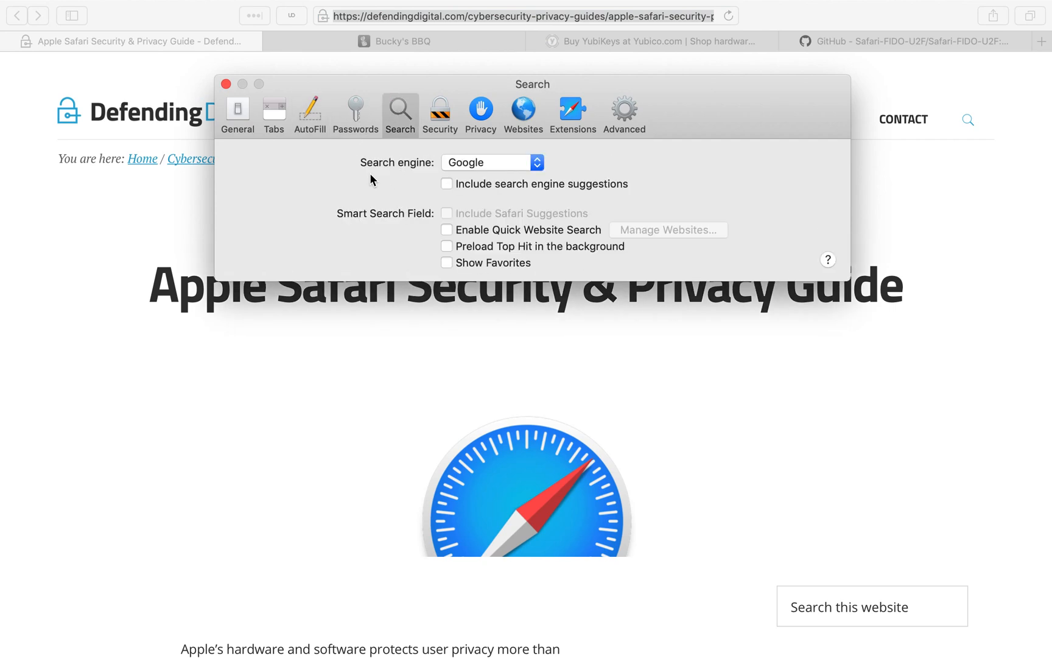
click(485, 162)
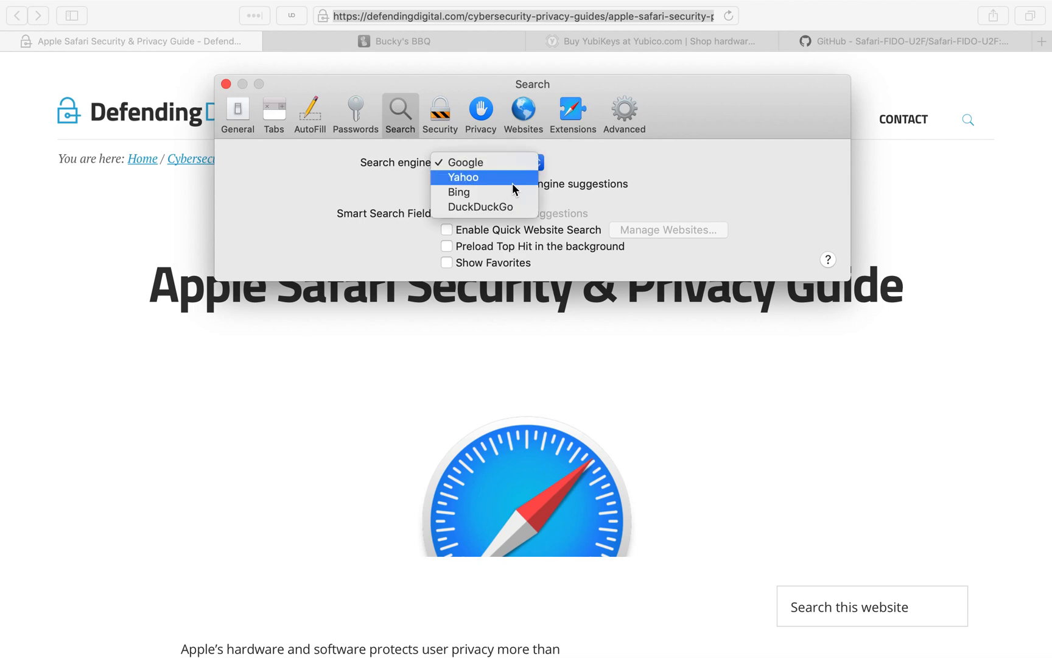
mouse_move(495, 163)
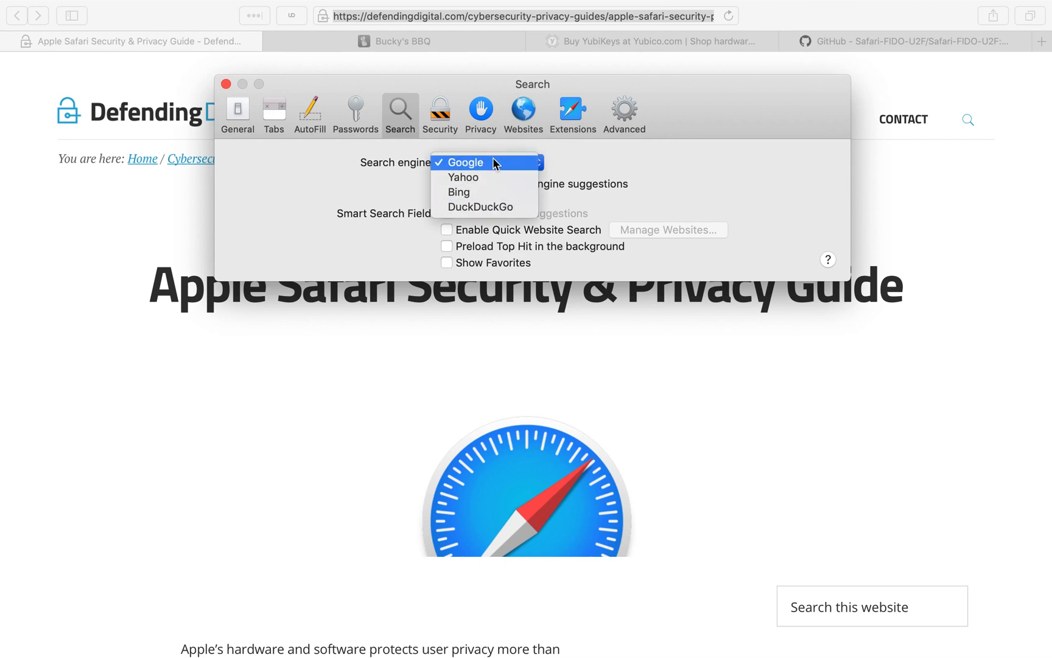
mouse_move(480, 207)
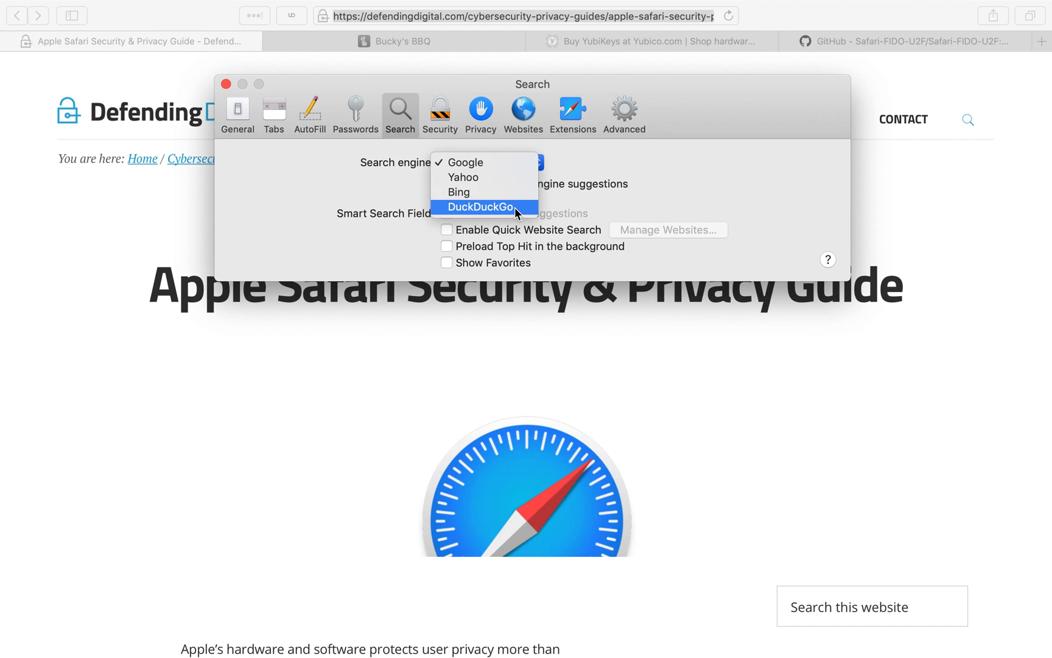
mouse_move(479, 163)
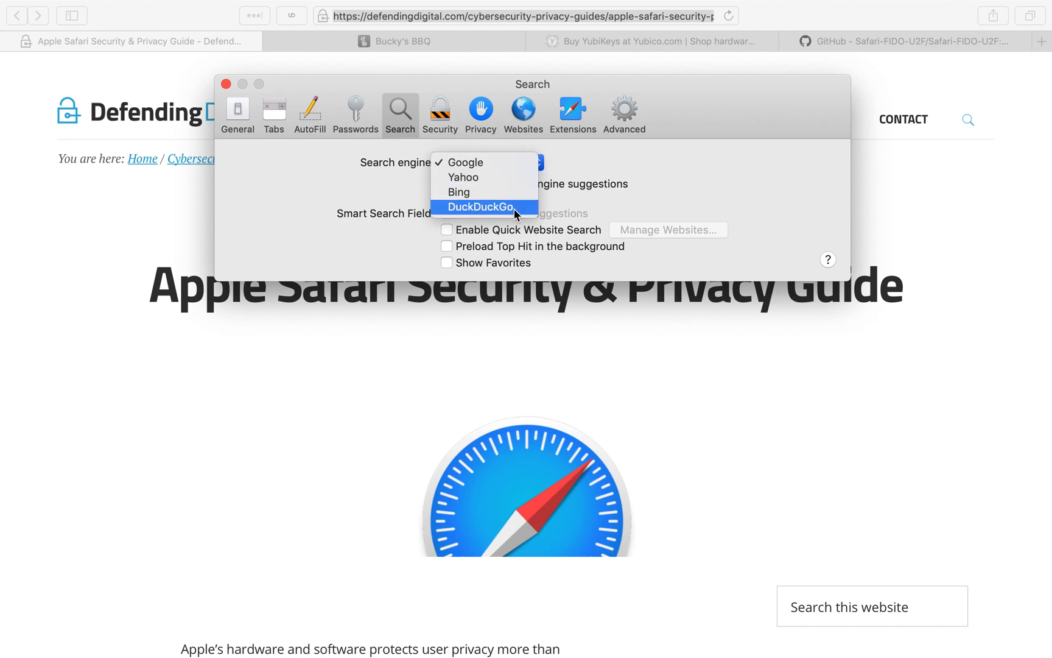
mouse_move(531, 213)
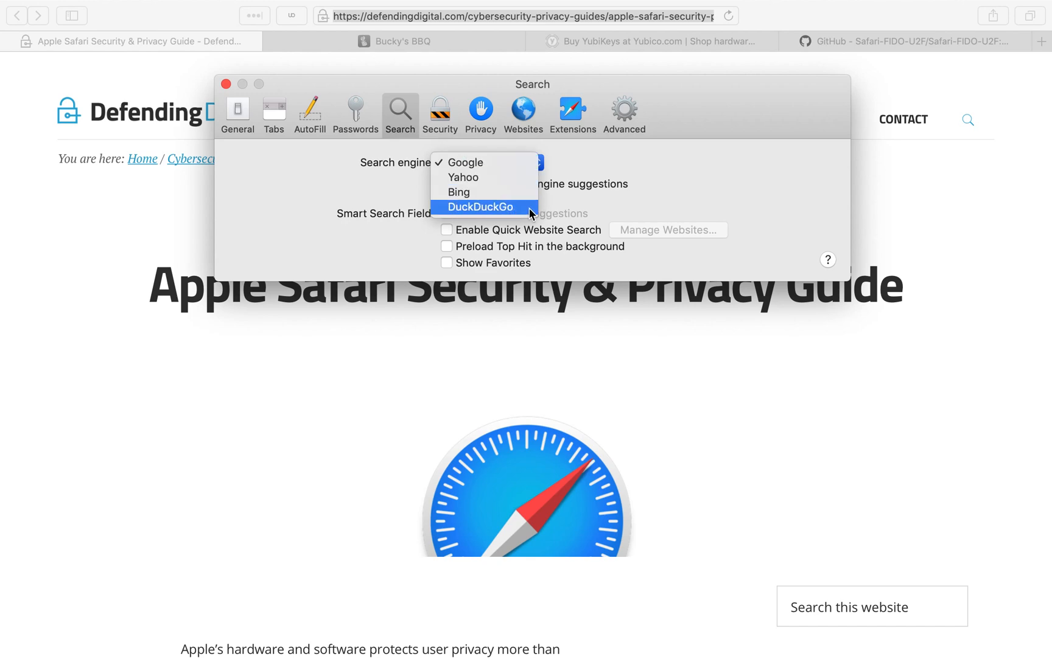
mouse_move(515, 163)
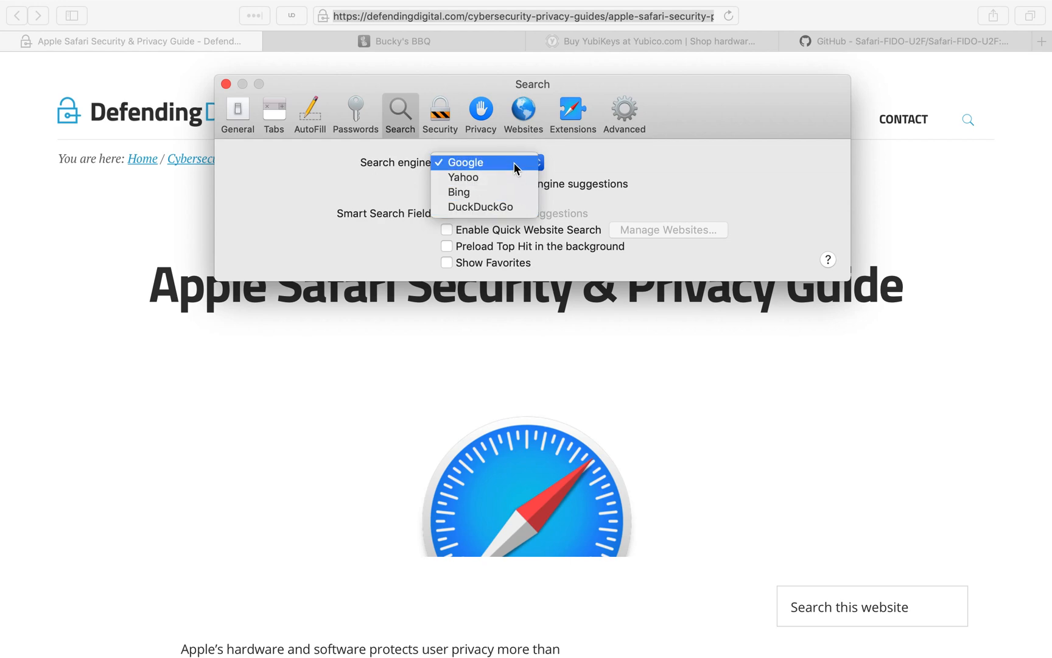
mouse_move(480, 206)
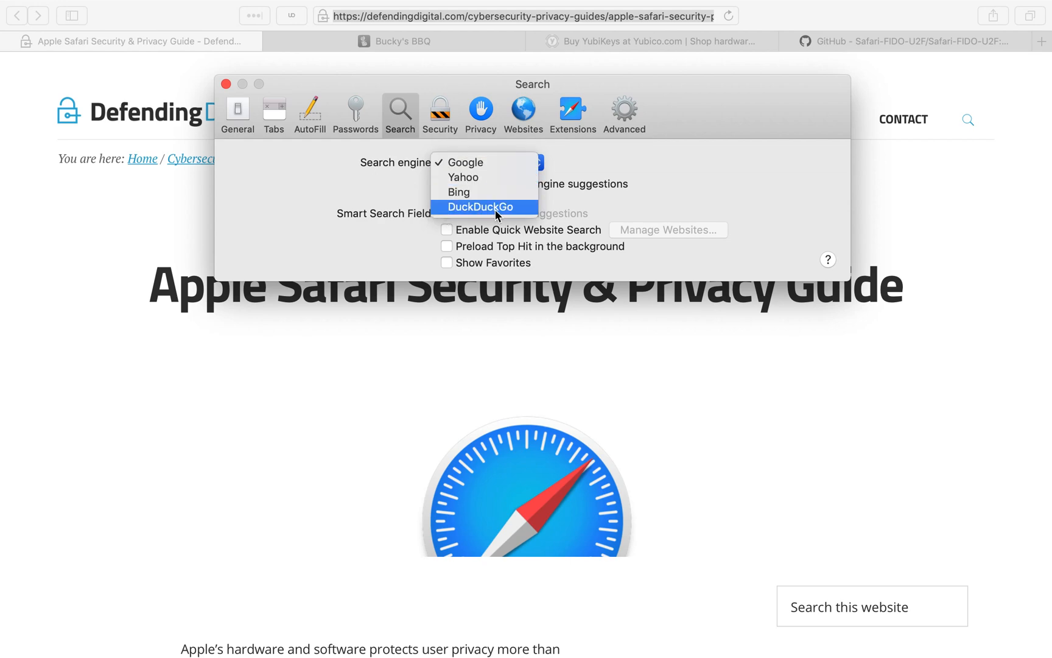
mouse_move(465, 162)
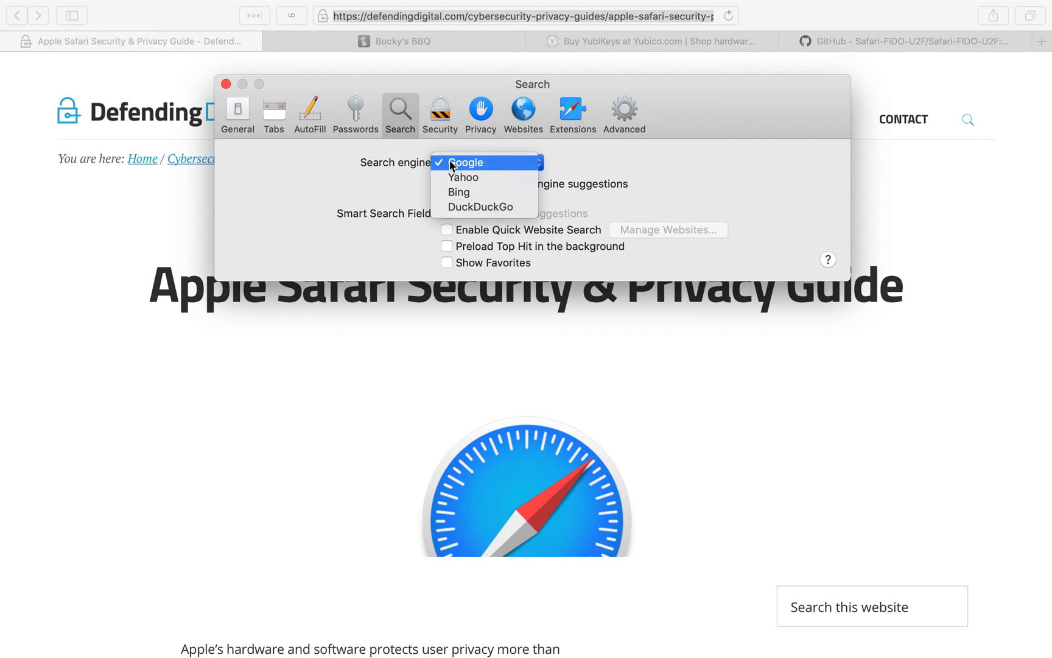
click(467, 163)
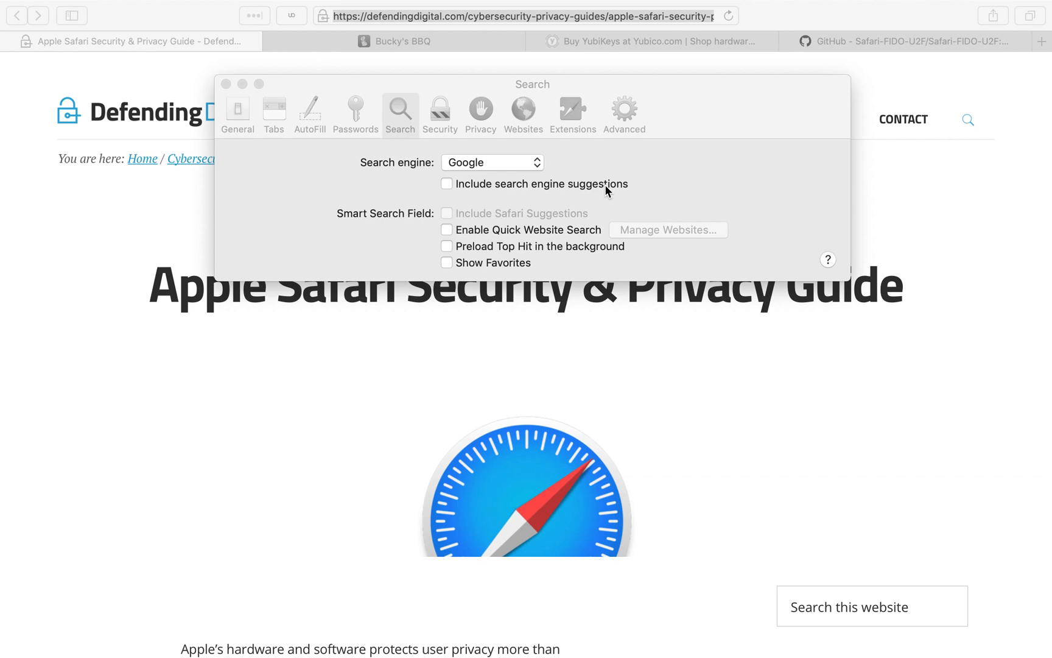
mouse_move(589, 190)
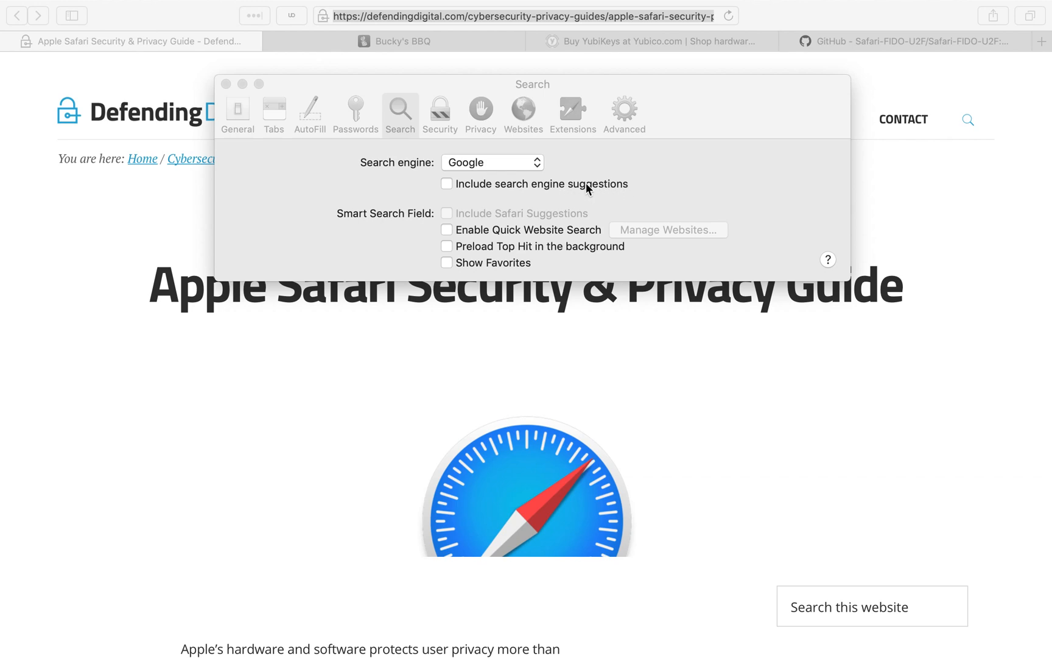
mouse_move(574, 191)
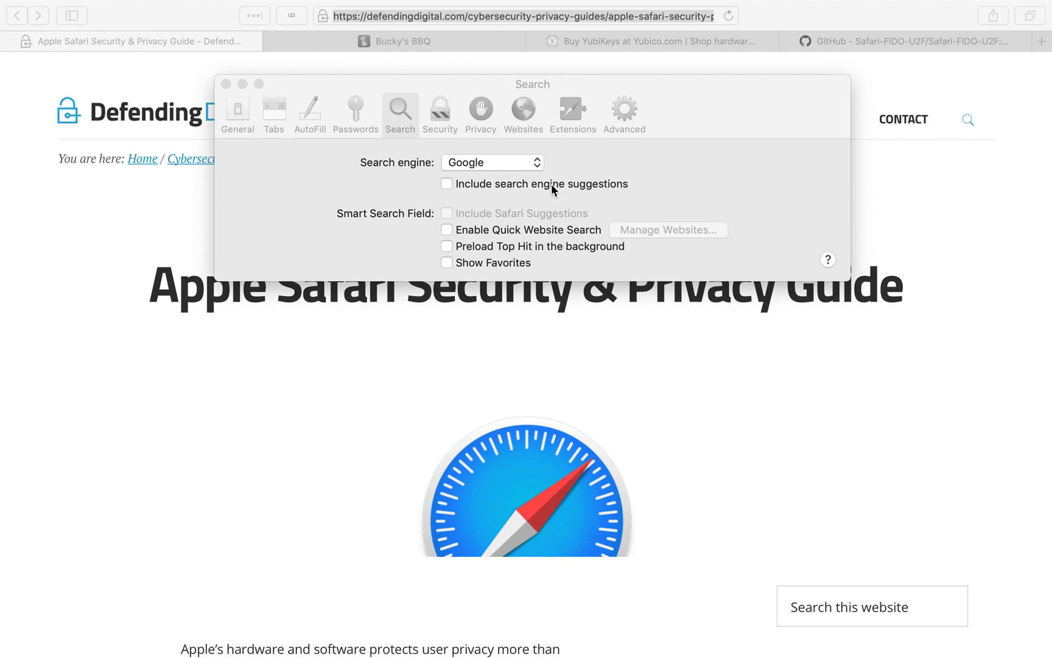
mouse_move(450, 57)
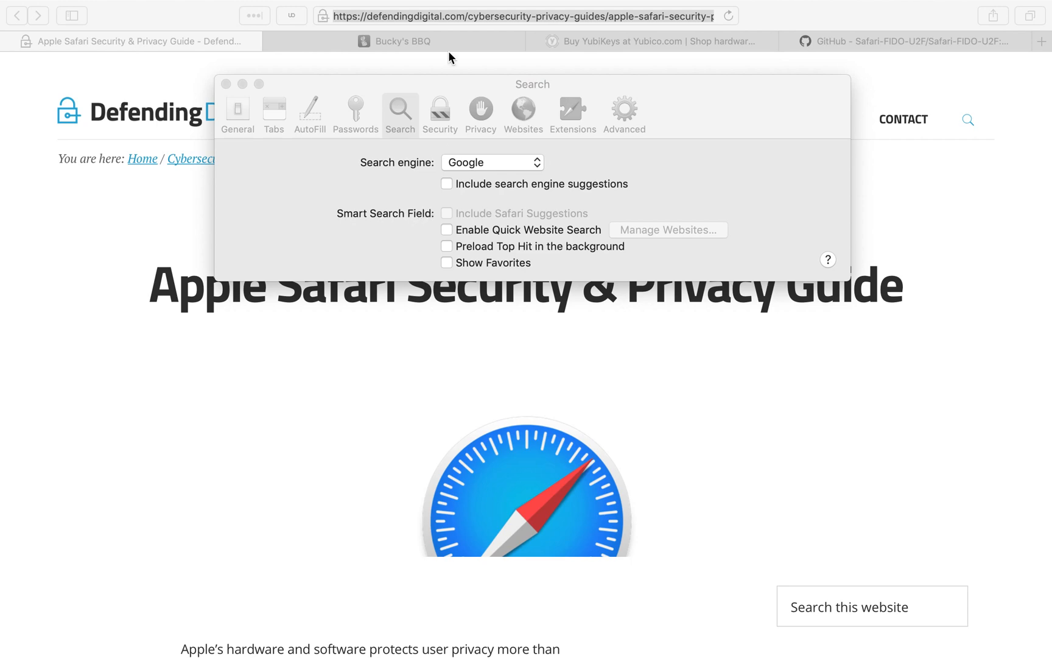
mouse_move(330, 210)
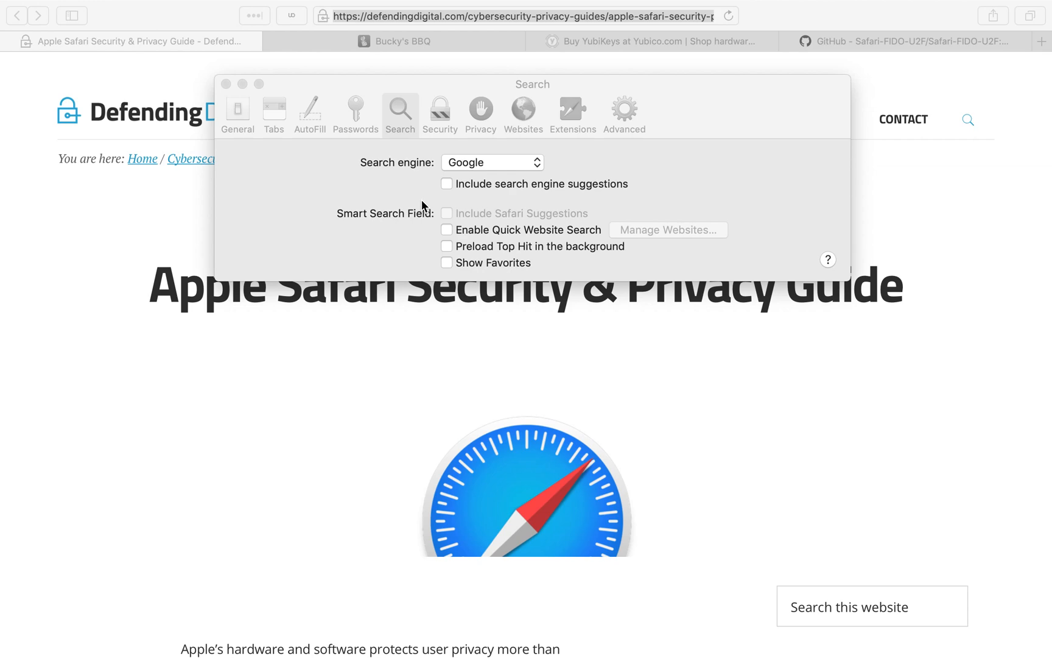
mouse_move(494, 216)
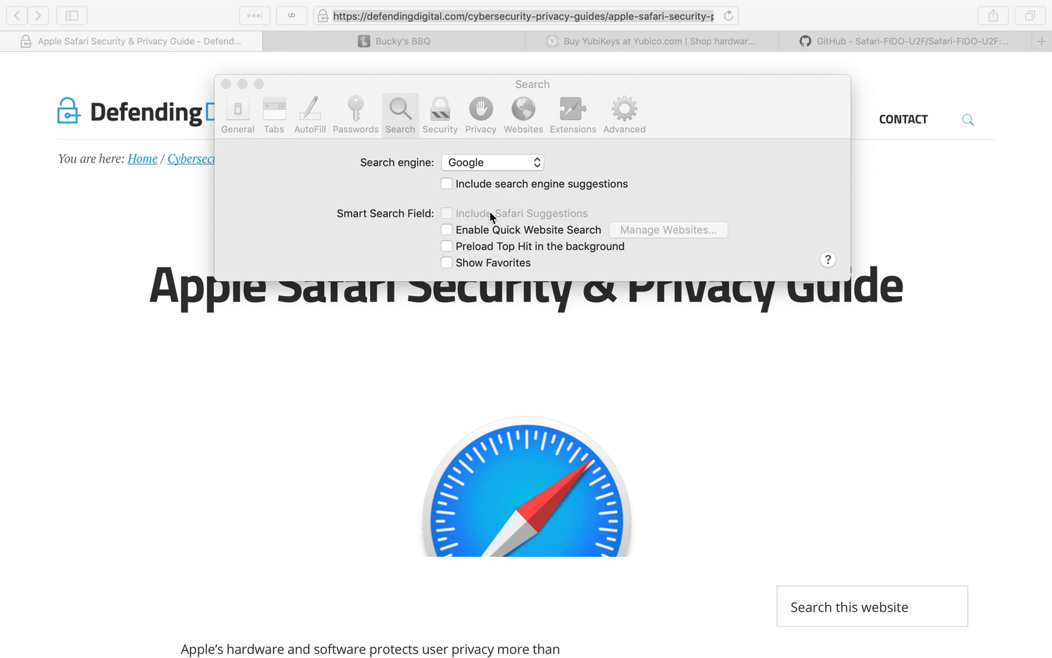
mouse_move(611, 218)
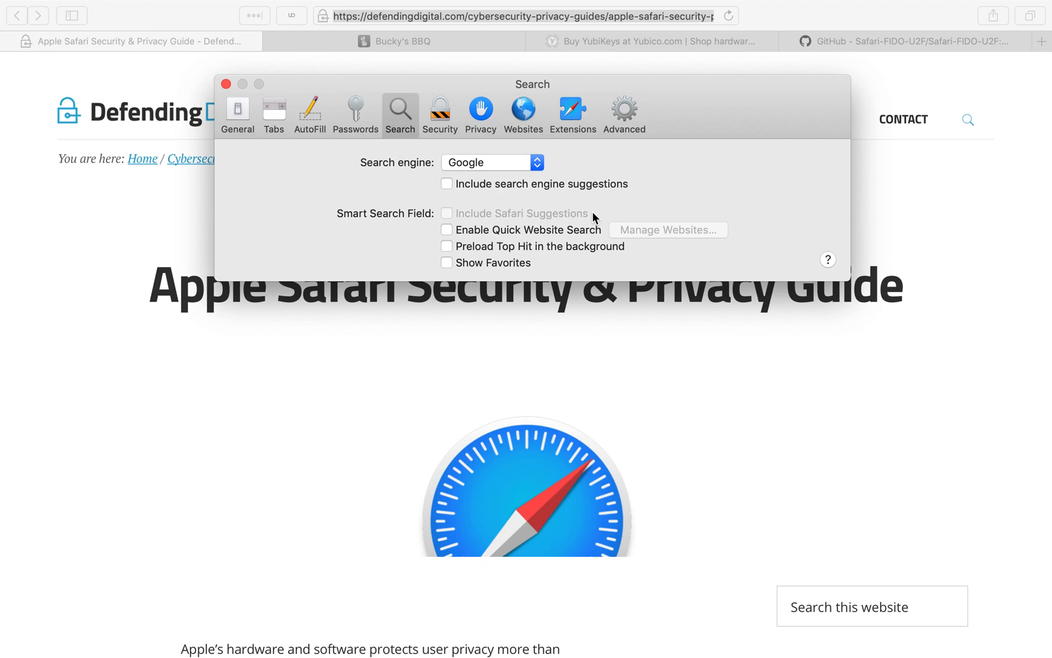
mouse_move(525, 193)
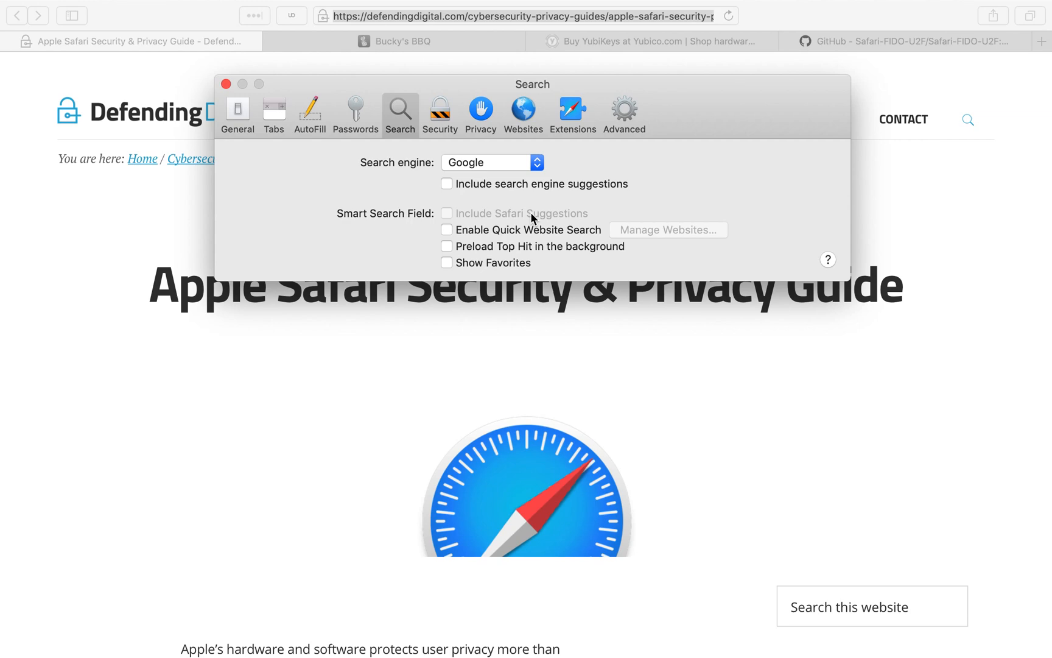
mouse_move(555, 231)
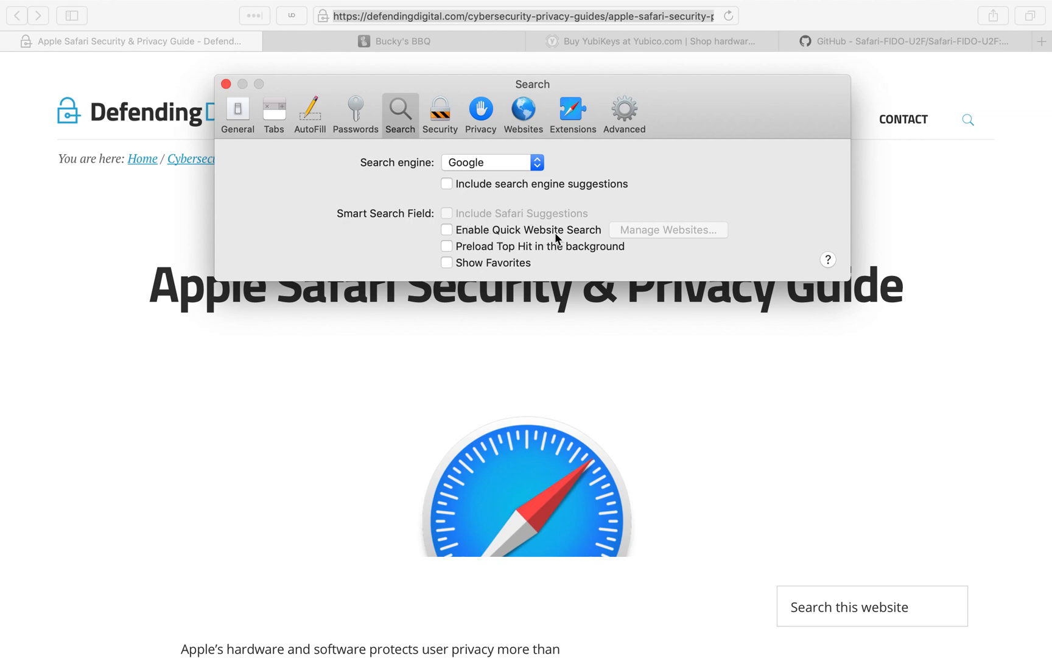
mouse_move(597, 236)
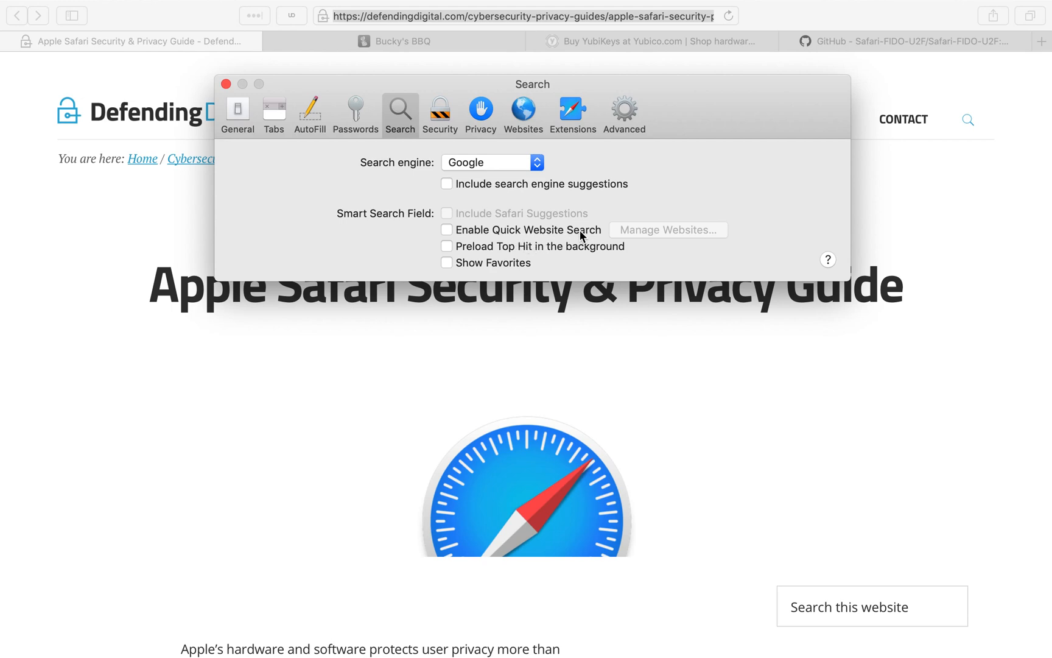
mouse_move(575, 252)
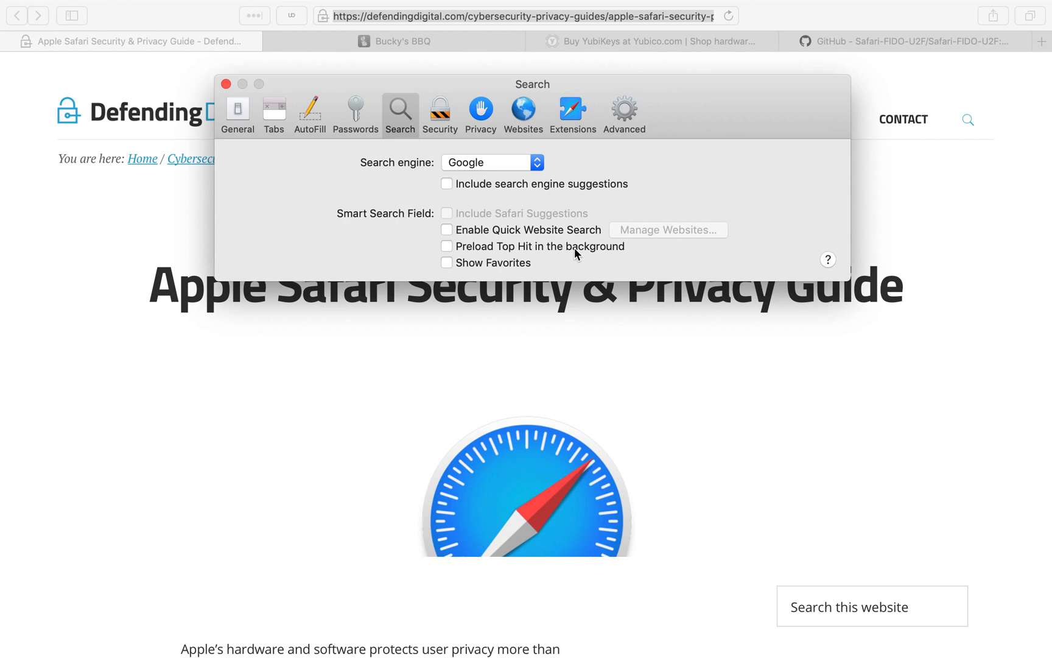
mouse_move(600, 253)
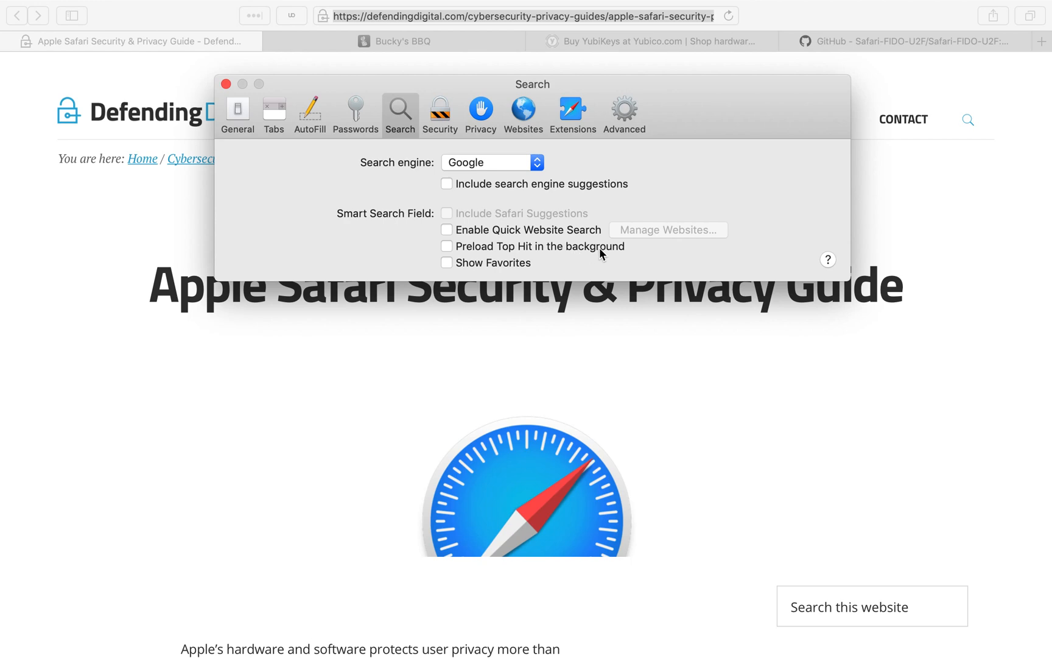
mouse_move(552, 251)
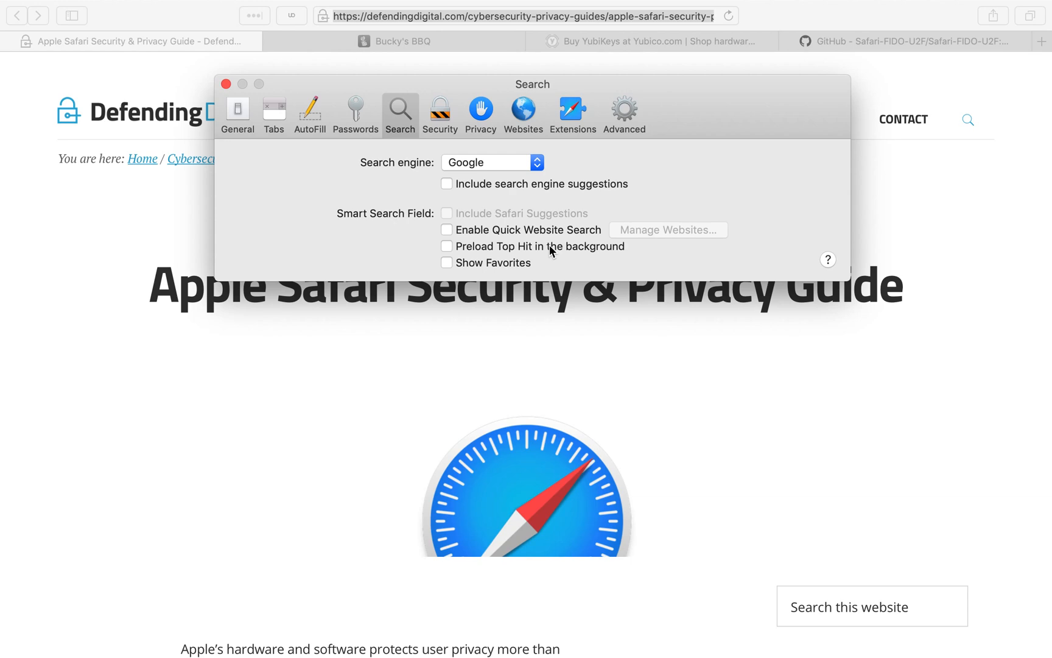
mouse_move(552, 256)
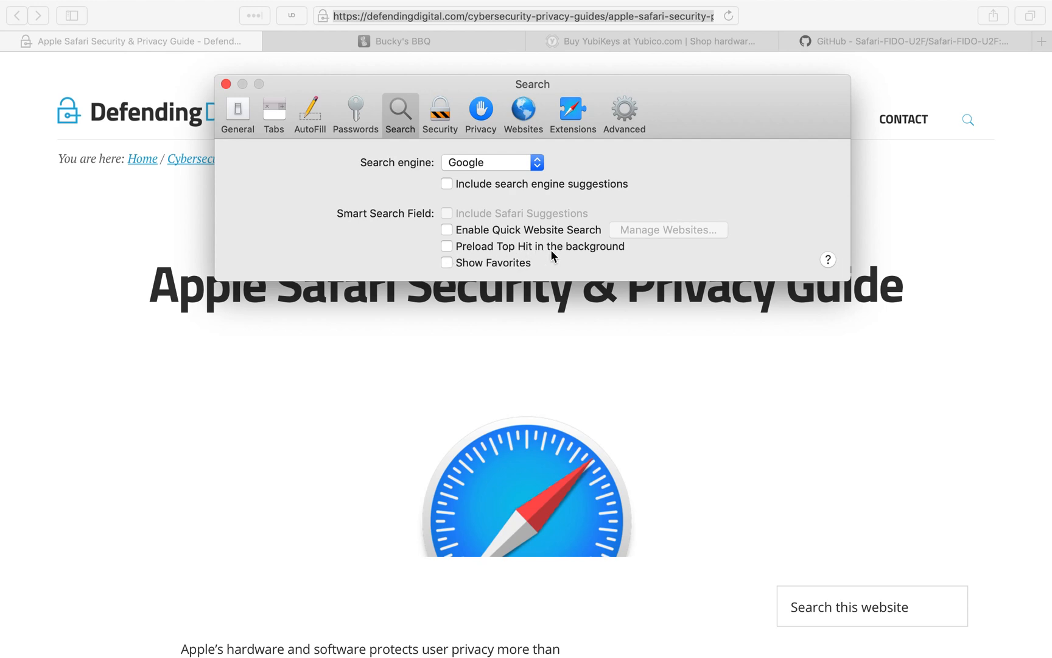
mouse_move(606, 256)
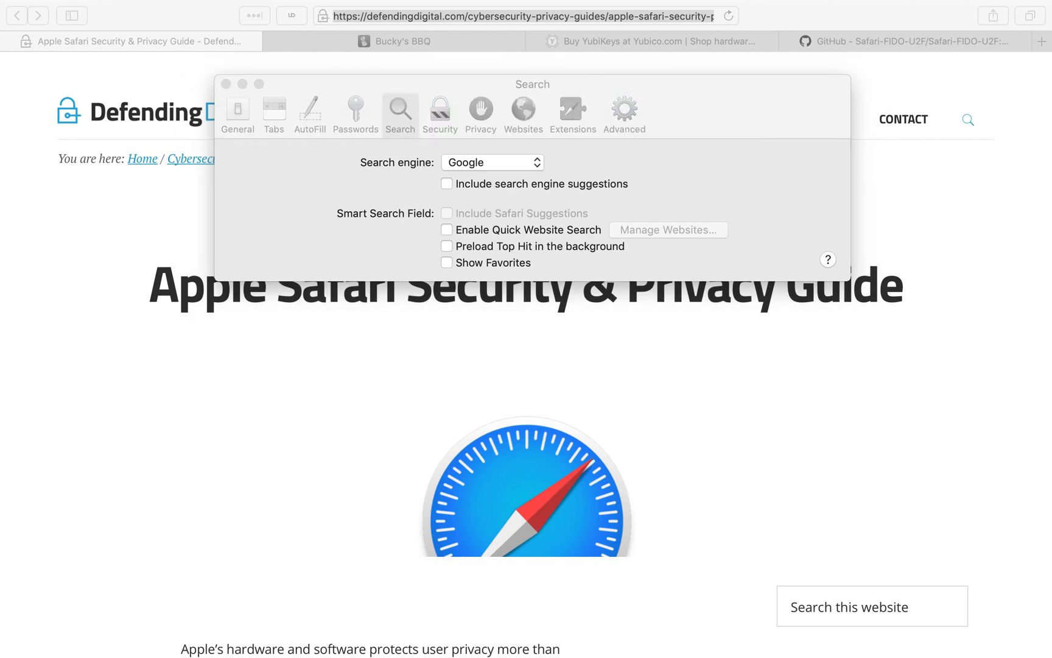
Step: Show the Security pane with fraudulent-website warnings and JavaScript enabled
click(440, 112)
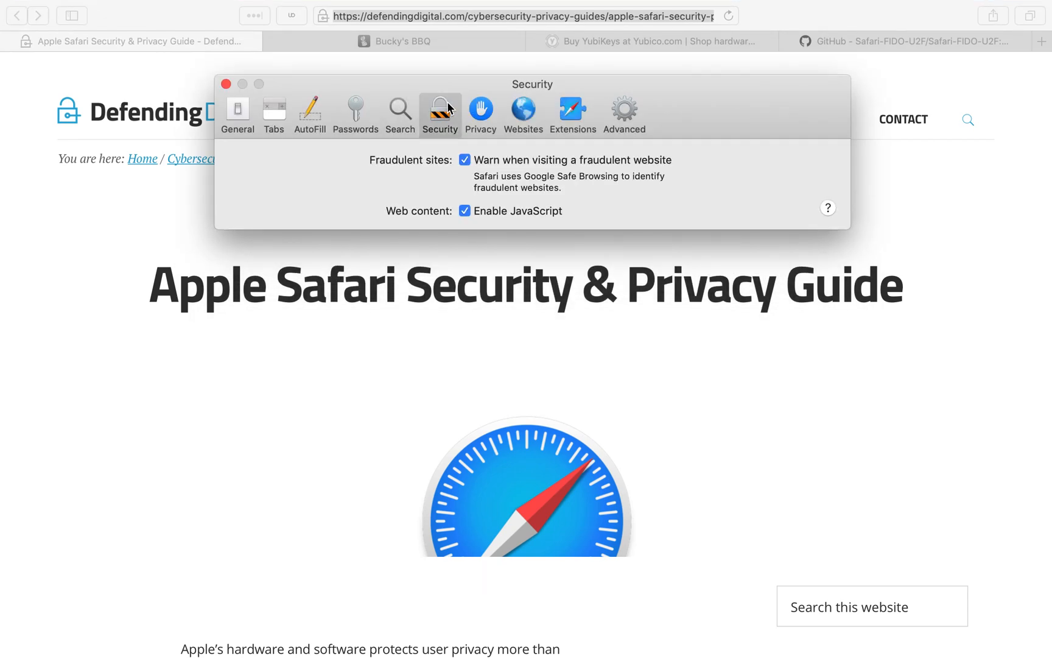
mouse_move(573, 164)
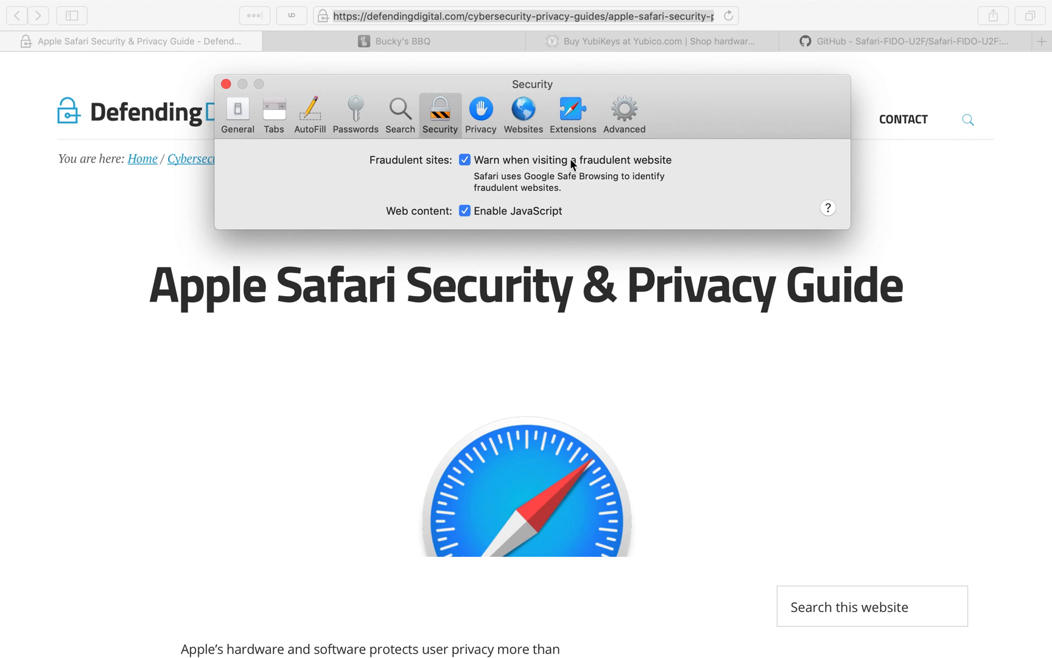
mouse_move(676, 166)
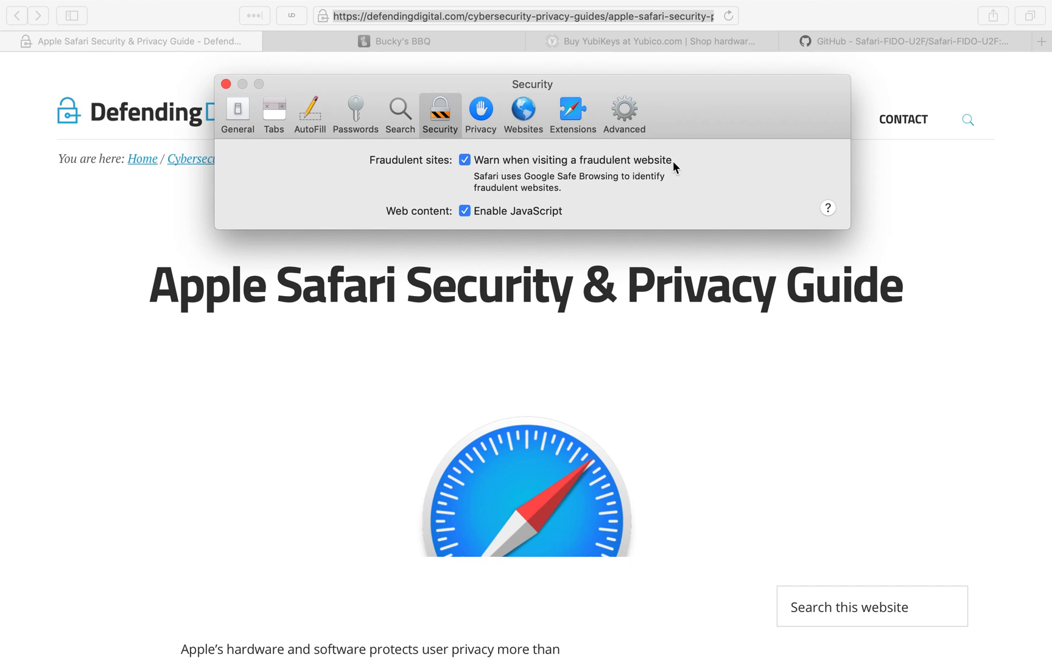
mouse_move(618, 182)
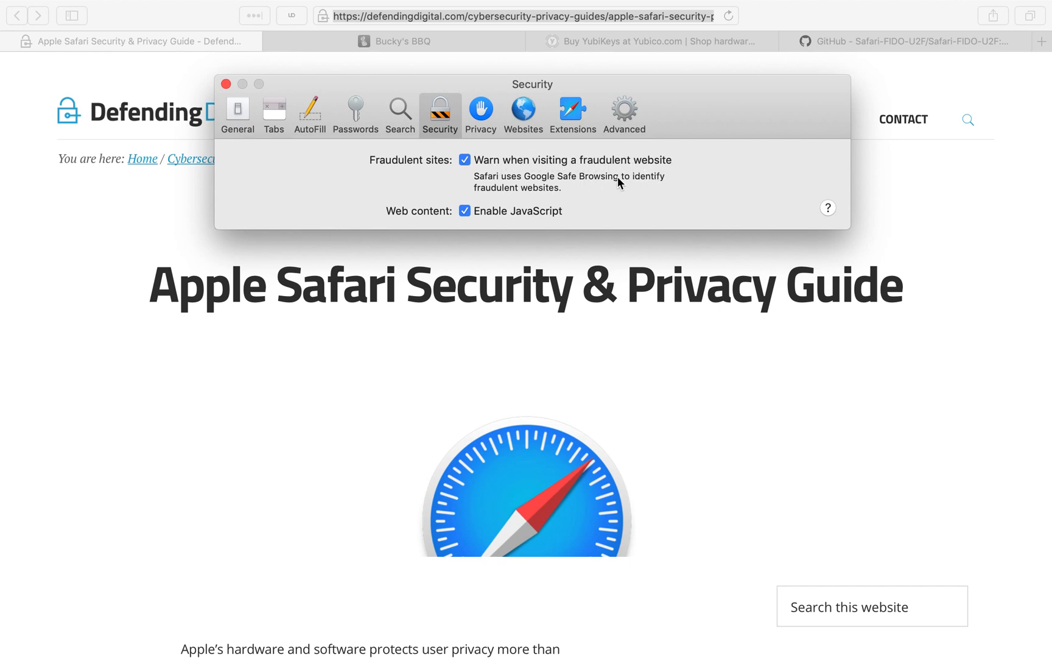
mouse_move(566, 193)
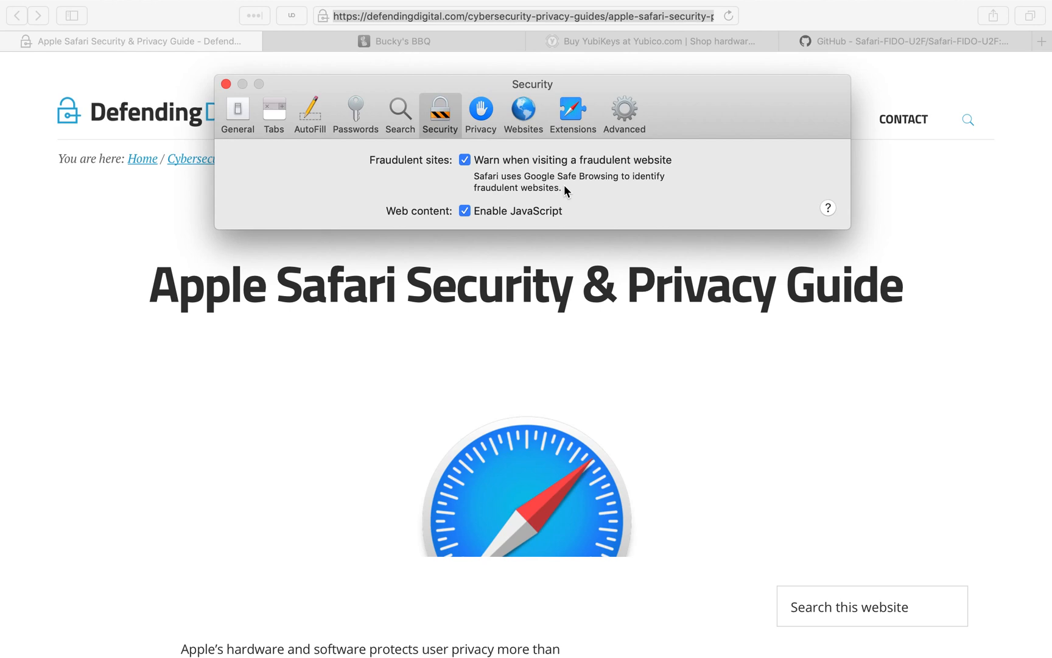
mouse_move(567, 163)
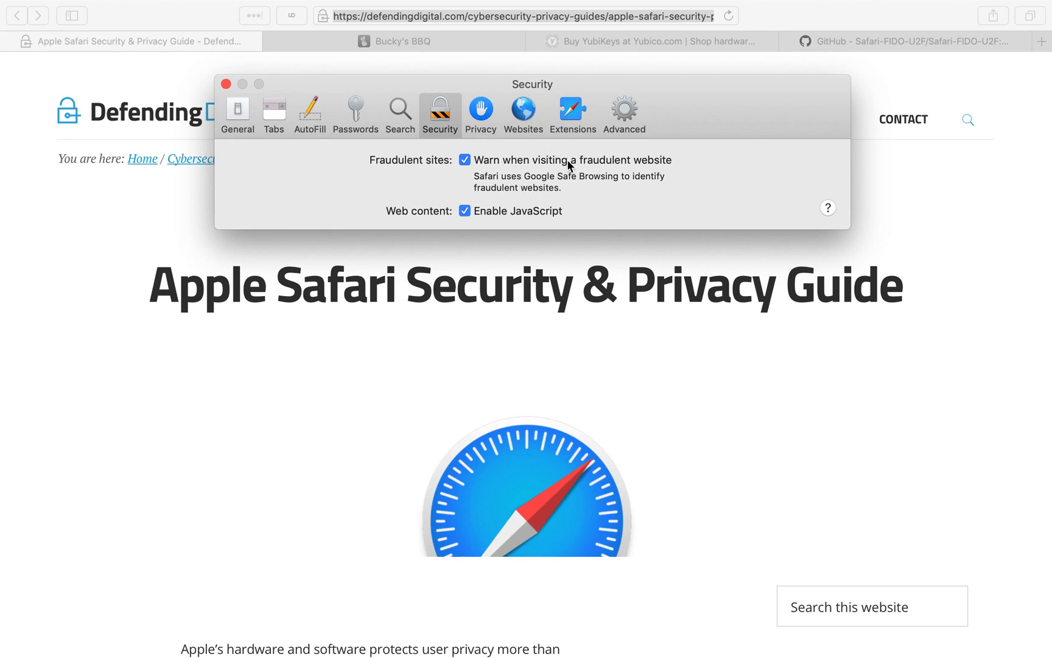
mouse_move(627, 150)
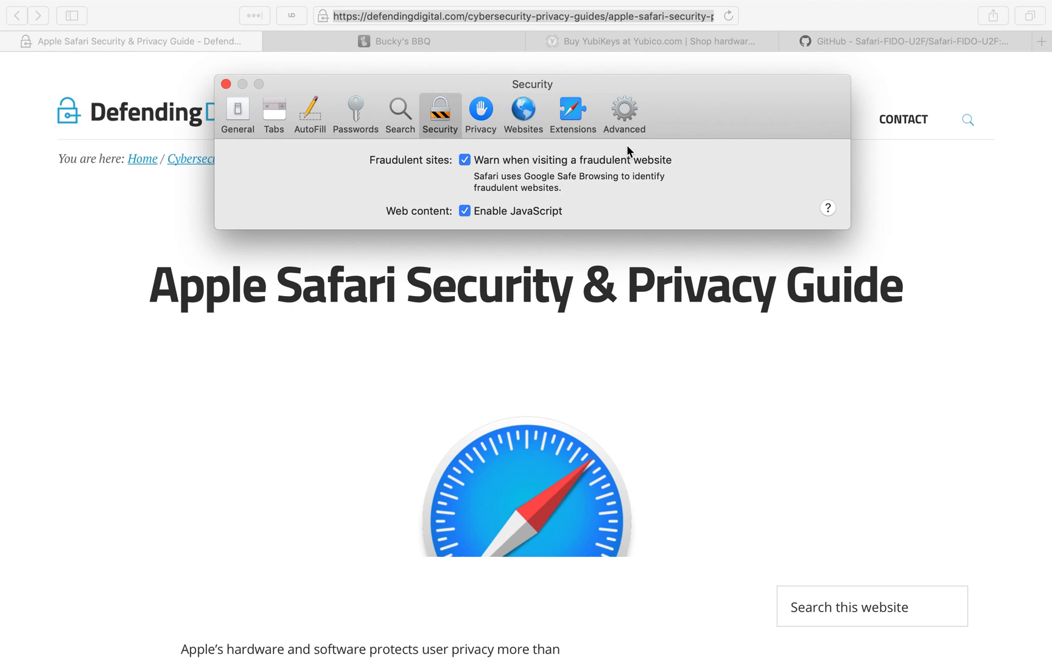
mouse_move(570, 173)
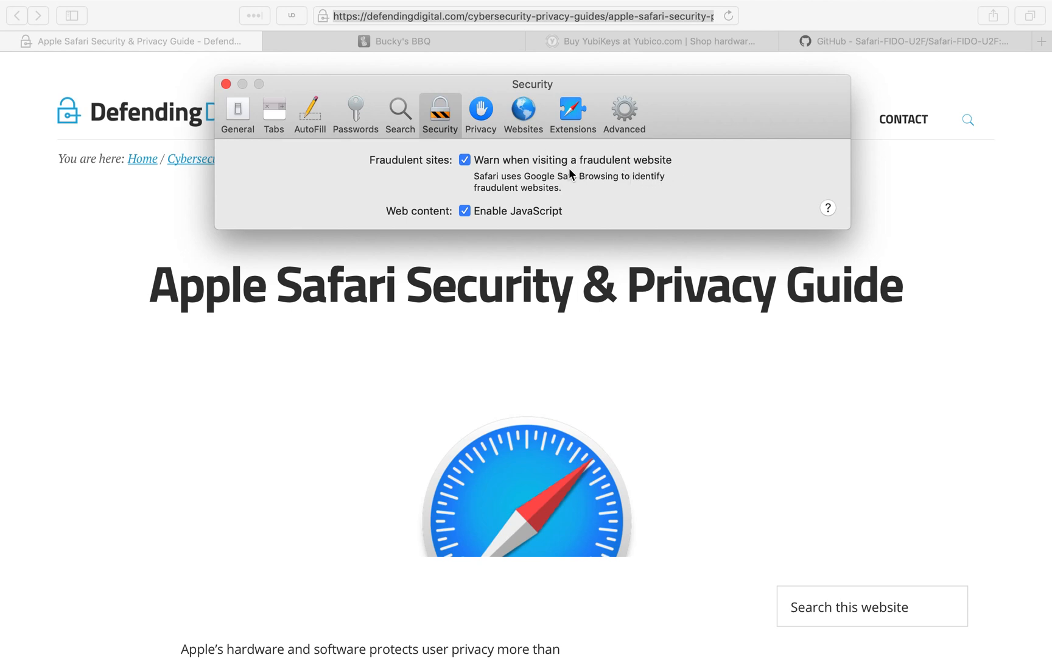
mouse_move(452, 146)
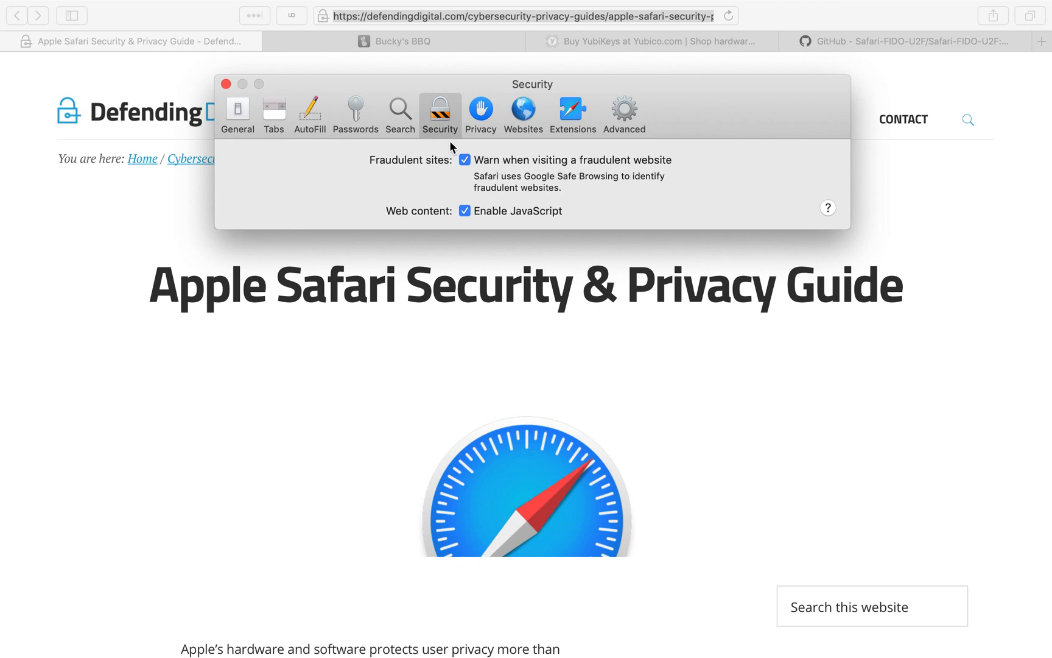
mouse_move(472, 176)
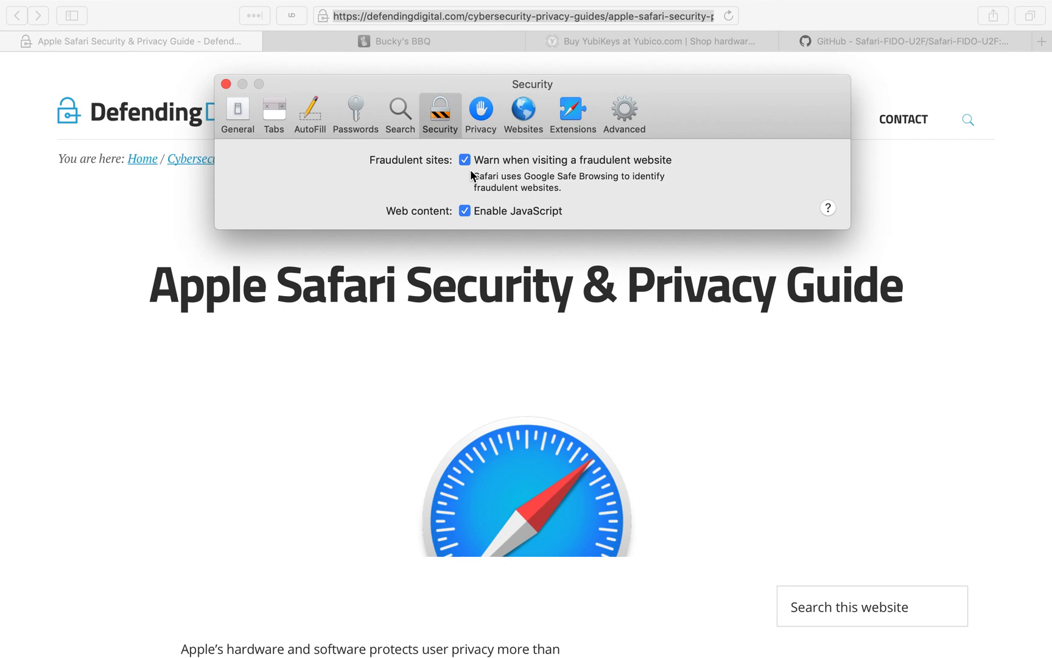
Step: Show the Privacy pane with cross-site tracking prevention on and cookies not blocked
click(480, 111)
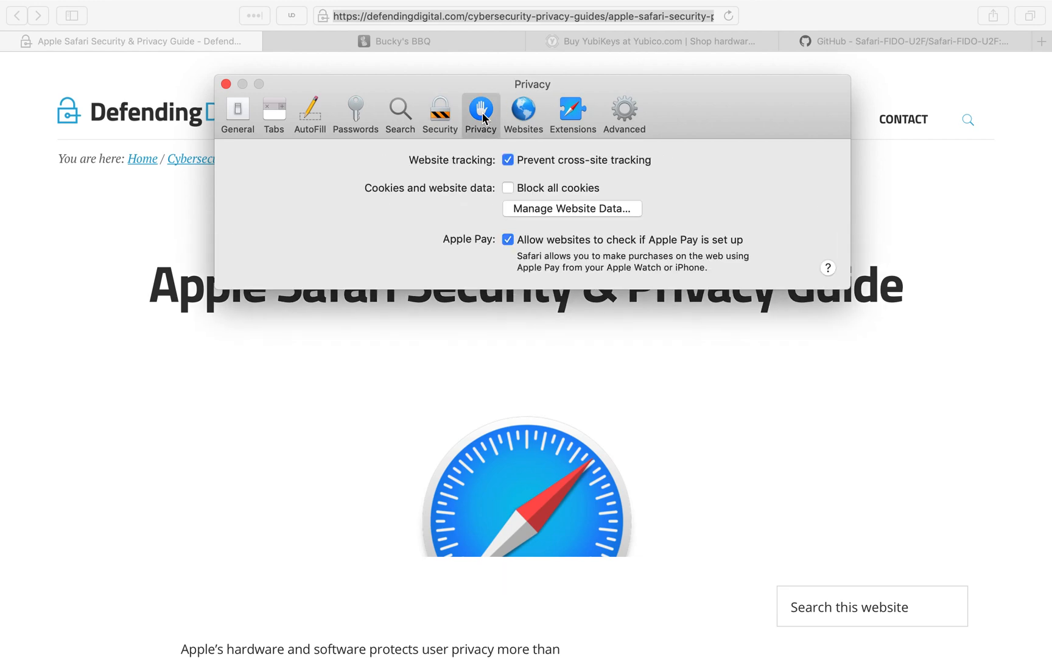
mouse_move(514, 171)
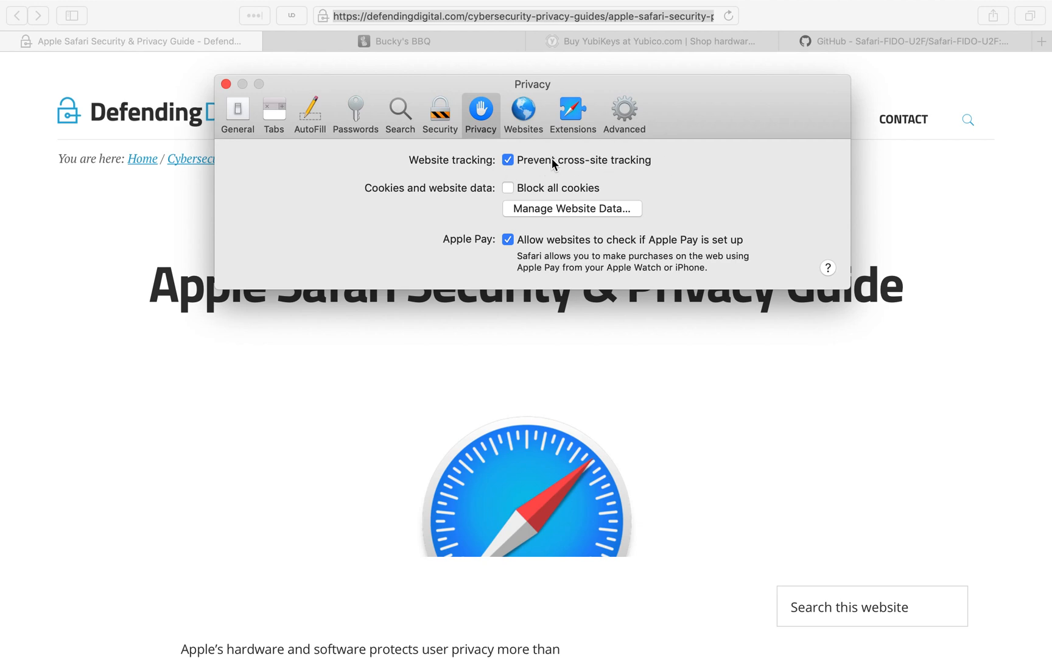
mouse_move(649, 166)
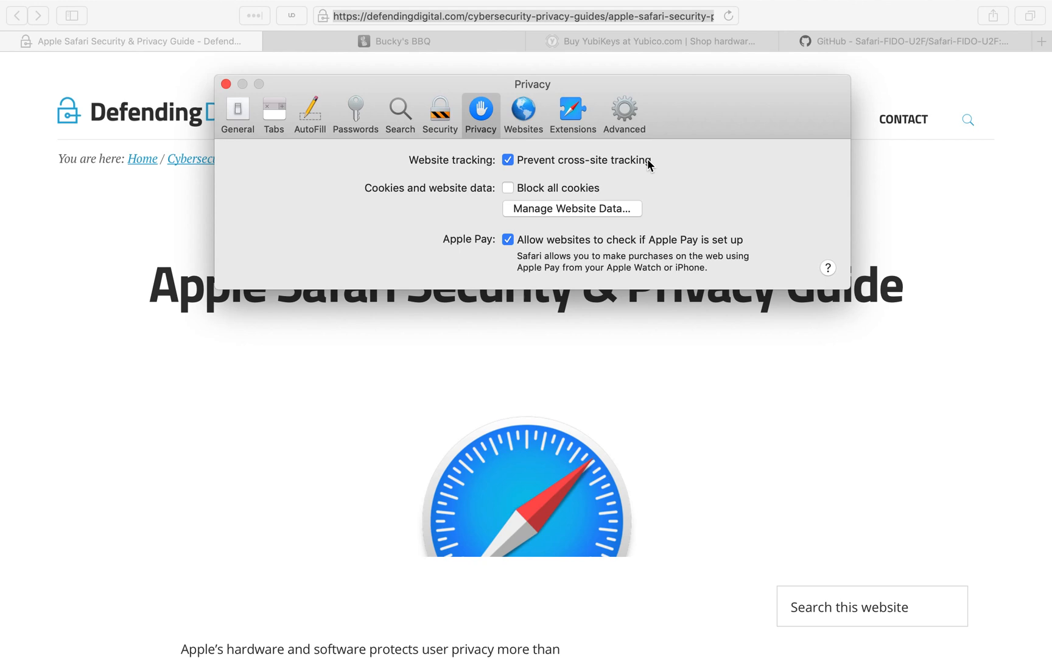
mouse_move(508, 163)
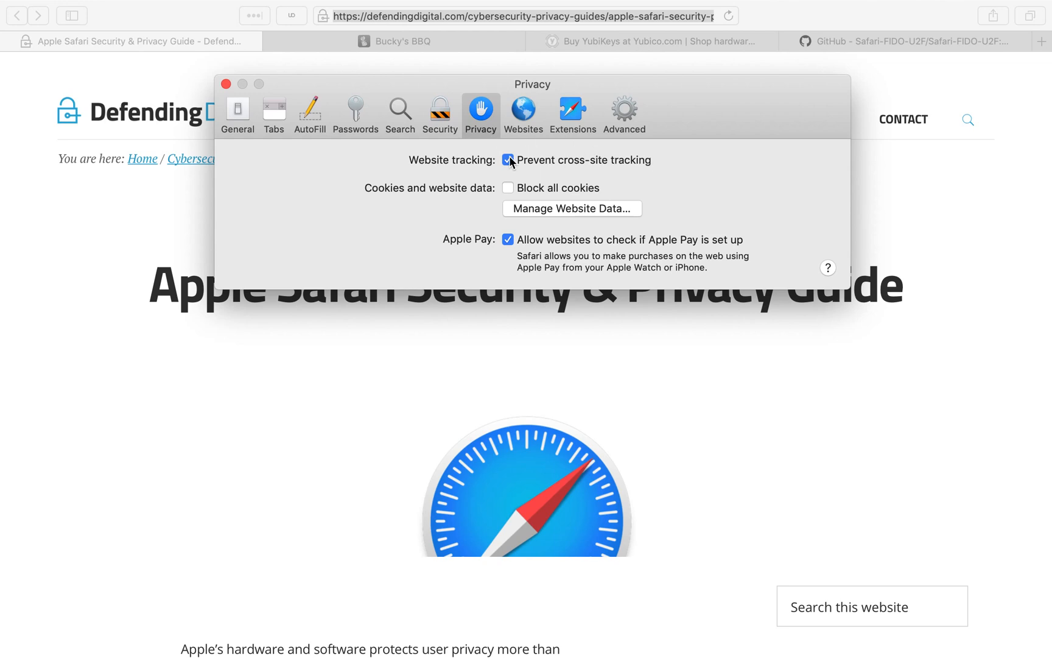
mouse_move(393, 196)
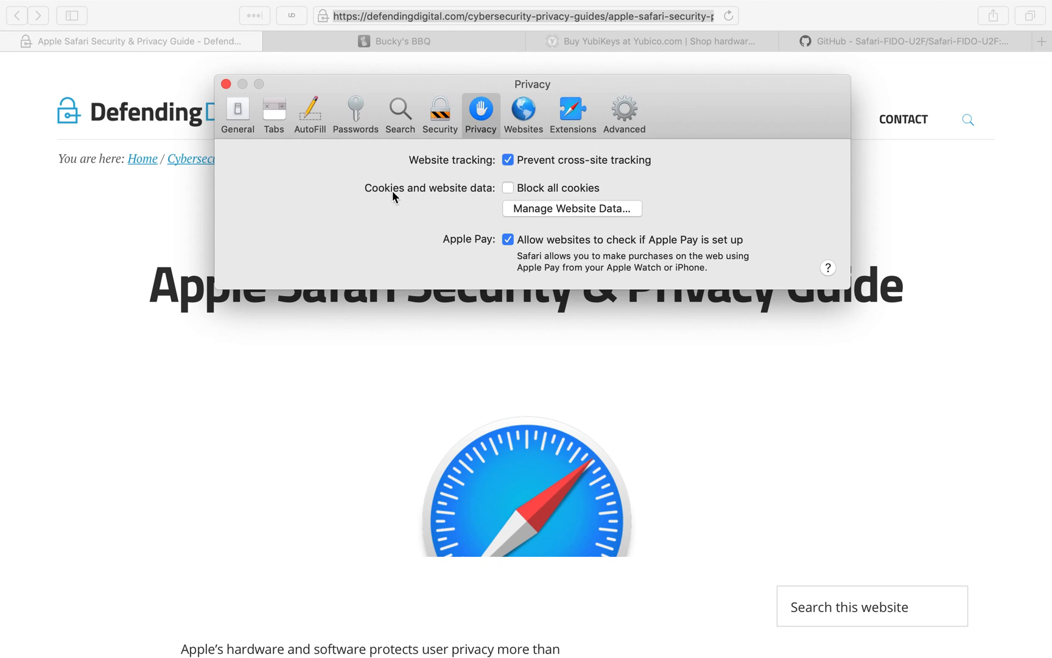
mouse_move(566, 198)
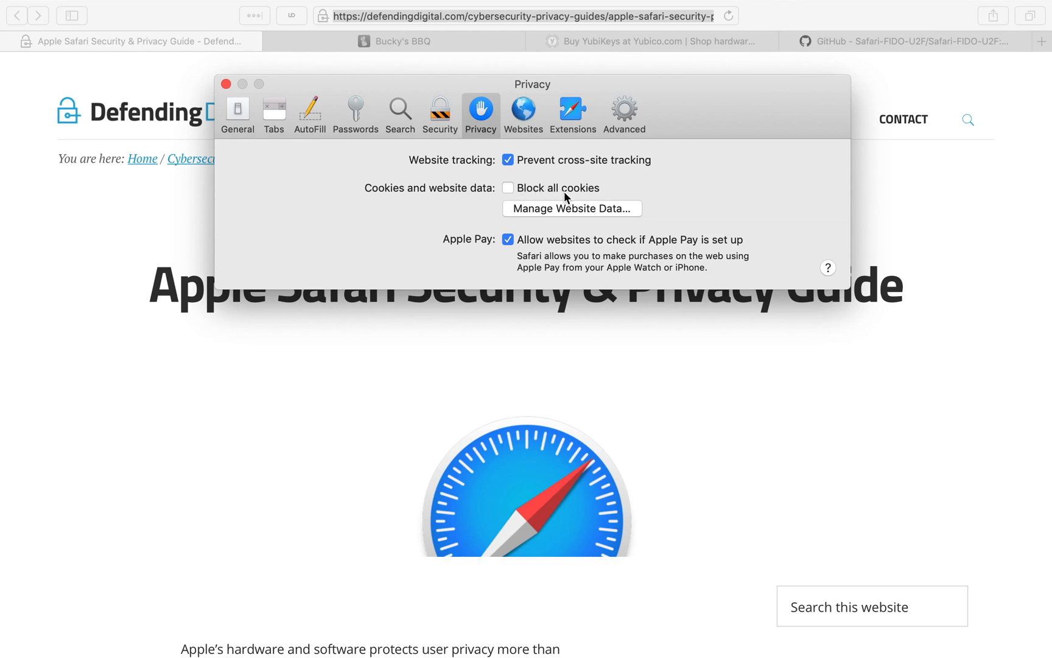
mouse_move(593, 191)
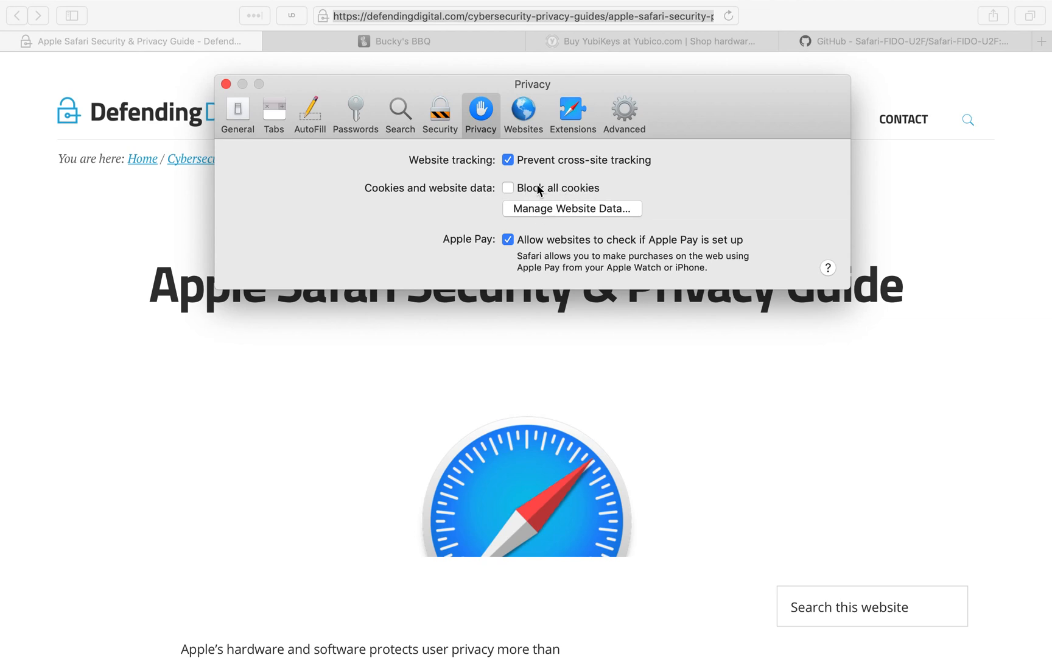
mouse_move(577, 206)
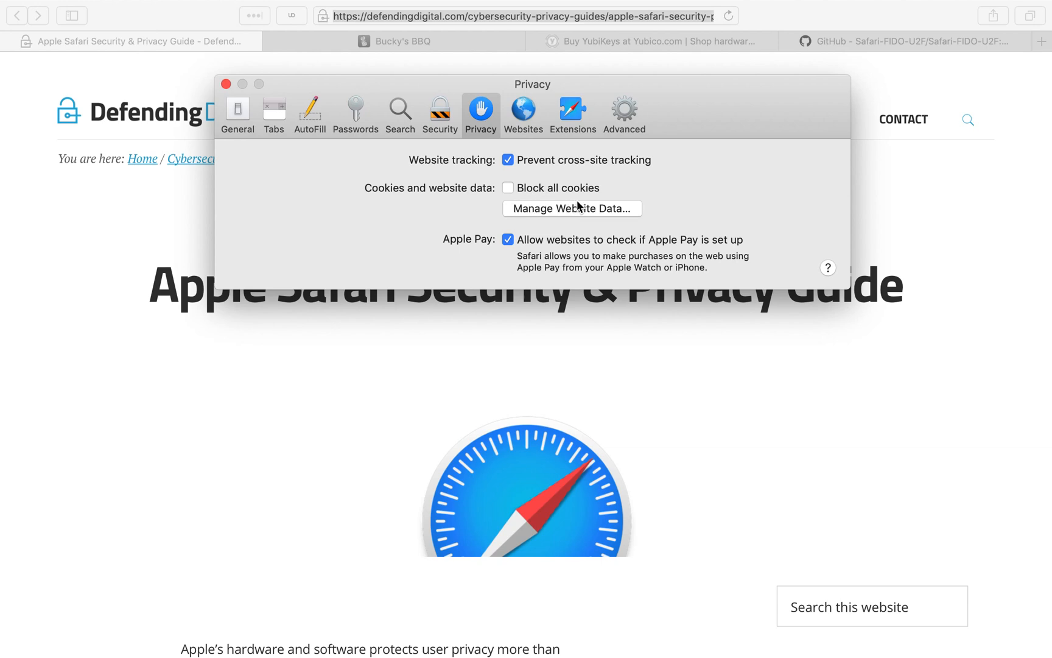
Step: Bring up Manage Website Data and select every website with stored data
click(571, 209)
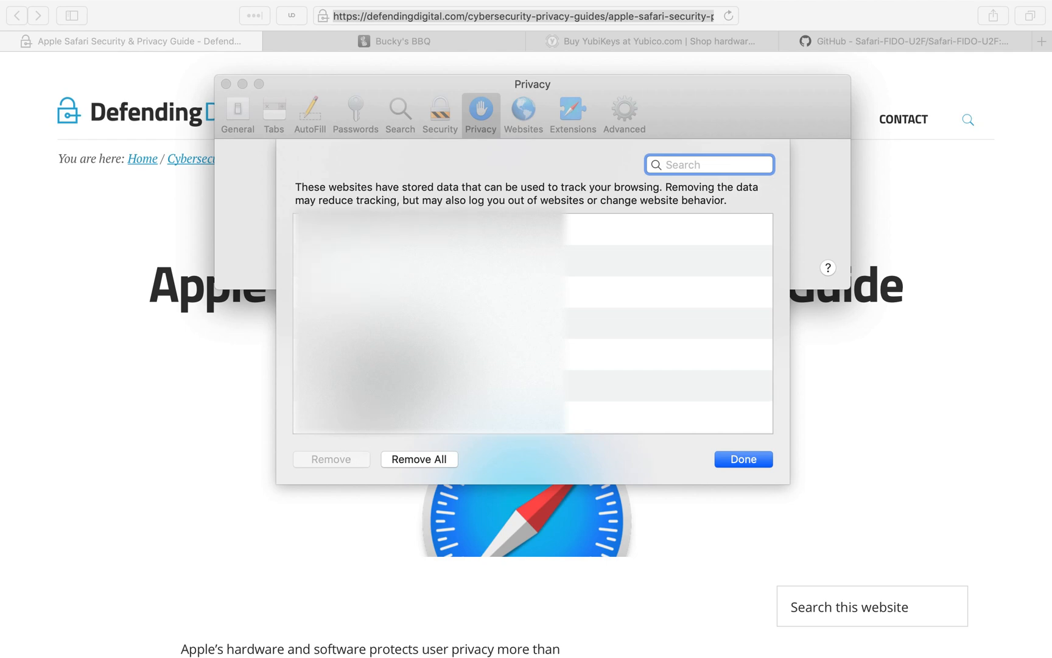
click(709, 164)
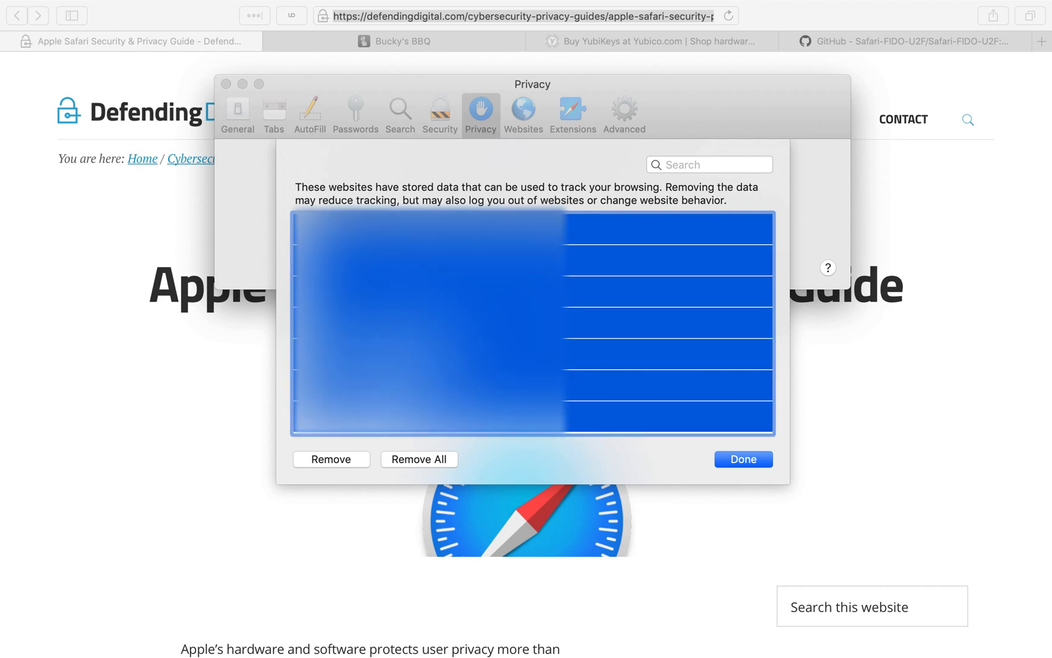
mouse_move(414, 445)
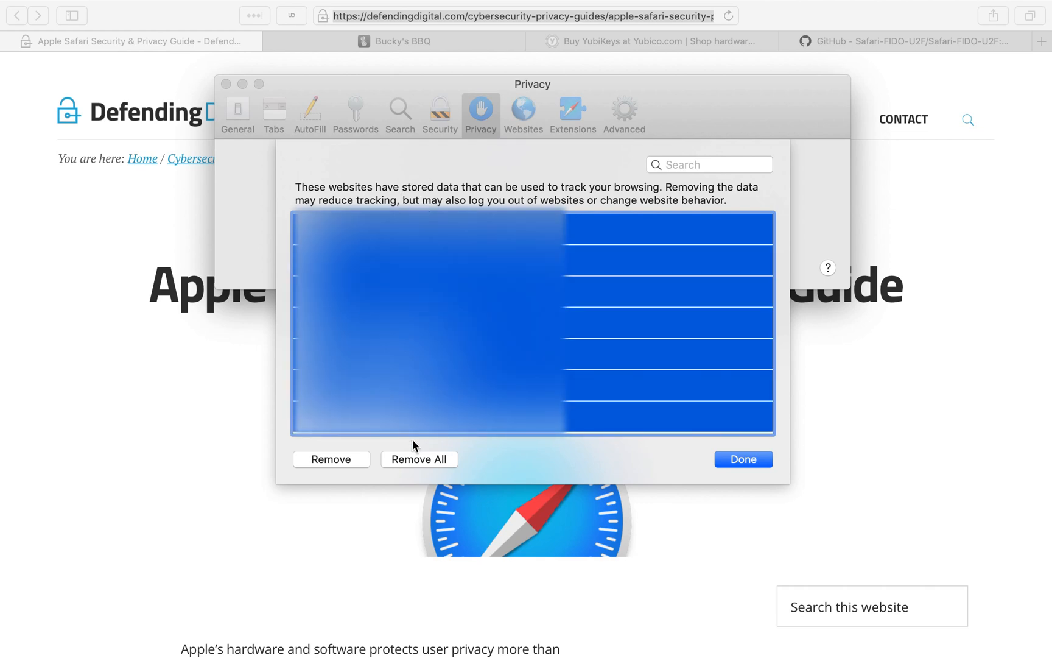
mouse_move(416, 465)
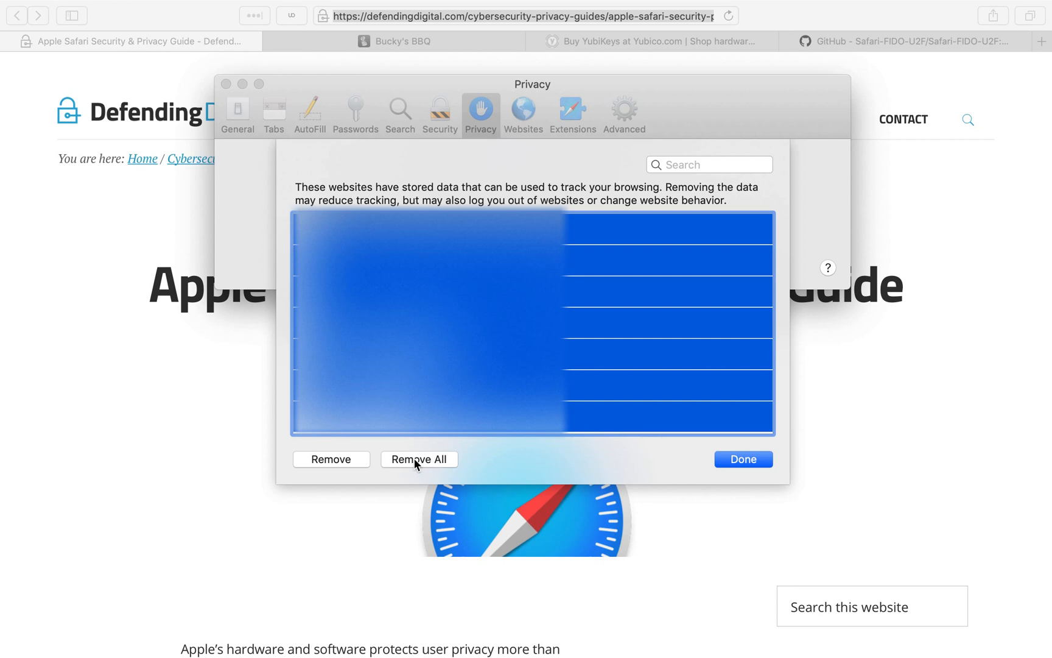
mouse_move(550, 187)
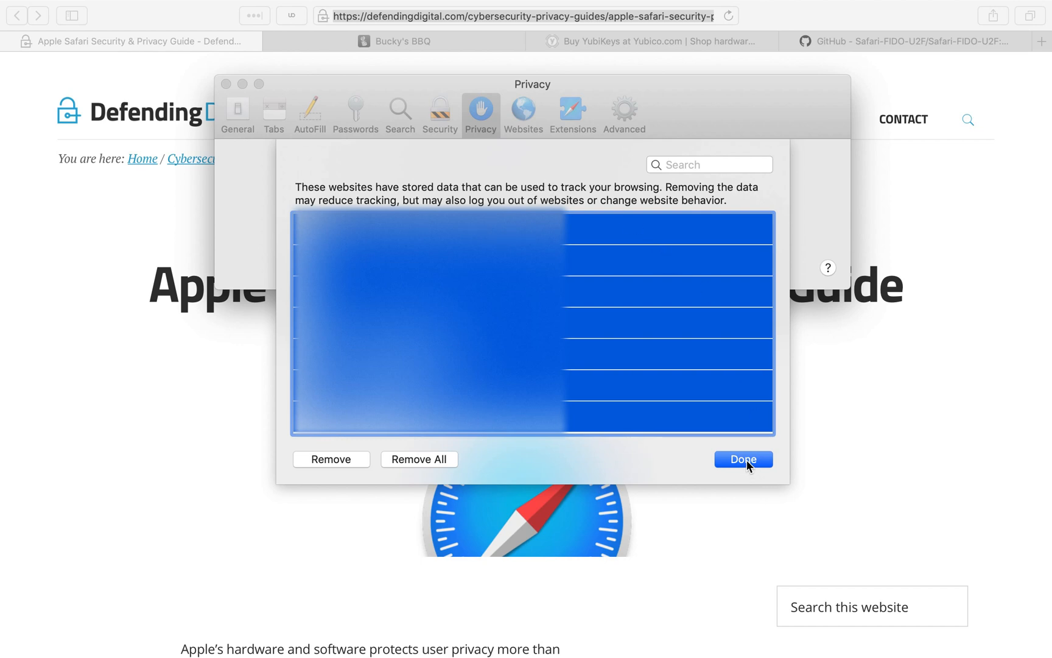
Step: Close the website data list and toggle Apple Pay checking off then back on
click(742, 459)
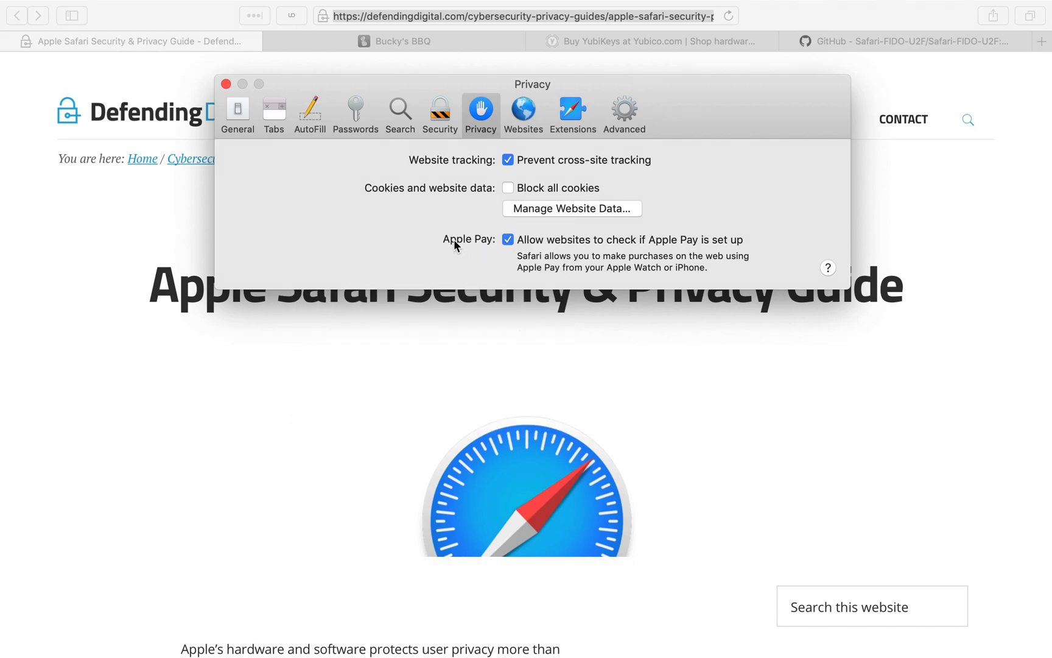
mouse_move(534, 247)
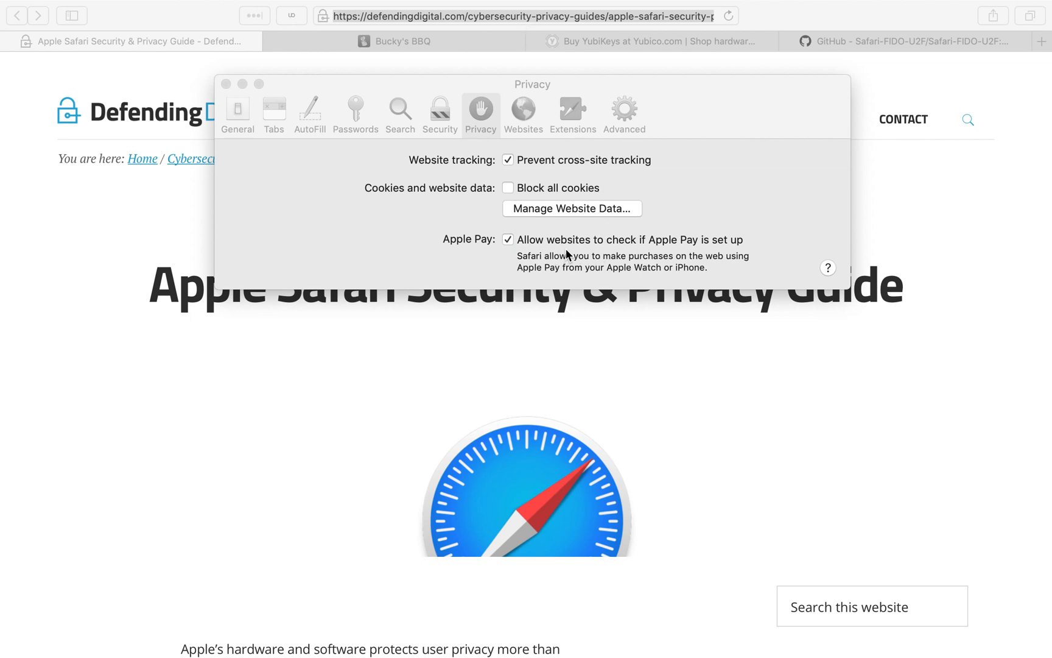
mouse_move(583, 251)
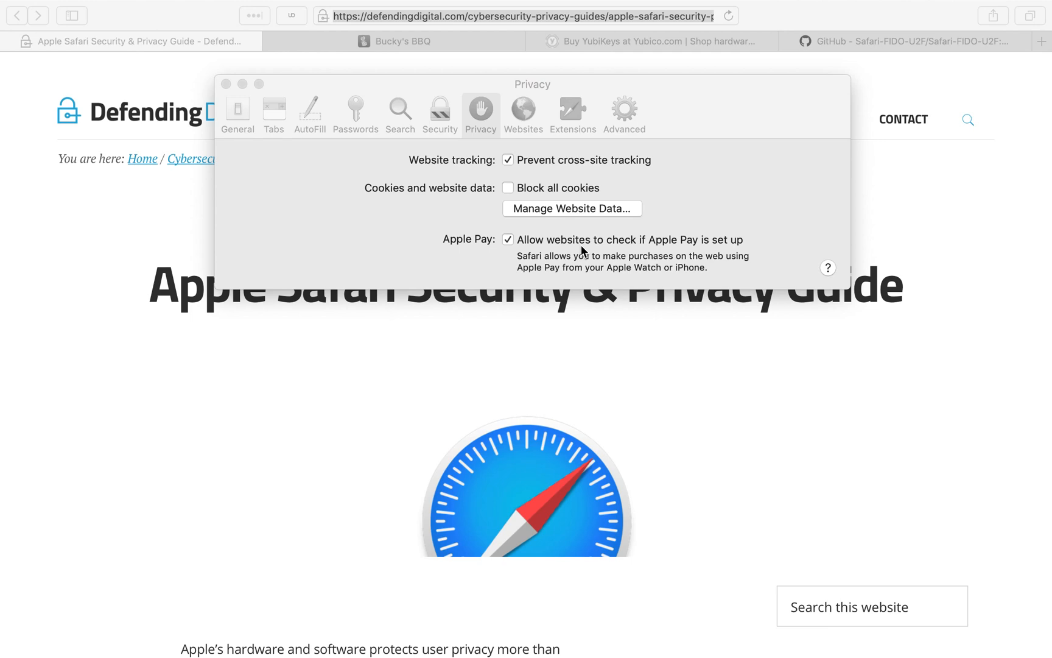
mouse_move(683, 249)
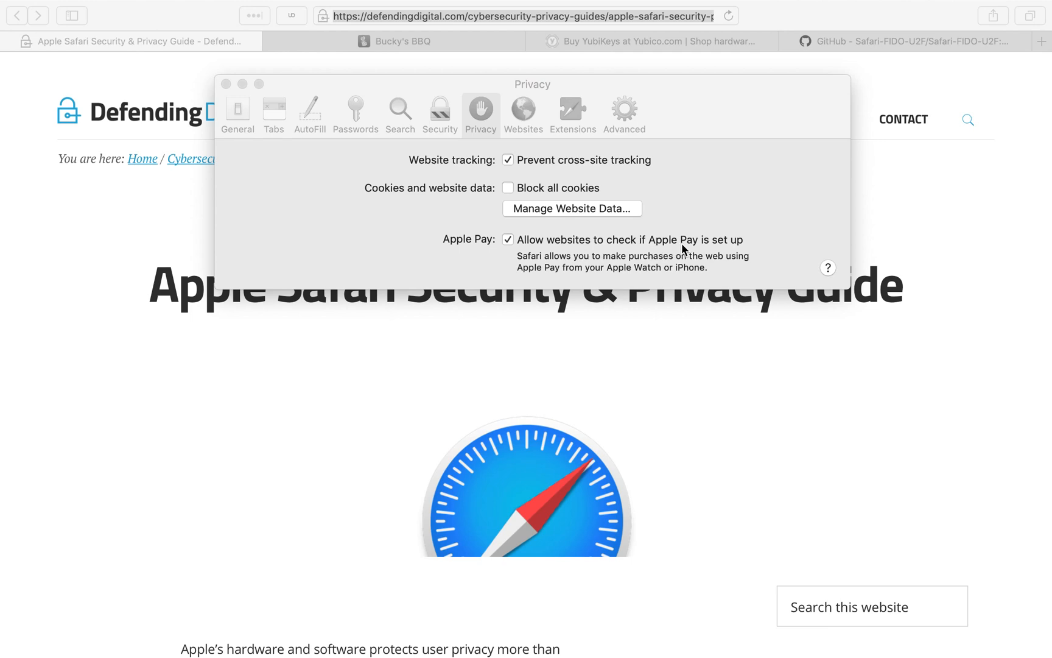
mouse_move(601, 235)
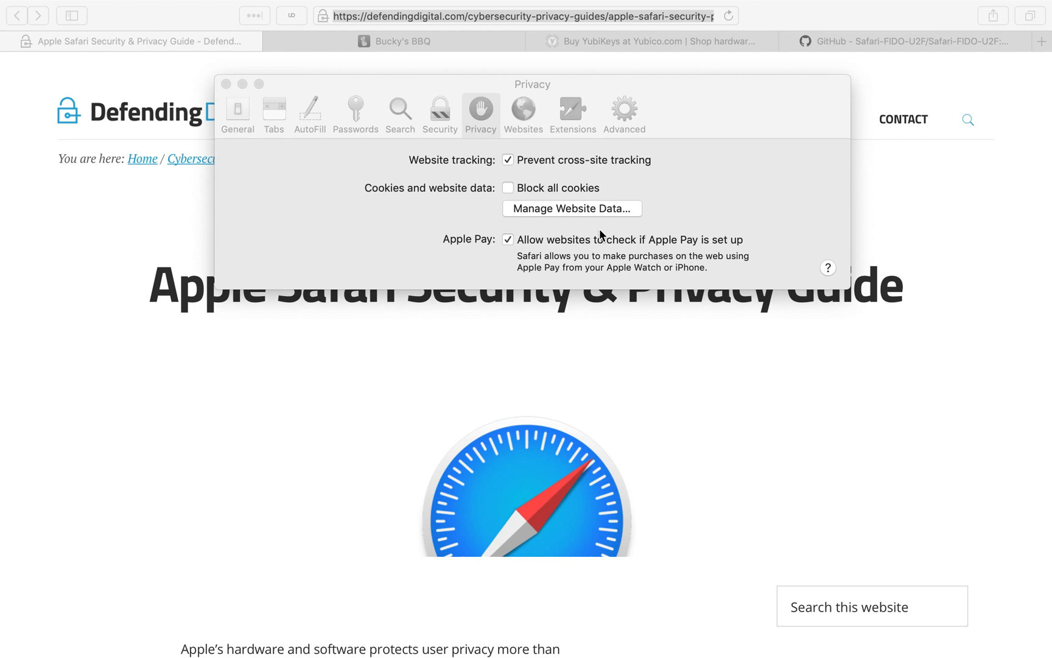
mouse_move(474, 250)
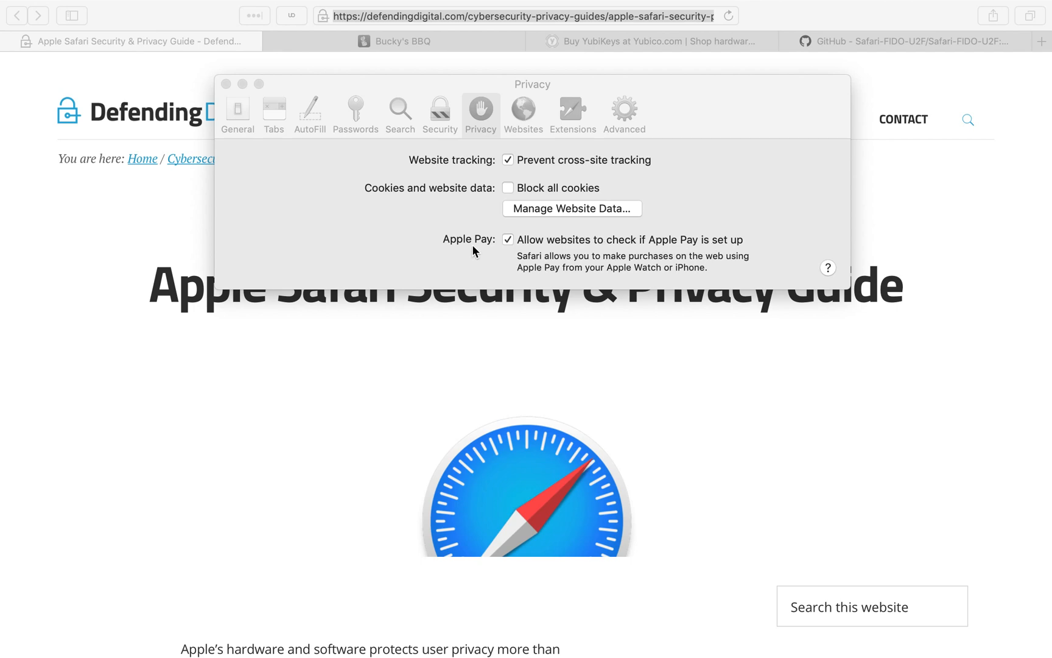
click(508, 240)
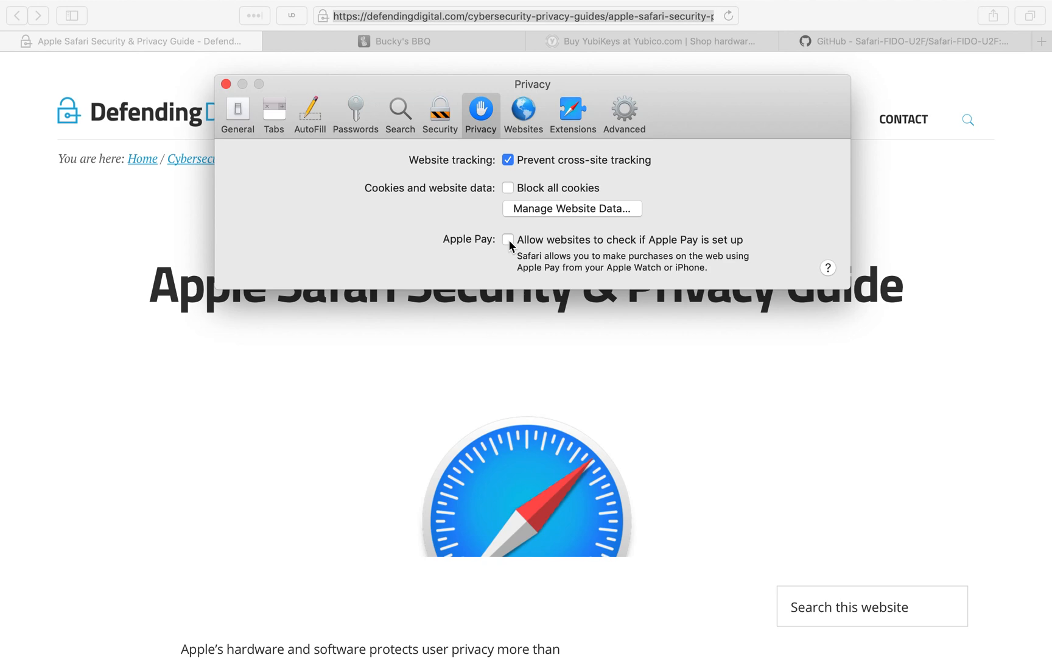
click(508, 239)
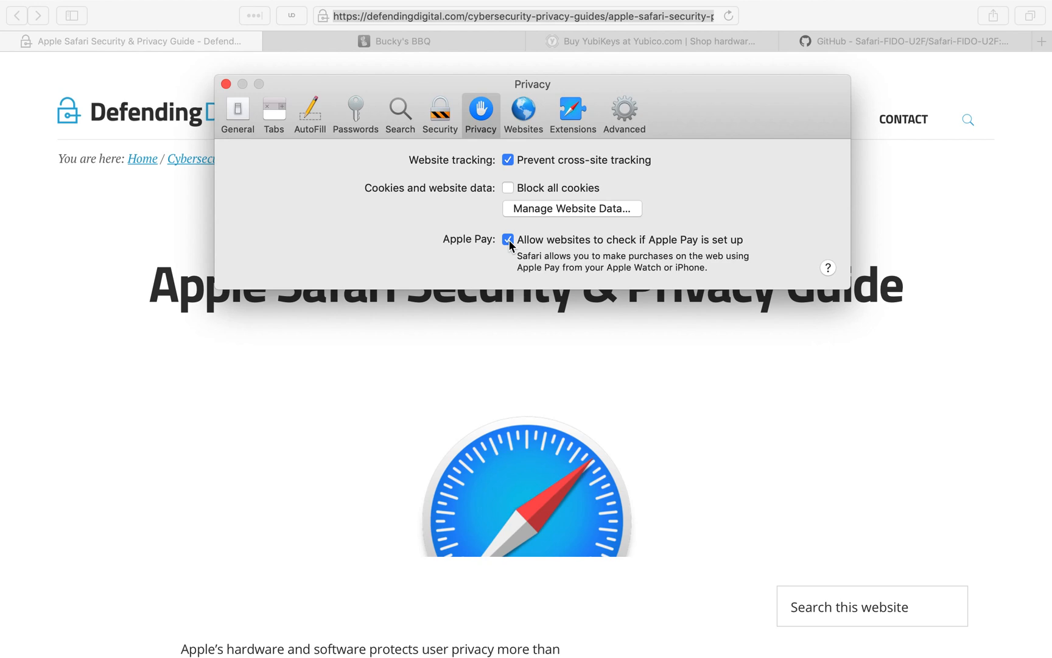
mouse_move(526, 125)
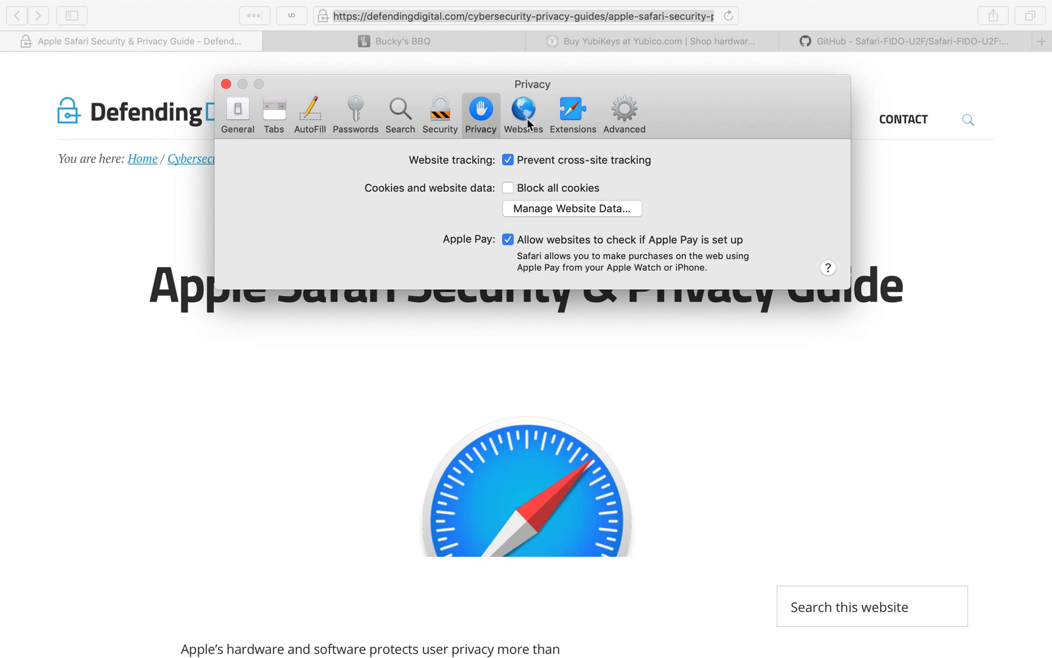
Step: Review the Websites pane's Camera and Location permissions, leaving every site set to Ask
click(523, 110)
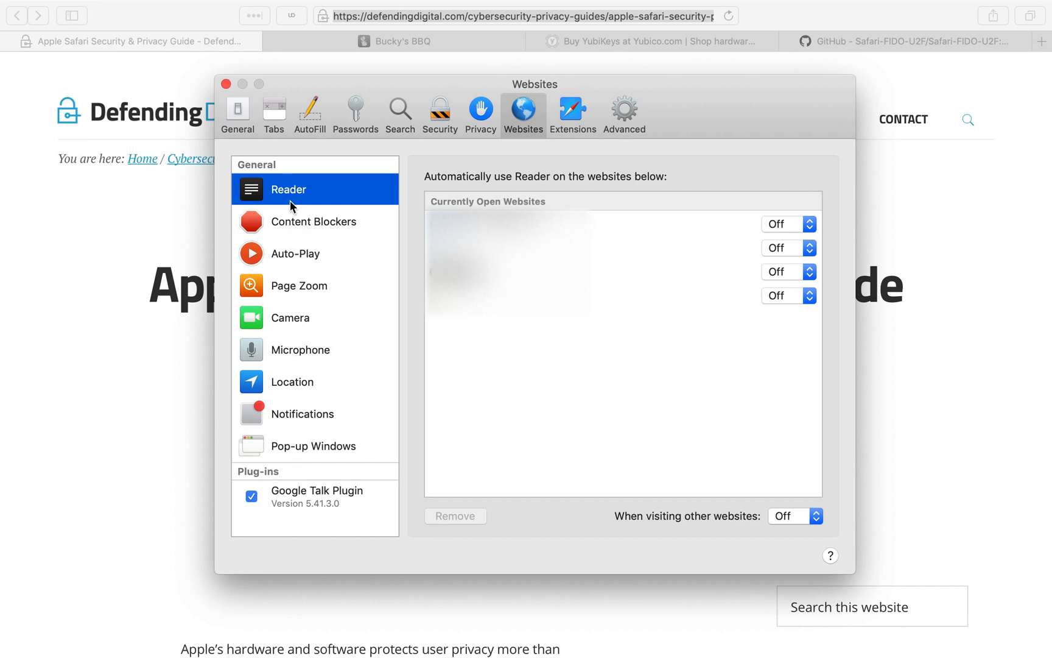
mouse_move(301, 308)
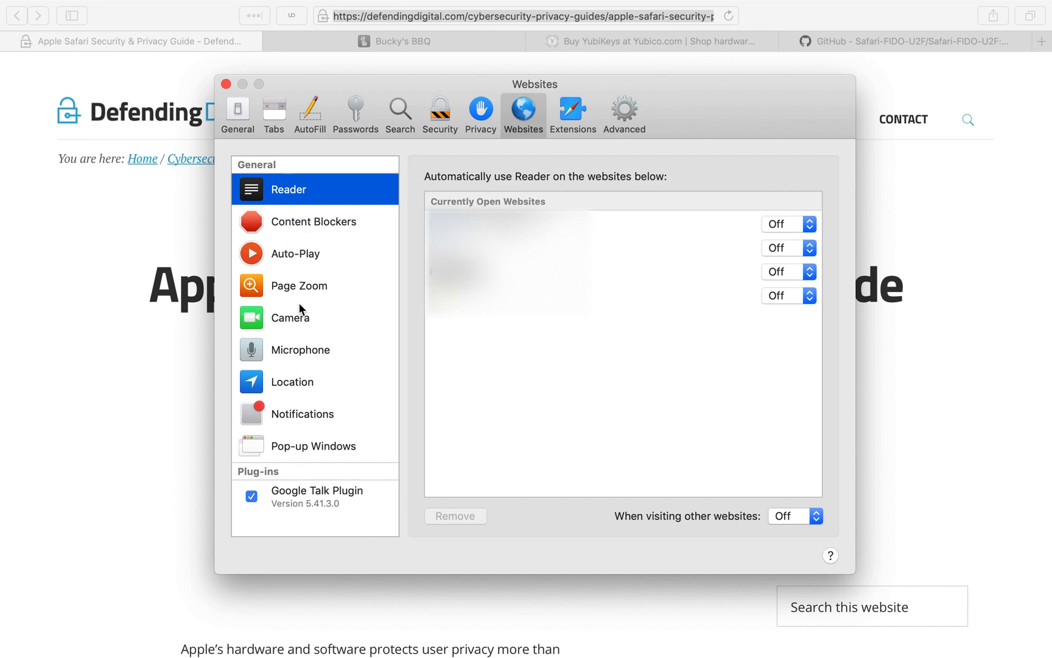
click(289, 316)
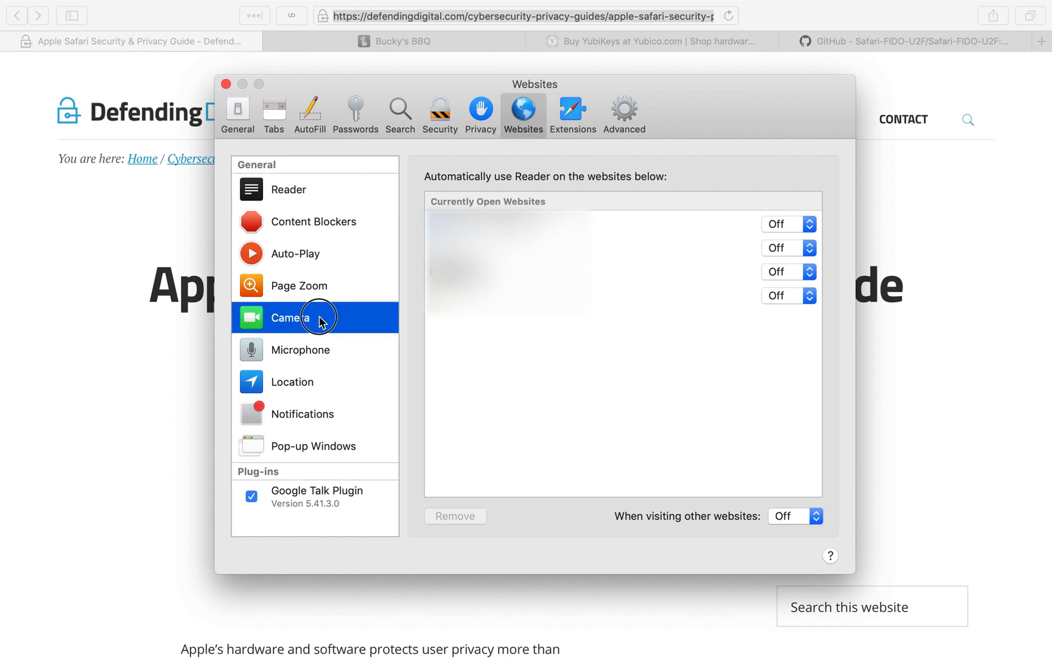
click(291, 381)
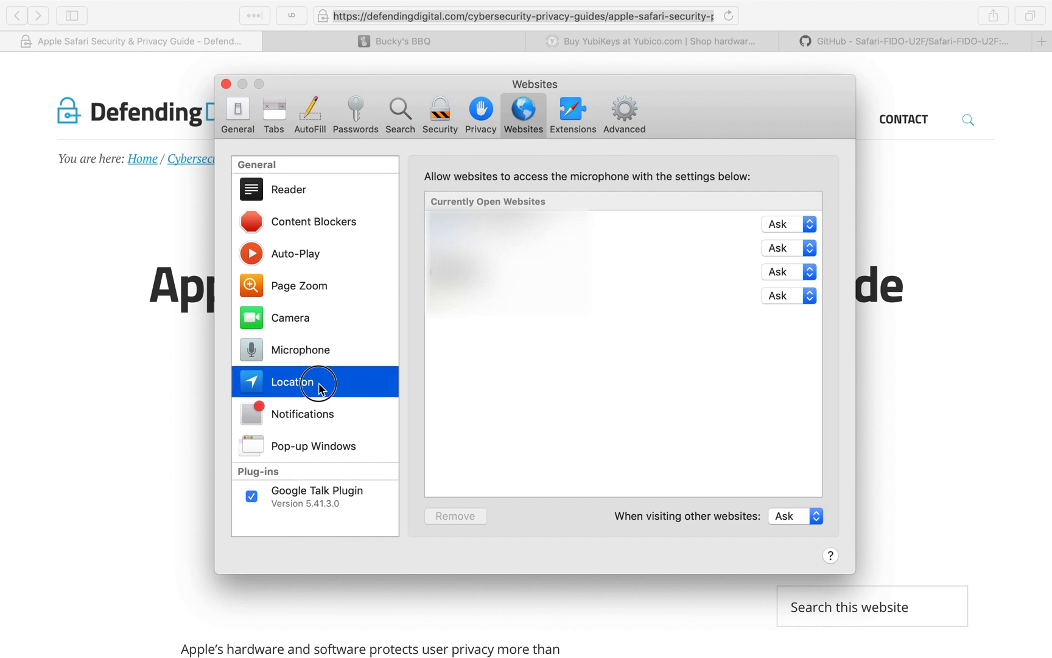
click(290, 318)
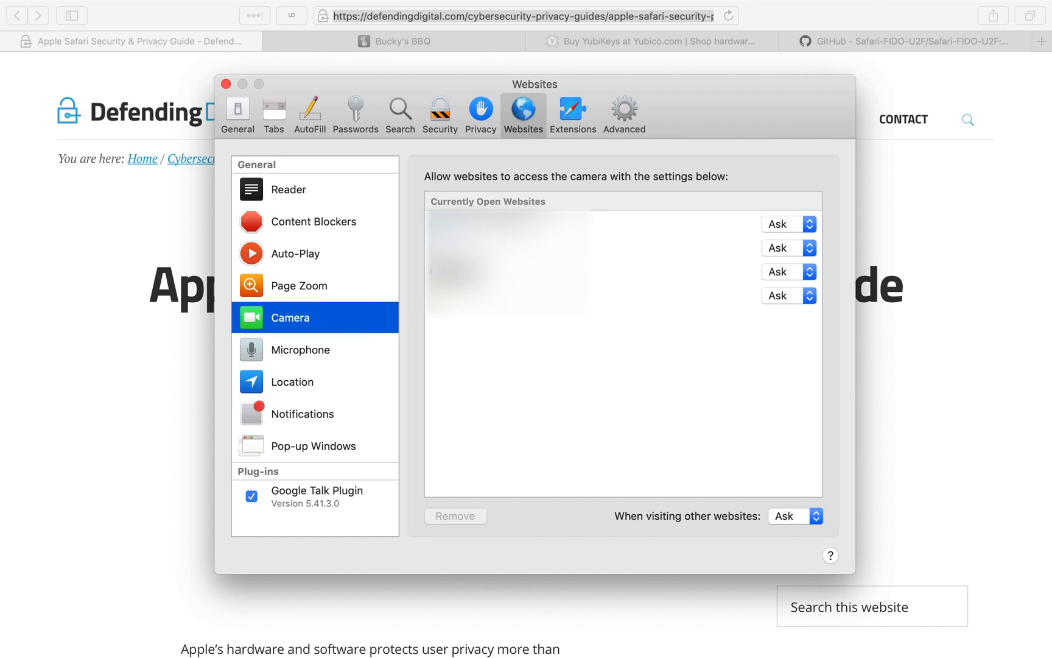
mouse_move(657, 235)
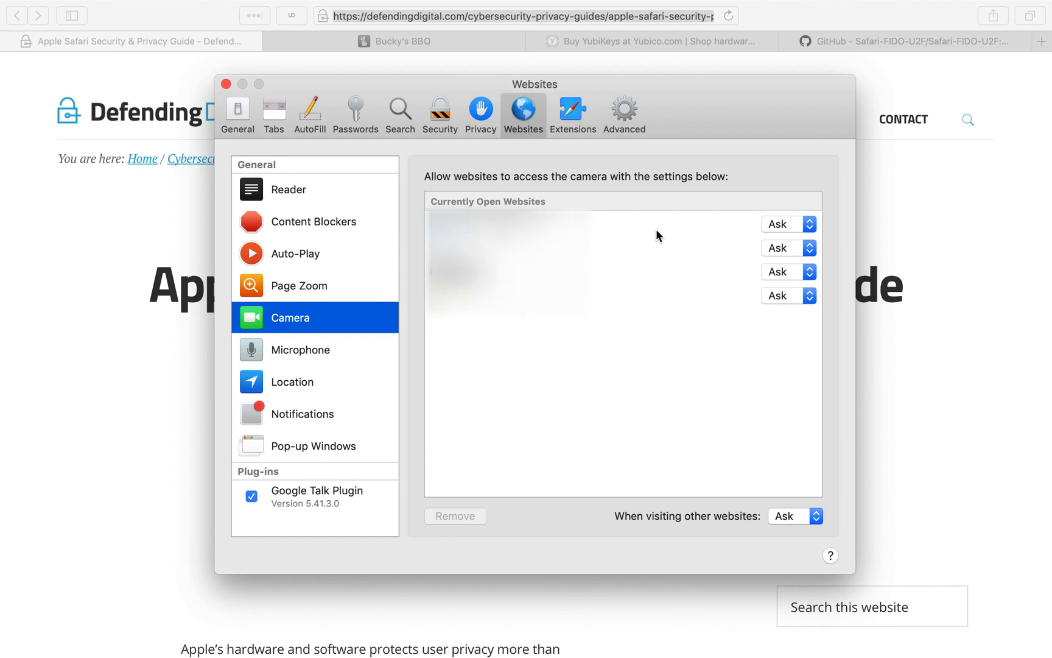
mouse_move(318, 332)
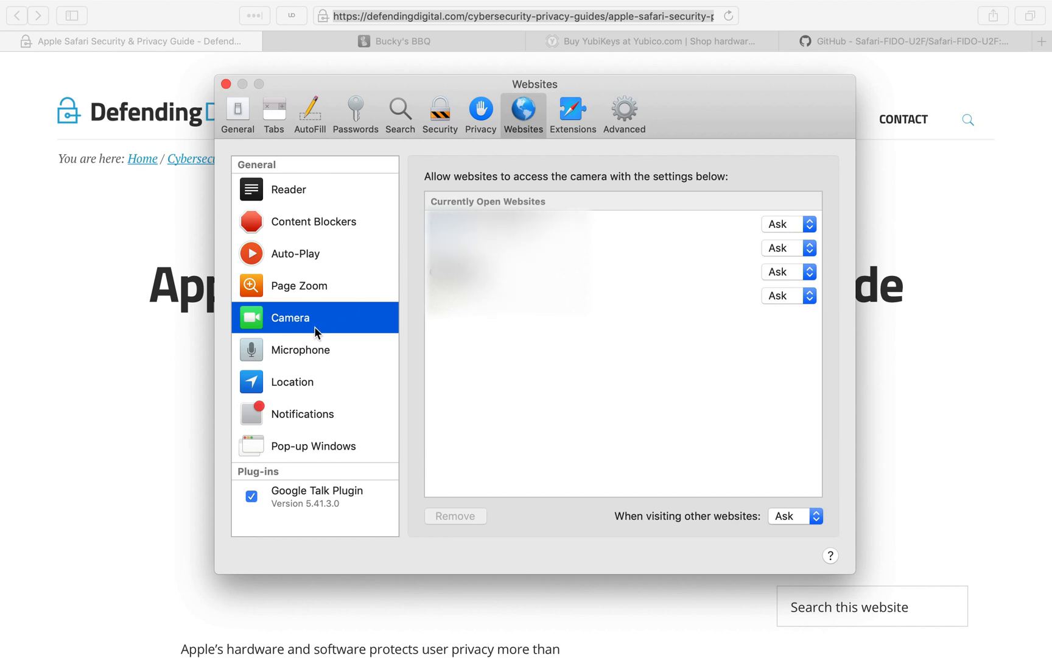
mouse_move(797, 300)
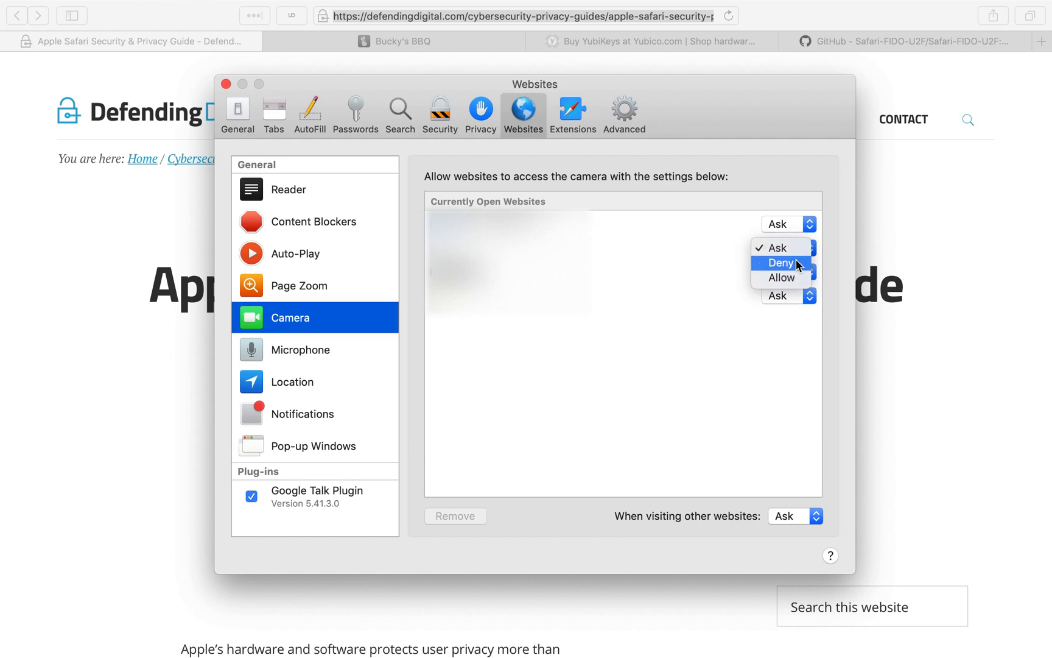
mouse_move(805, 277)
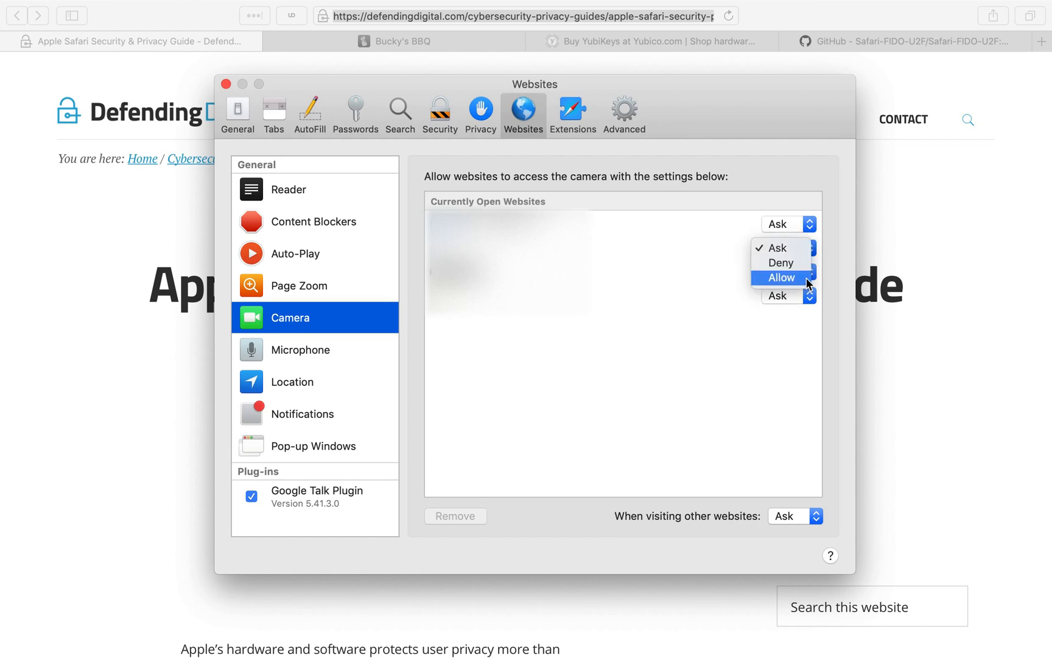
click(300, 349)
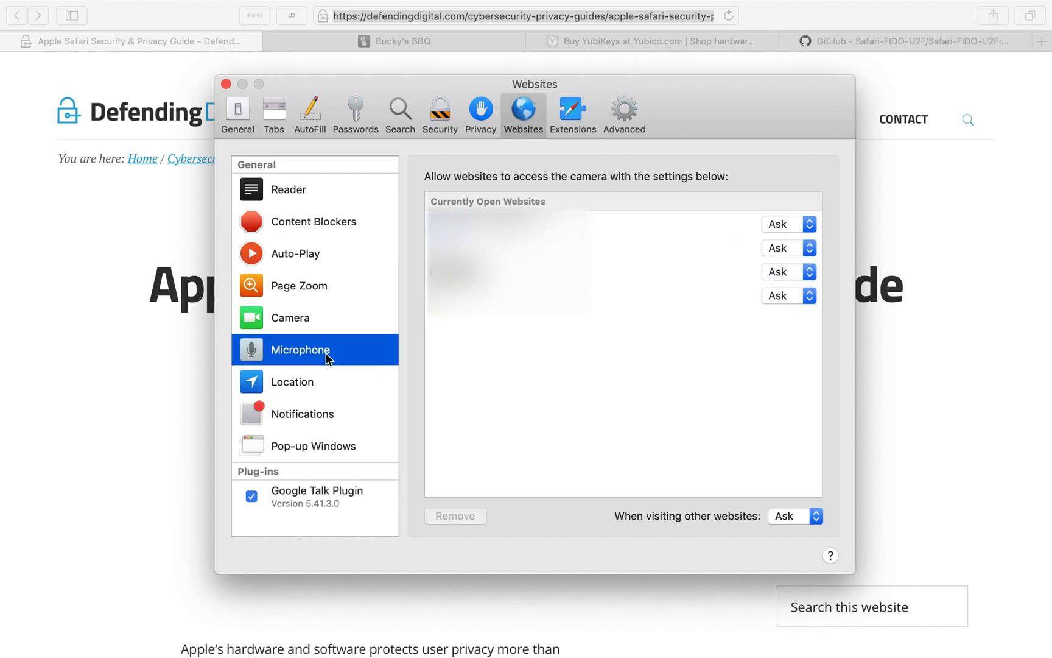
click(290, 317)
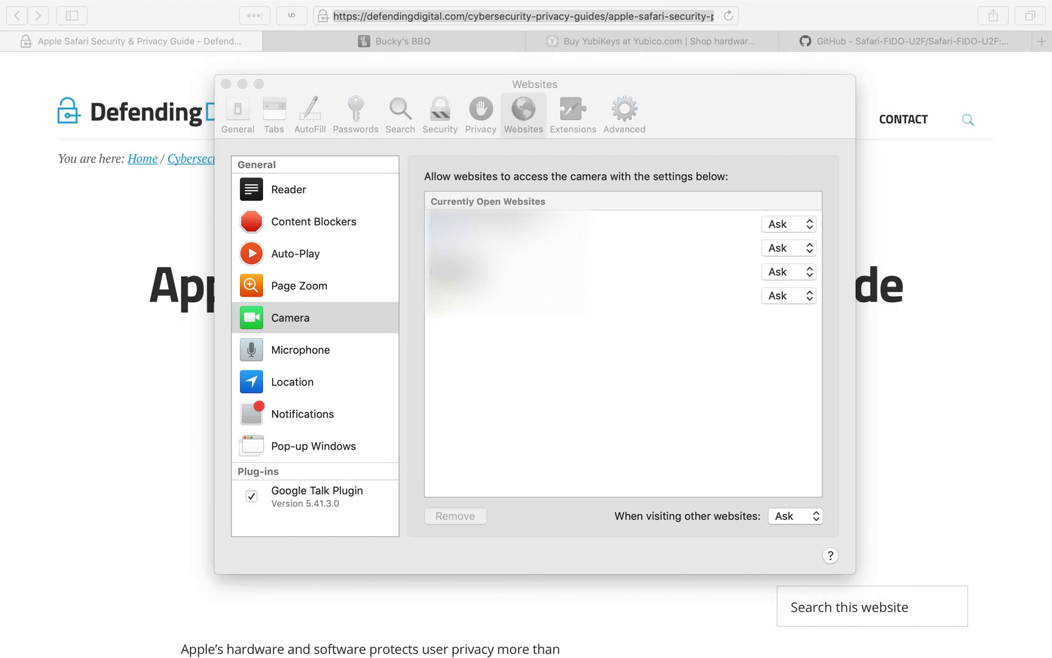
mouse_move(624, 208)
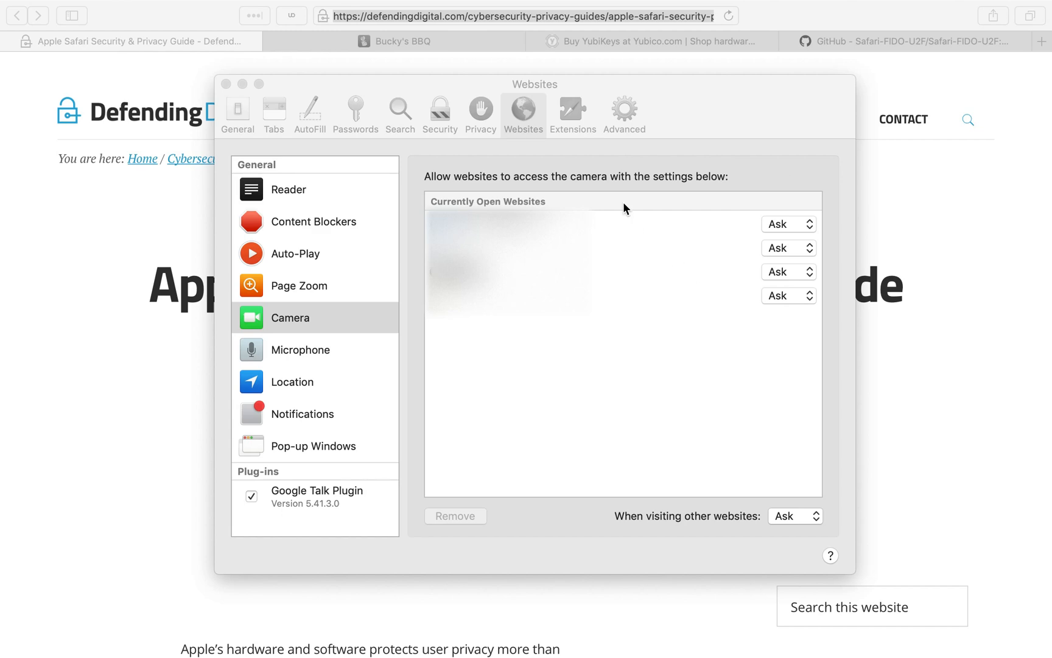
Step: Review the Extensions pane, reading LastPass's and uBlock Origin's permissions
click(571, 111)
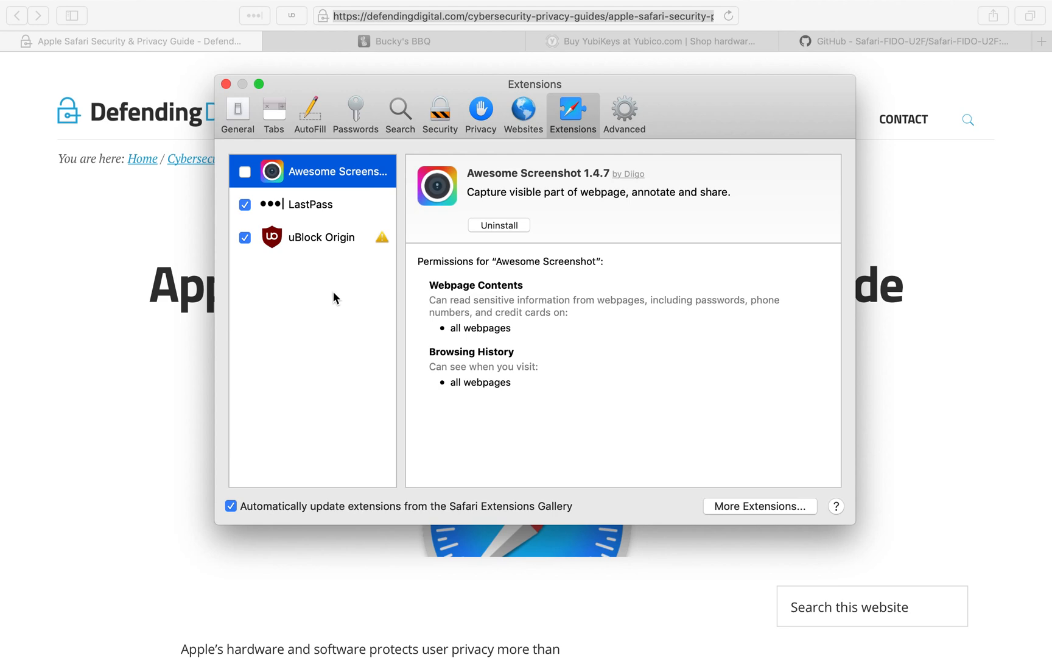
mouse_move(316, 197)
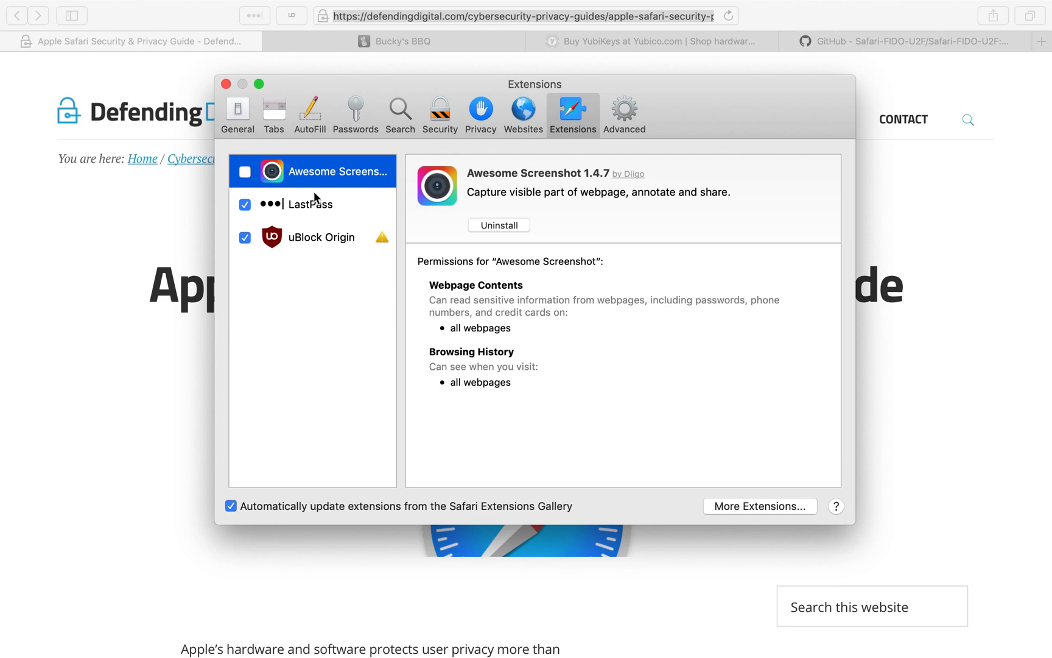
mouse_move(337, 198)
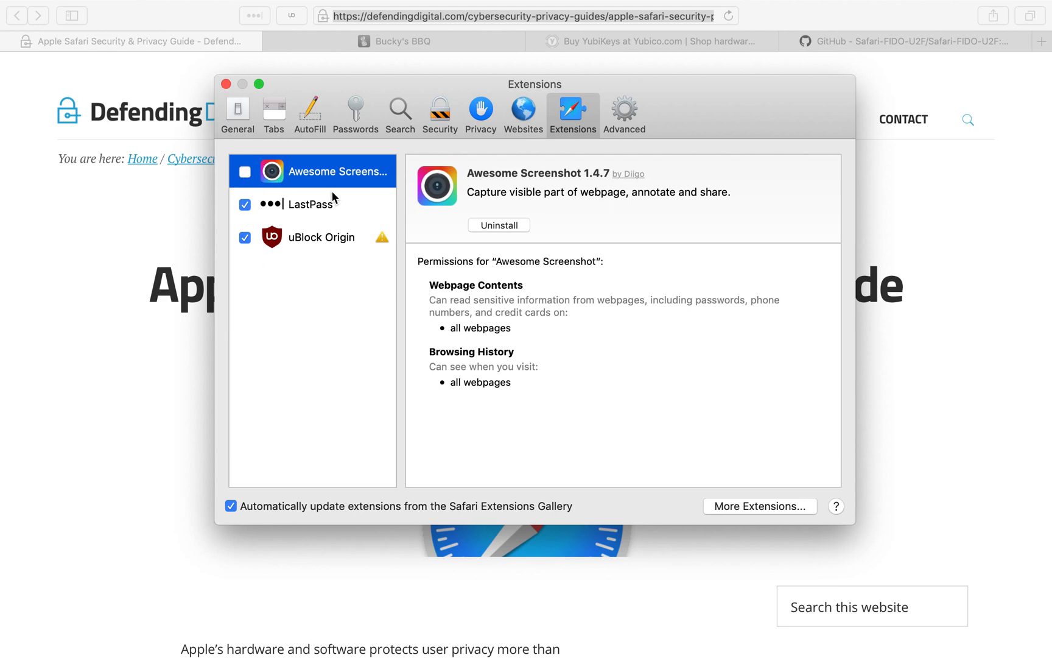
mouse_move(324, 513)
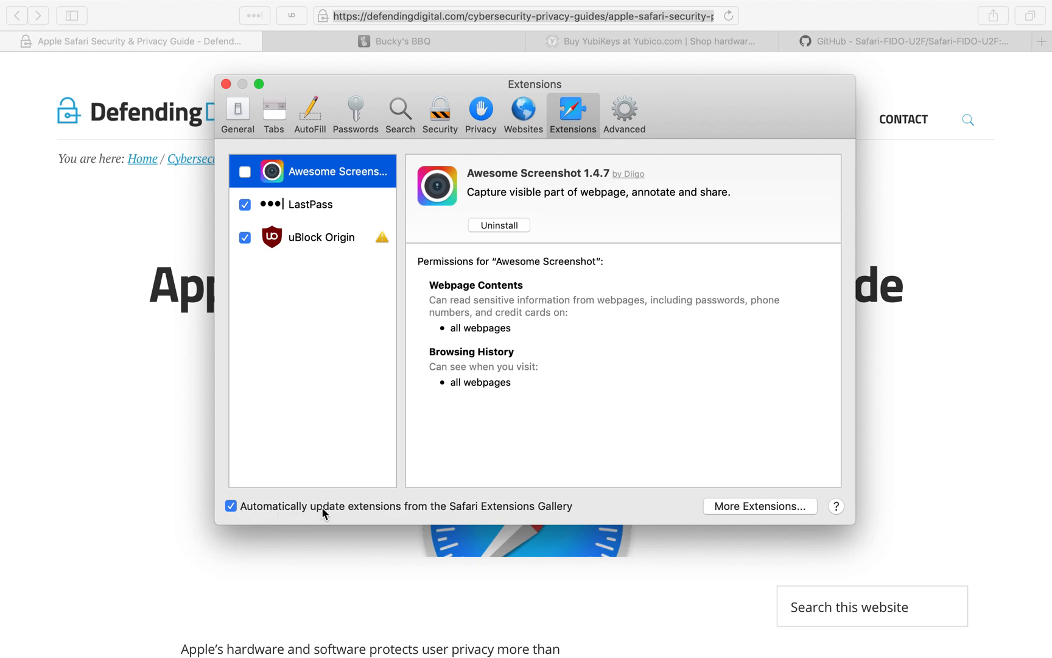
mouse_move(457, 512)
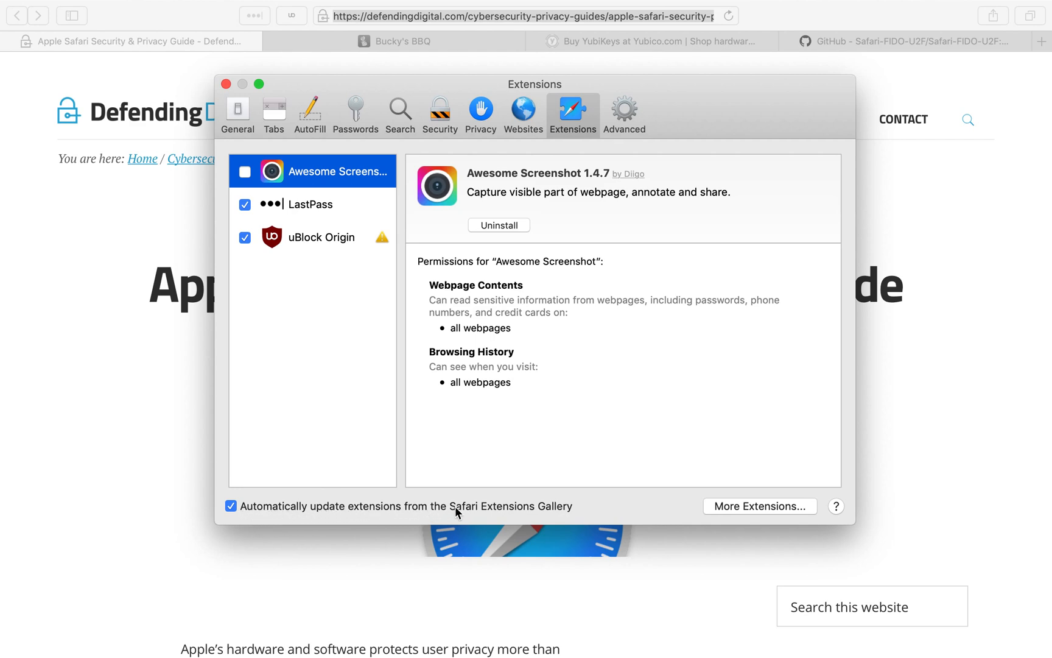
mouse_move(523, 507)
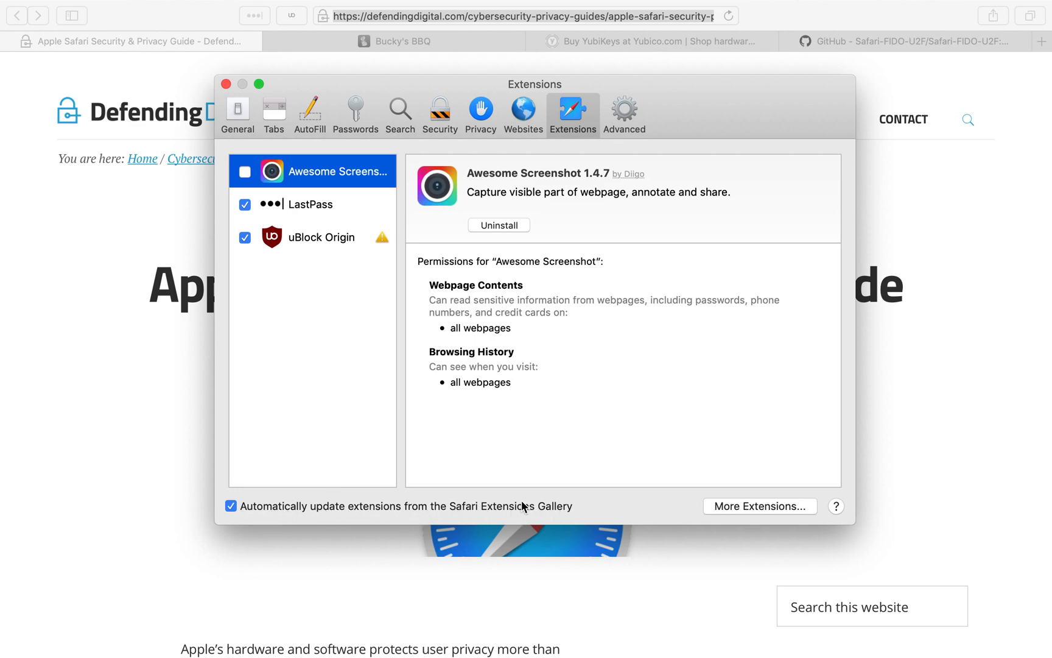
mouse_move(278, 251)
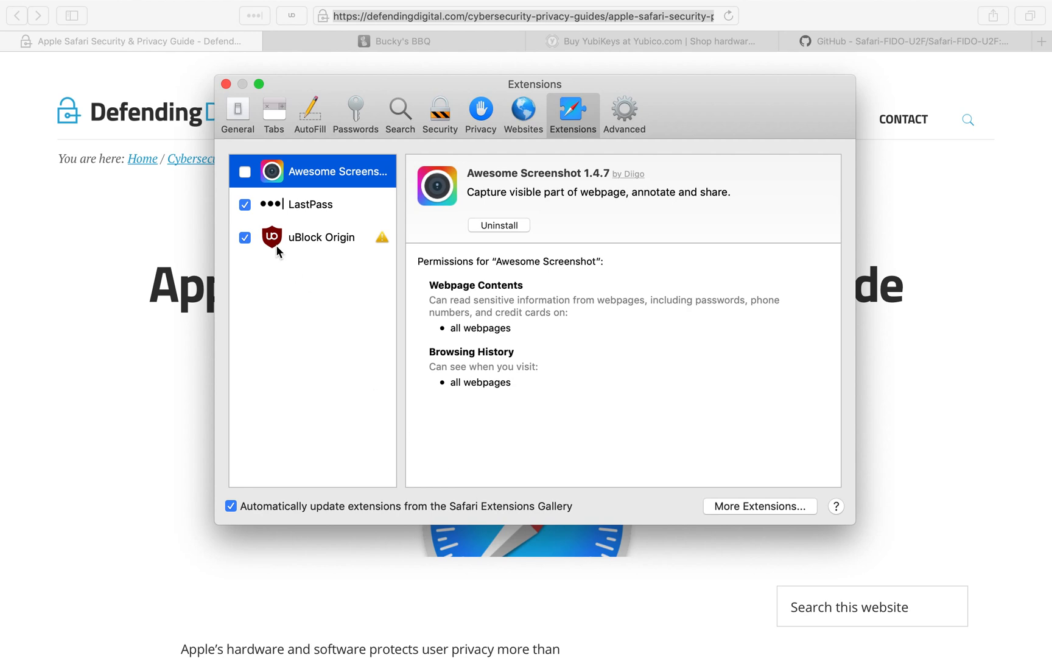
mouse_move(315, 204)
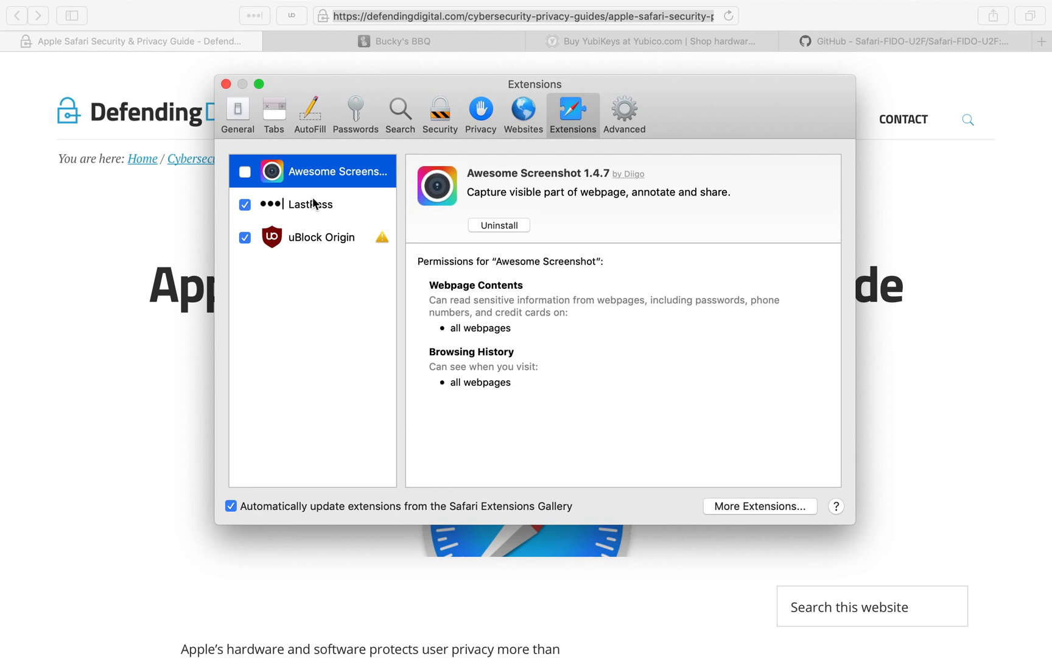
click(311, 204)
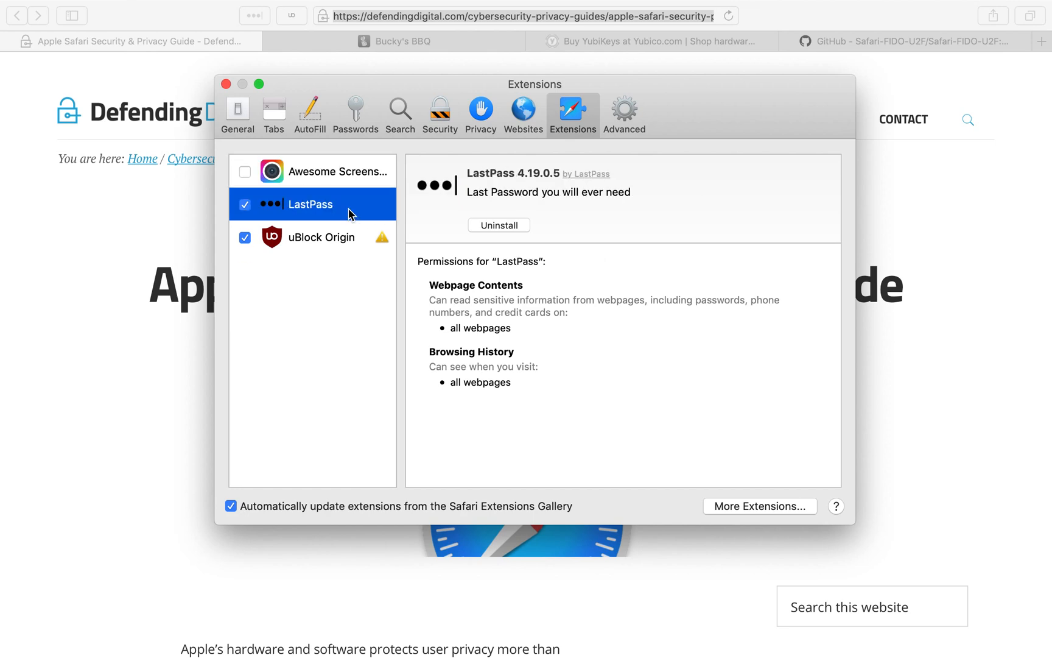
mouse_move(423, 197)
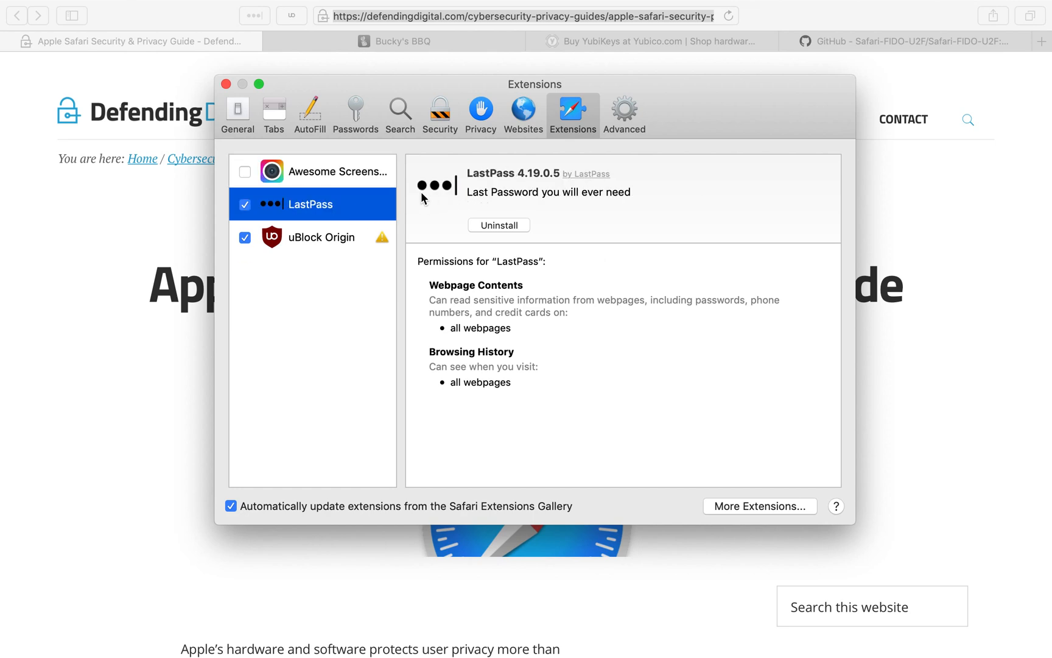
mouse_move(336, 248)
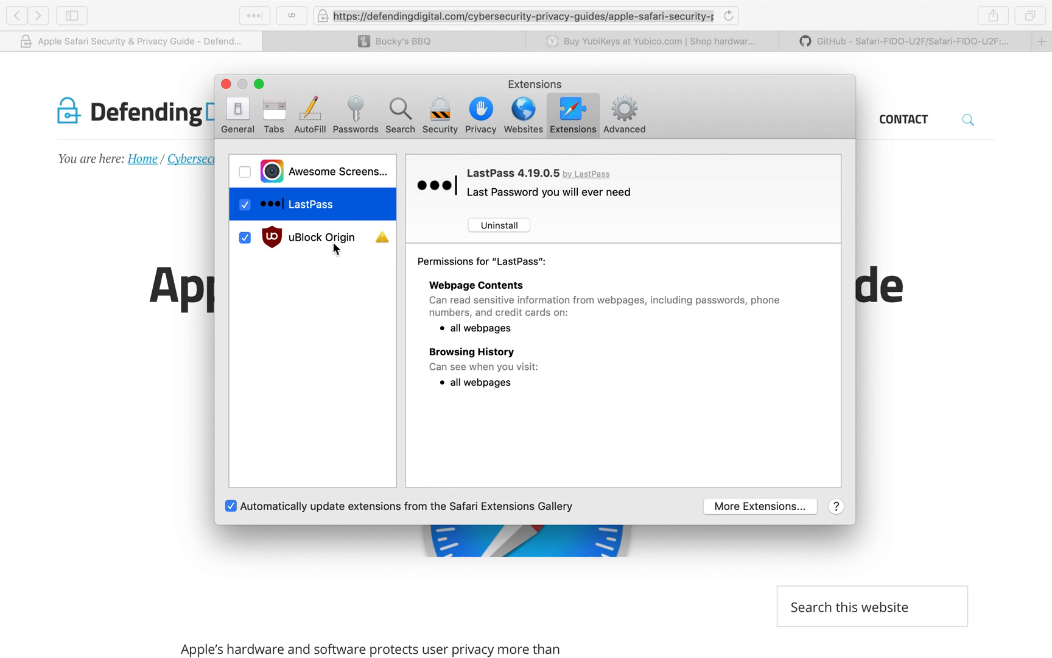
click(321, 237)
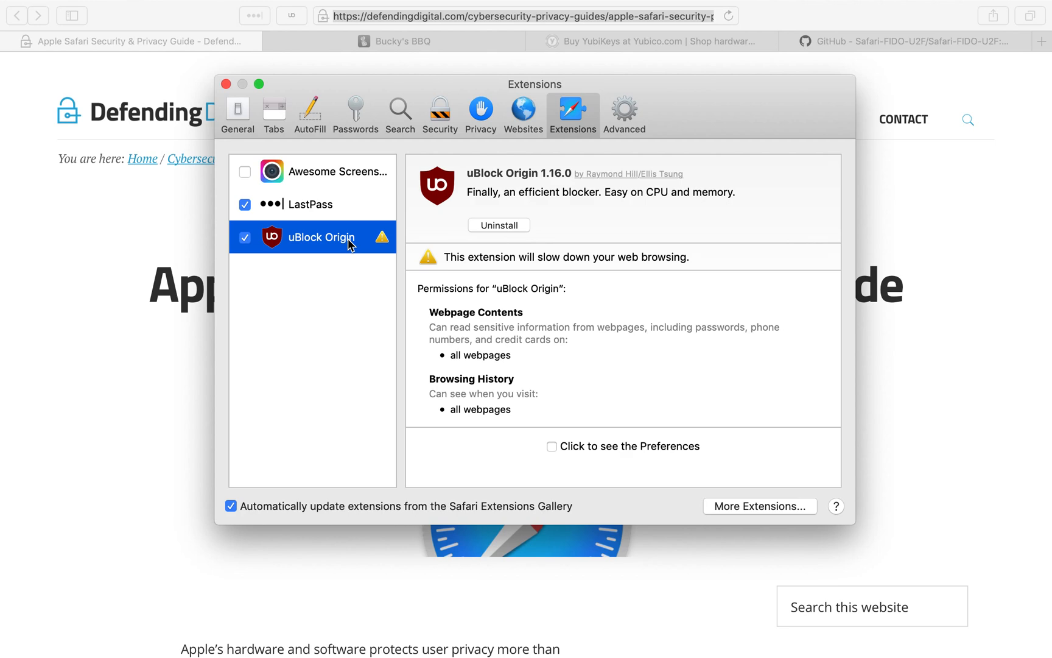
mouse_move(422, 231)
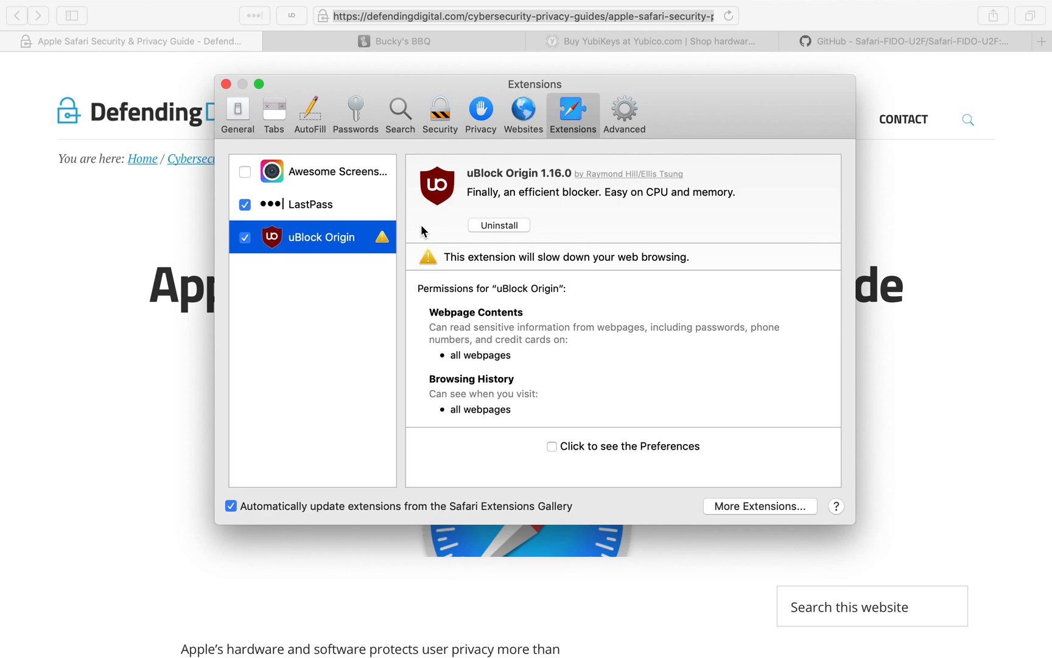
mouse_move(399, 239)
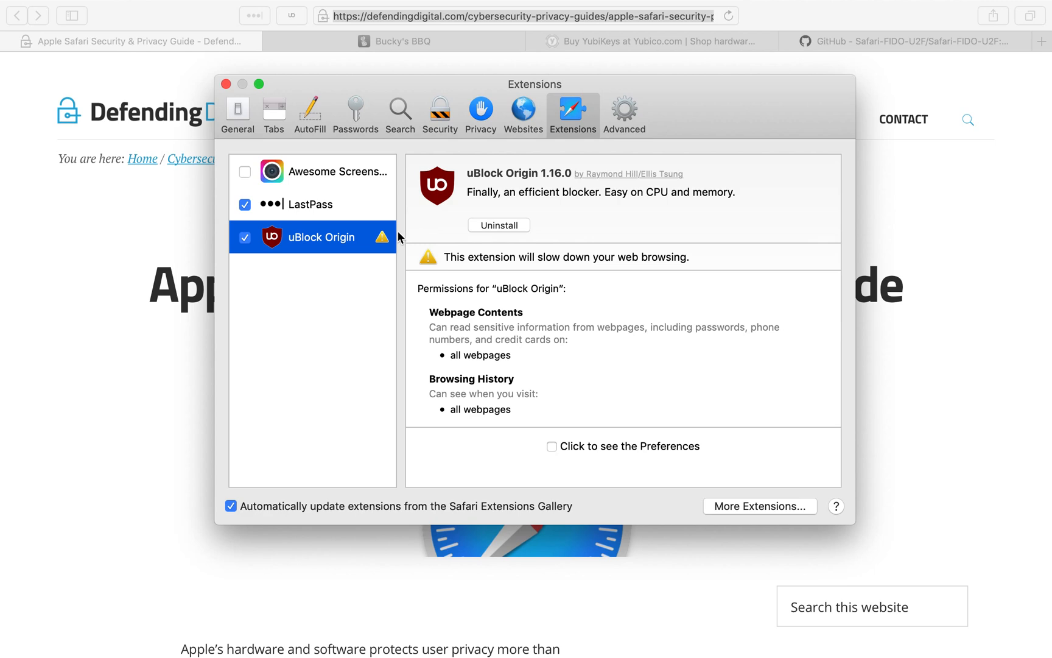
mouse_move(369, 251)
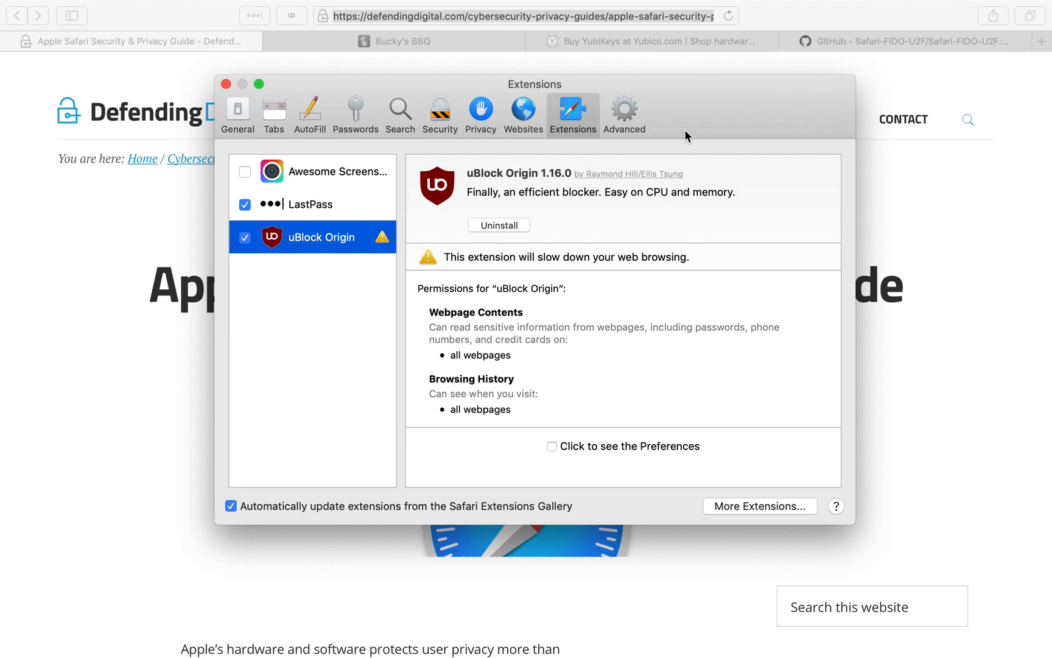
mouse_move(227, 84)
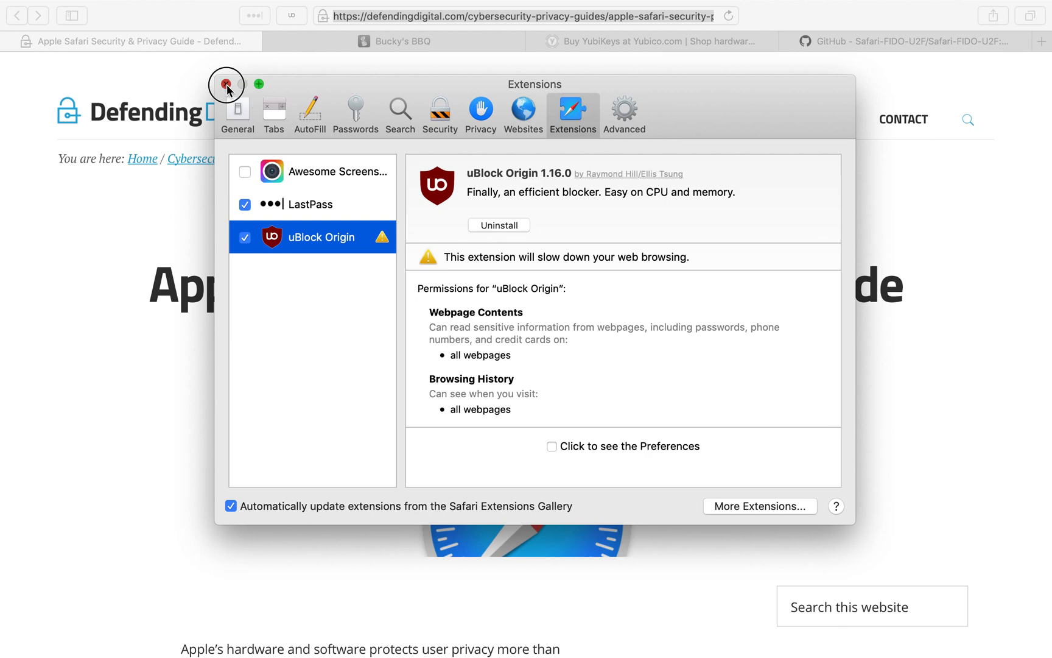
Step: Close Preferences and inspect the guide site's padlock and valid certificate
click(227, 84)
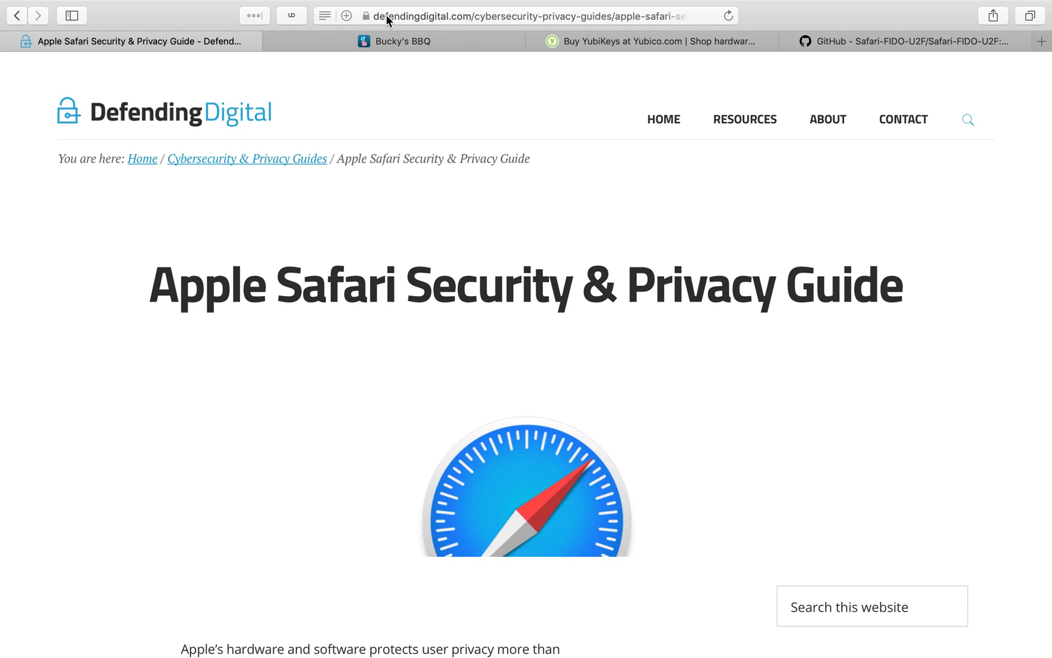
mouse_move(370, 28)
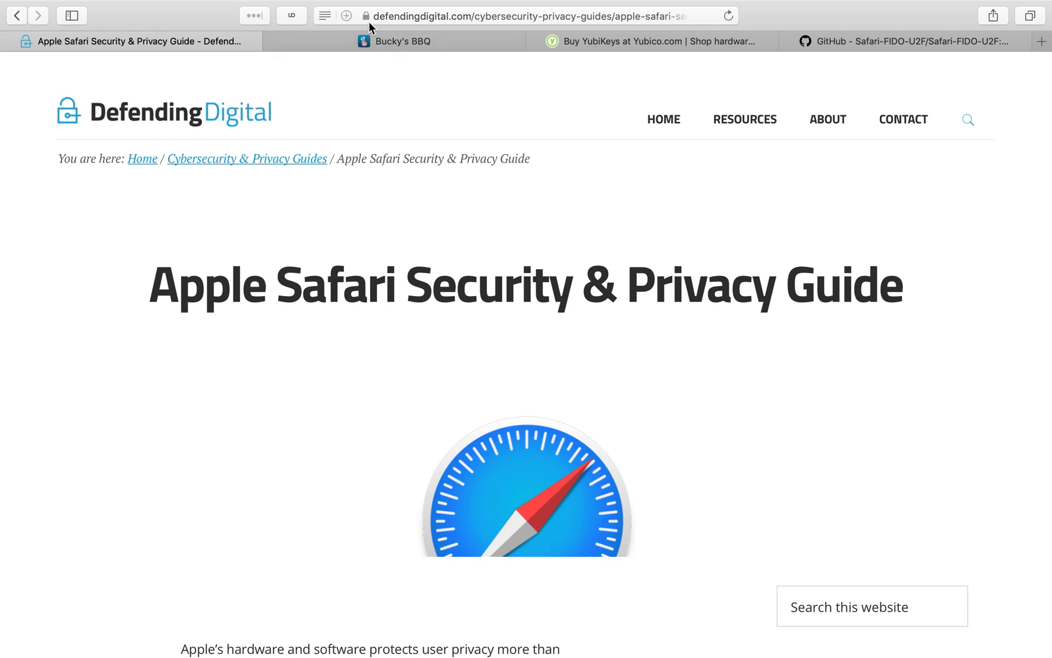
click(366, 15)
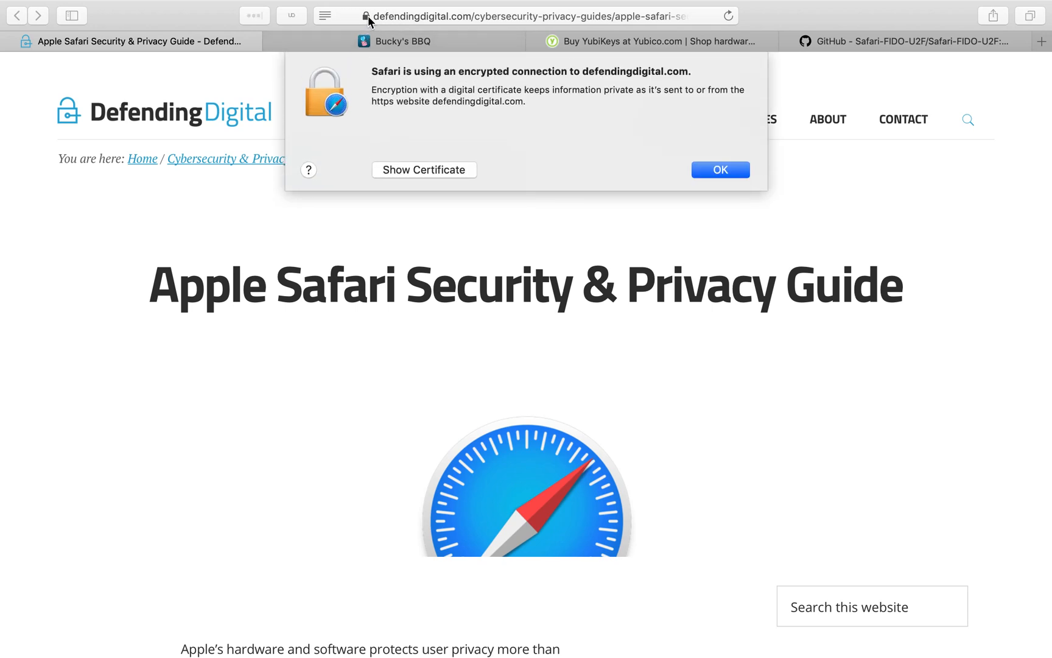
mouse_move(595, 83)
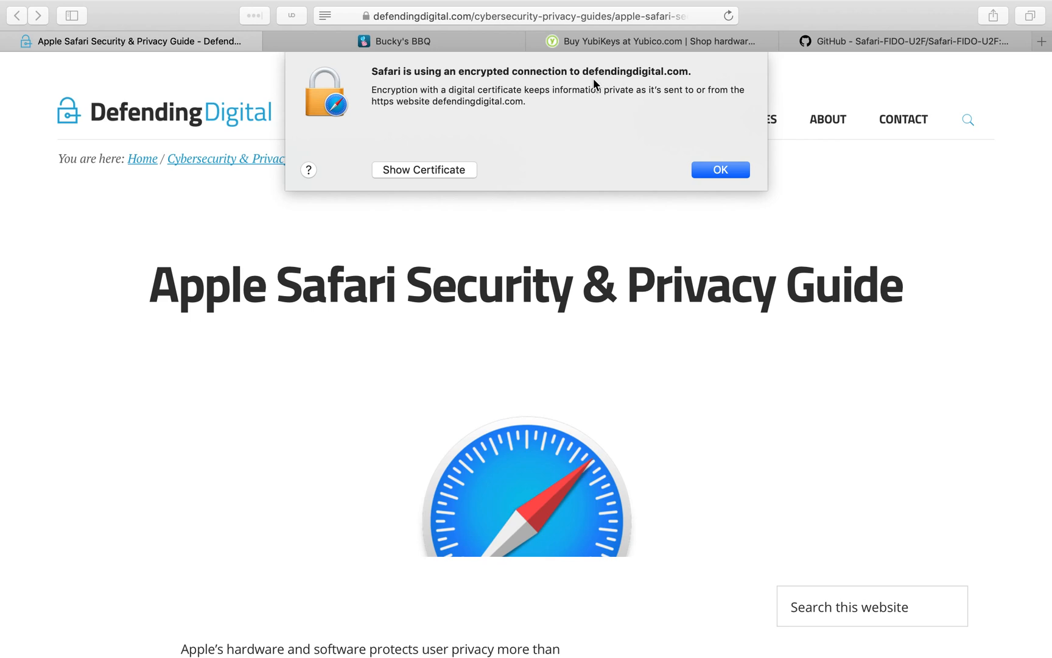
click(423, 169)
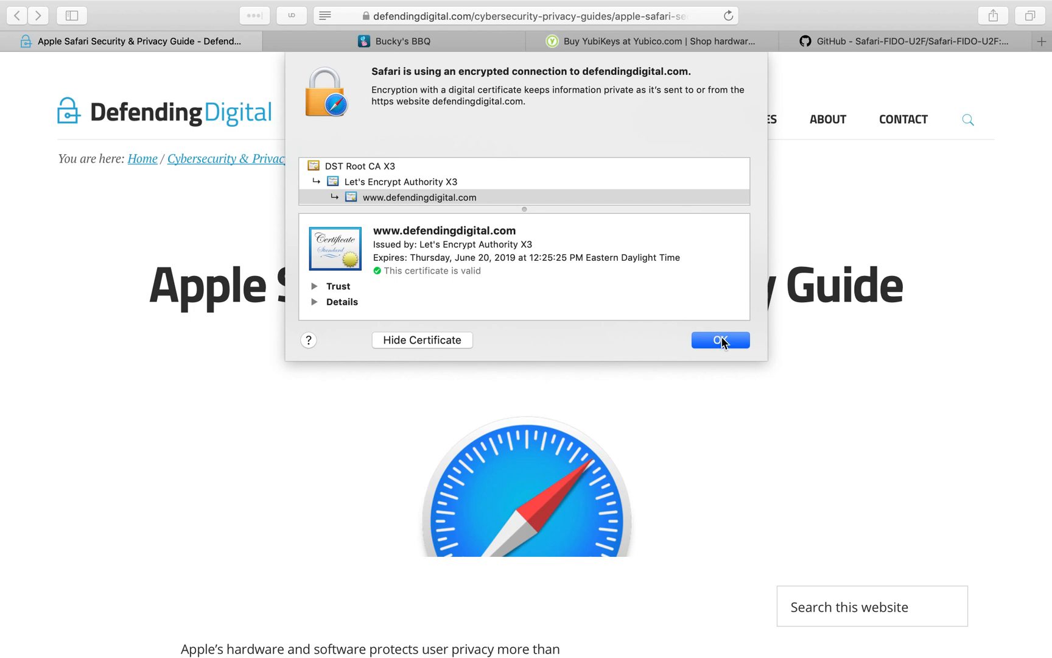
click(720, 339)
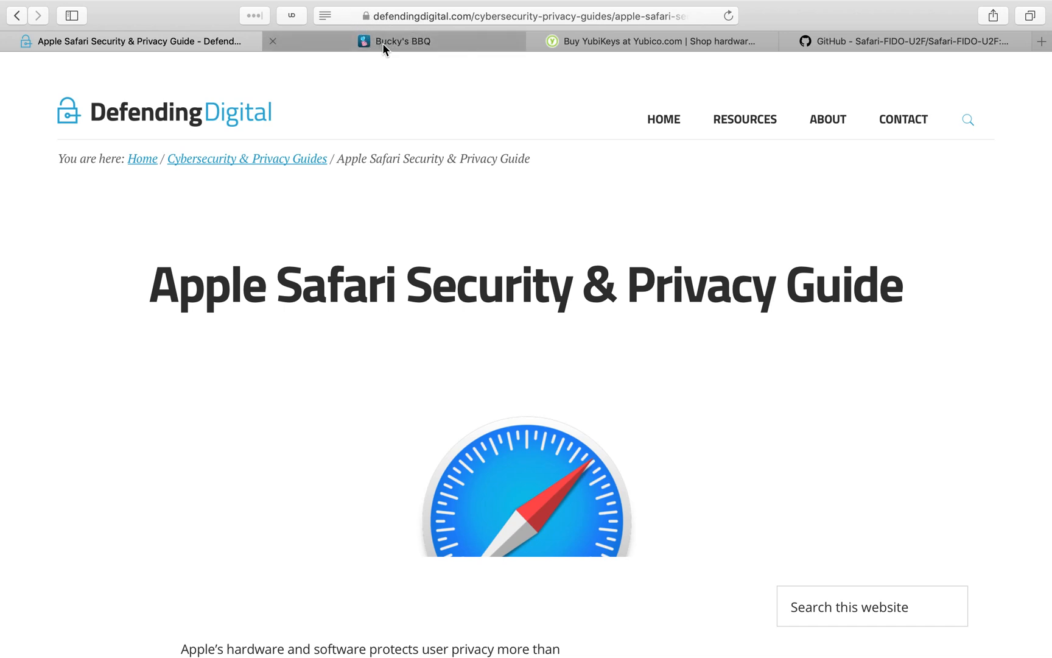
Step: Visit the not-secure Bucky's BBQ tab, then return to the Safari guide tab
click(394, 41)
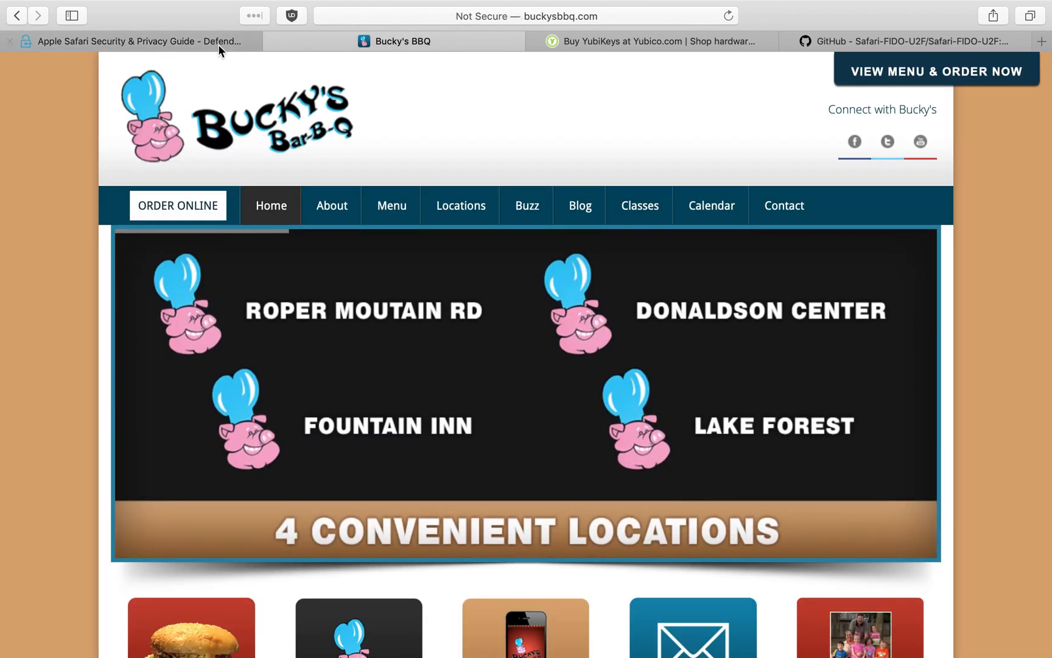
click(131, 41)
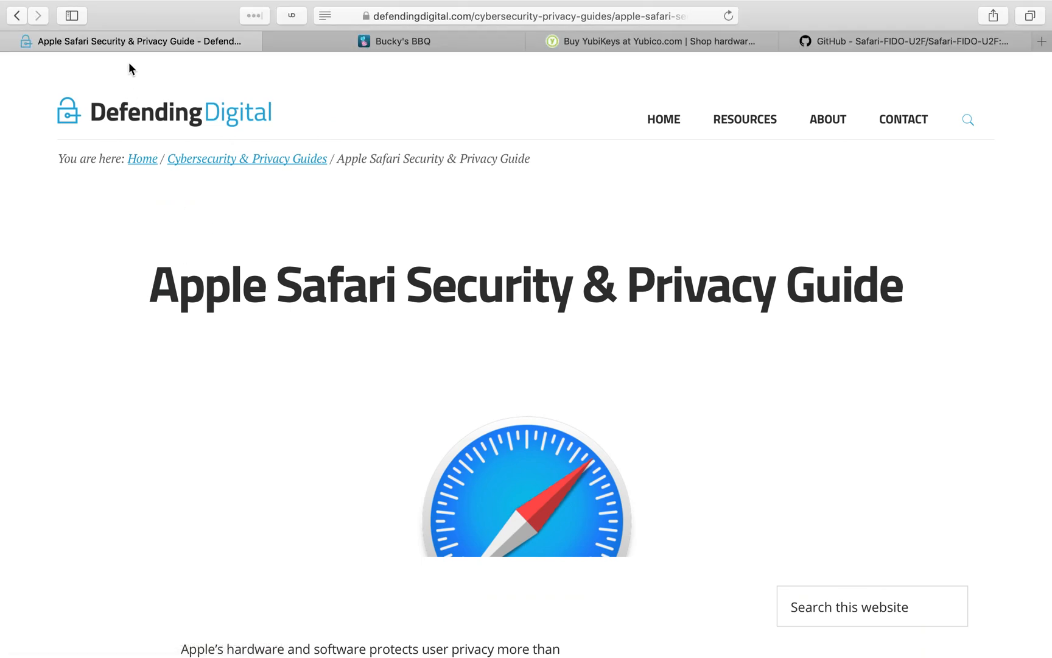
Step: Open a new private browsing window from the File menu and add a second blank tab
click(102, 9)
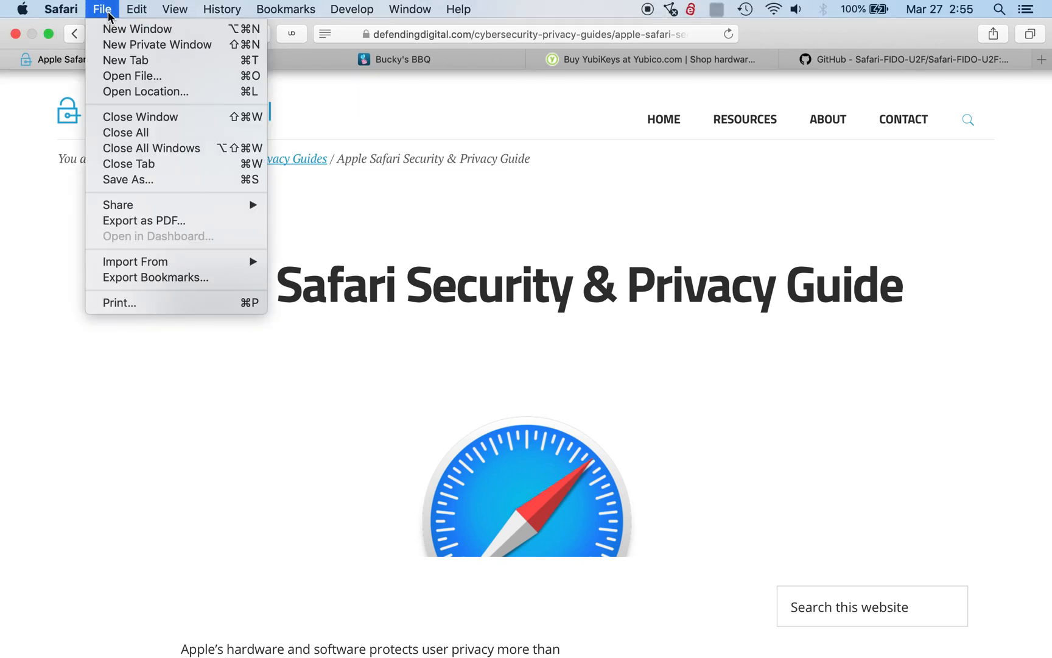
mouse_move(157, 44)
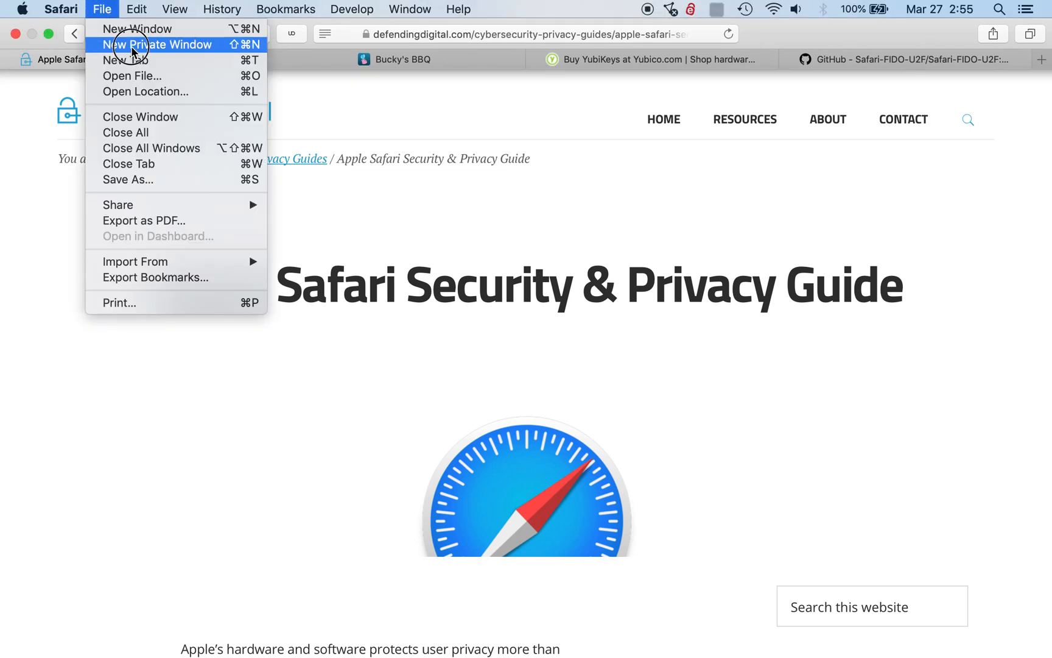
click(161, 44)
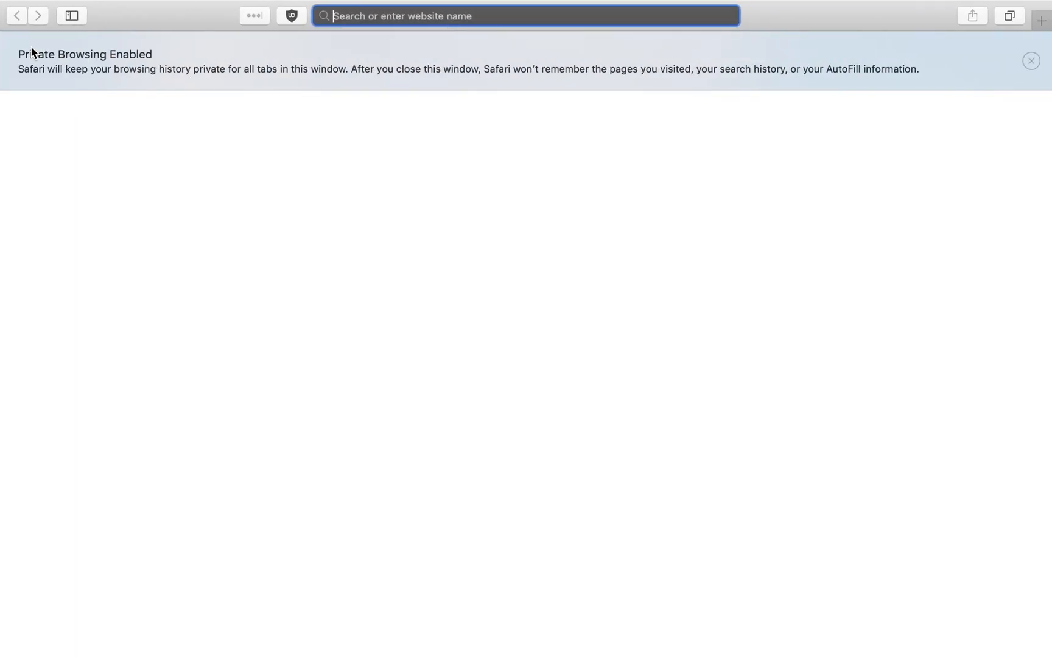
mouse_move(387, 38)
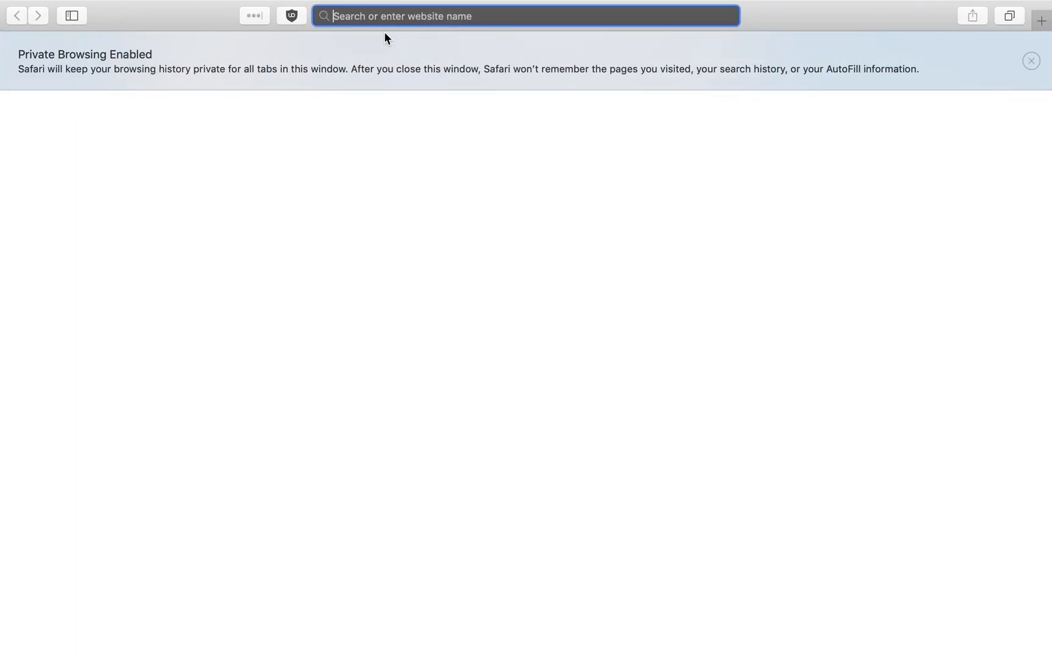
mouse_move(83, 79)
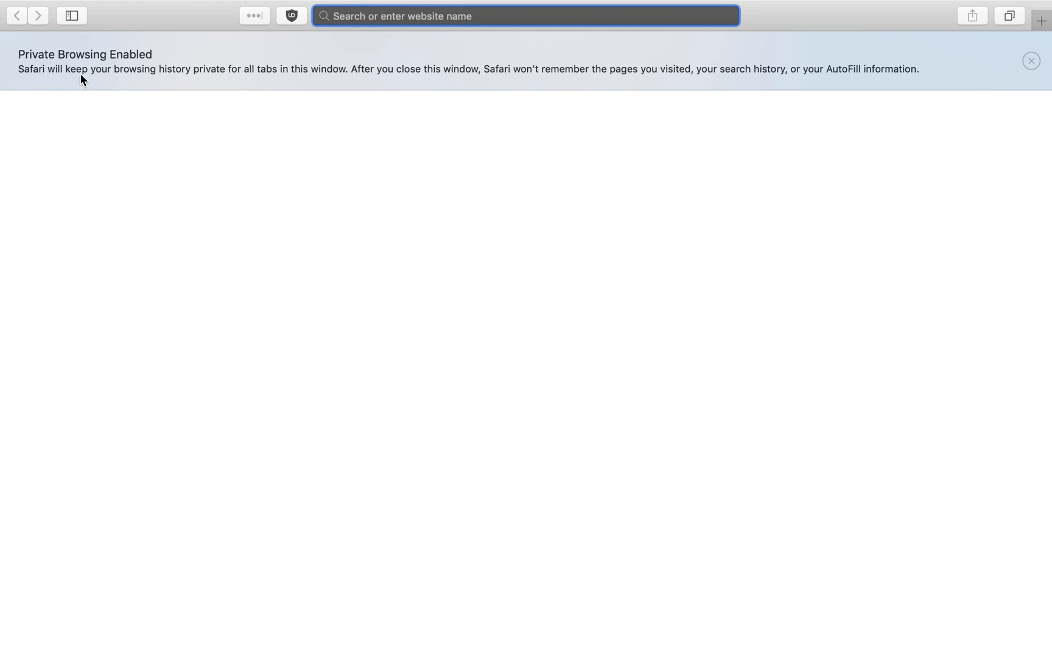
mouse_move(92, 83)
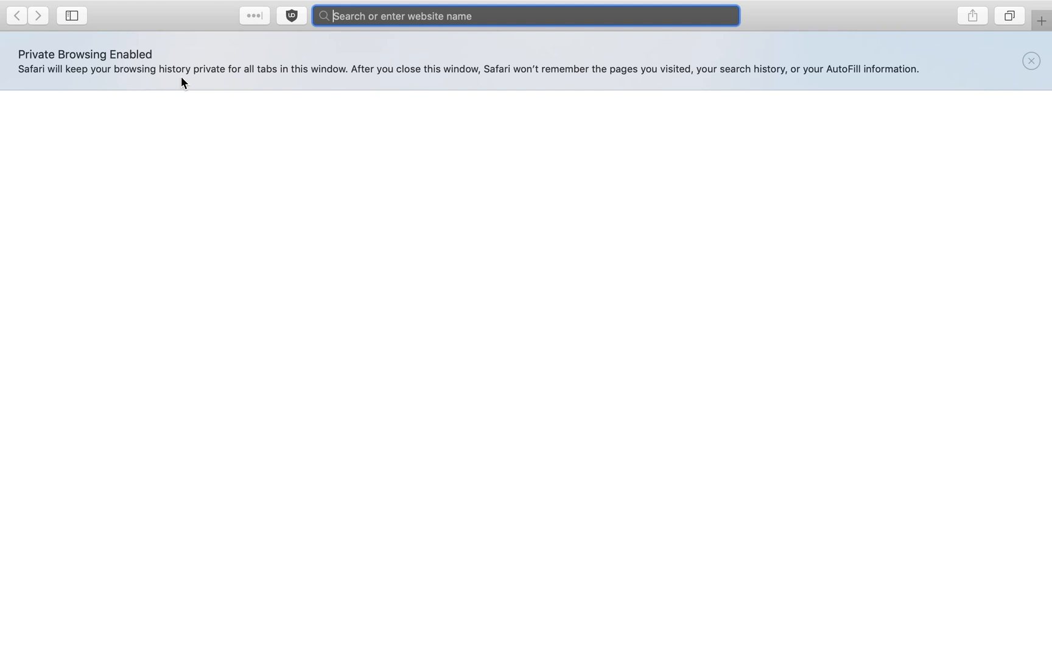
mouse_move(311, 87)
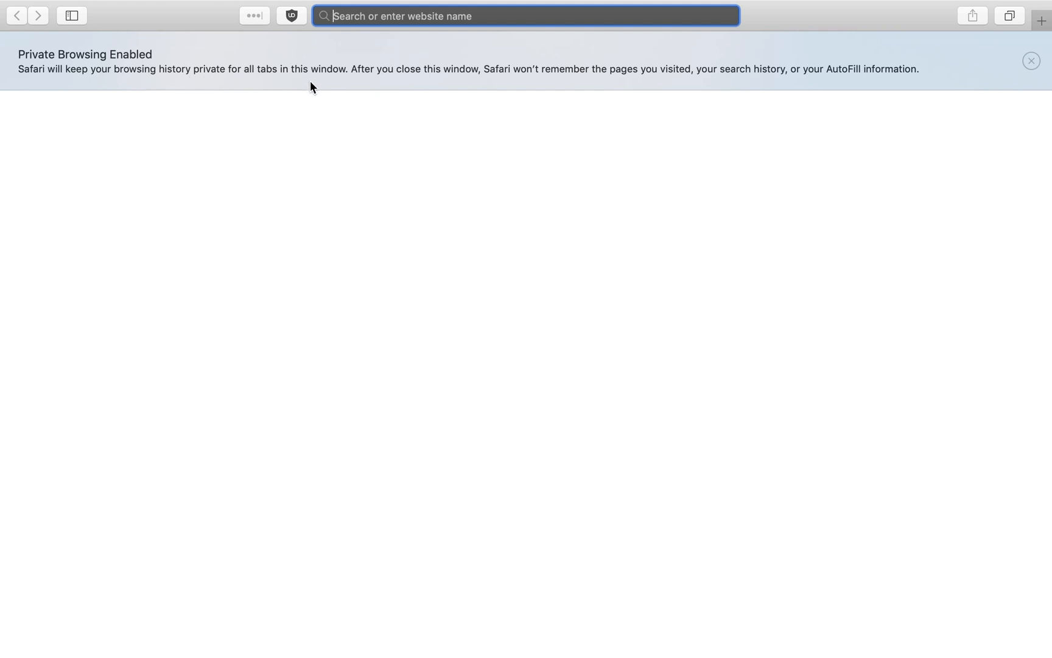
mouse_move(346, 87)
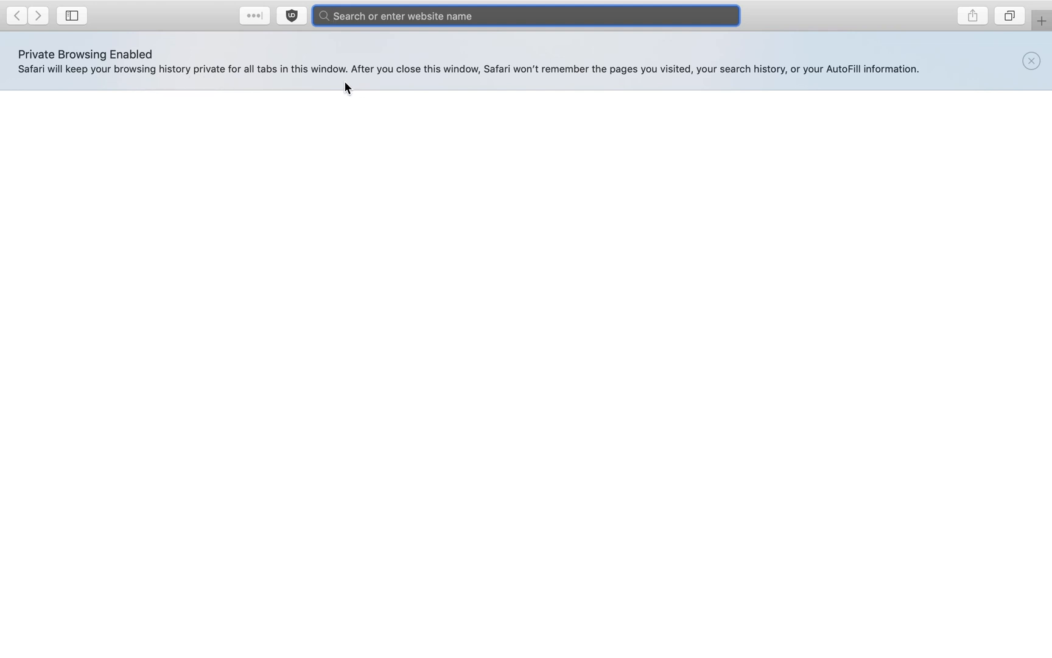
click(1040, 15)
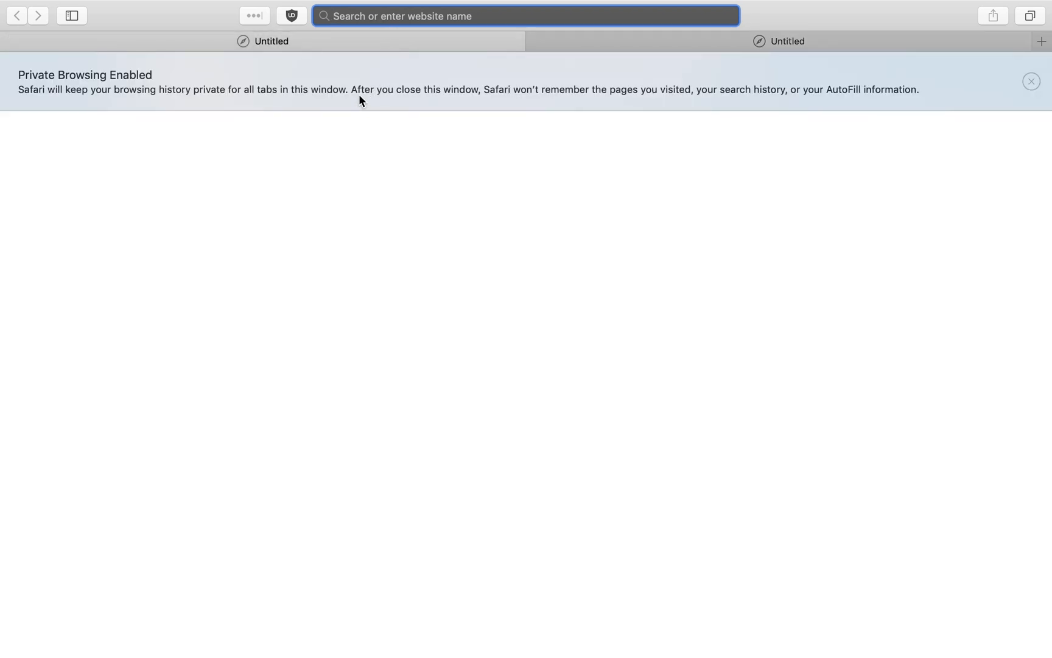
mouse_move(676, 127)
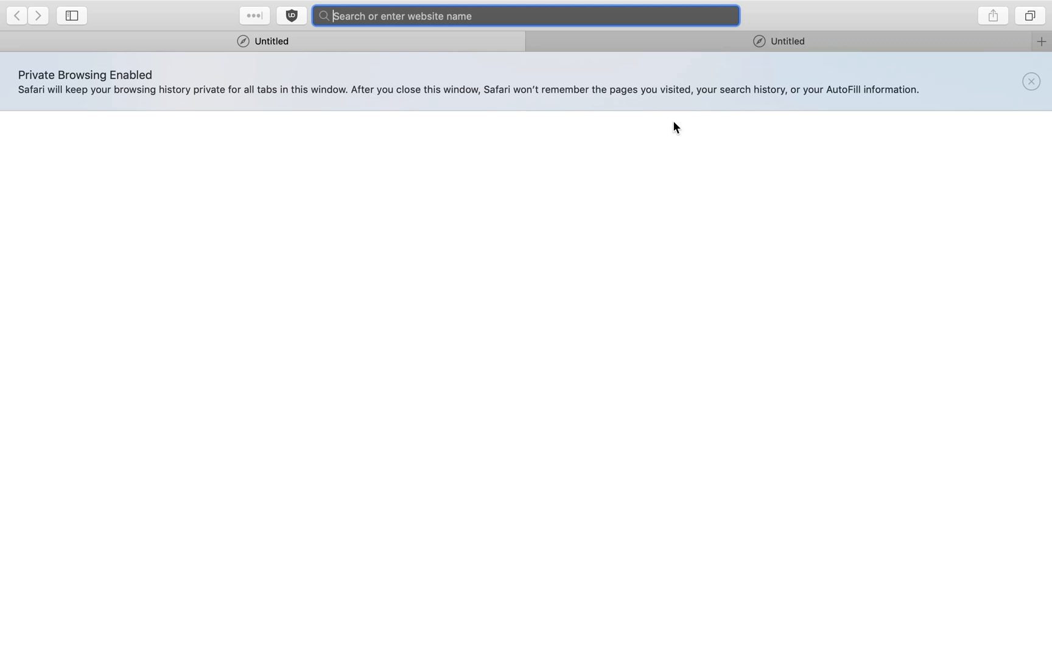
mouse_move(616, 80)
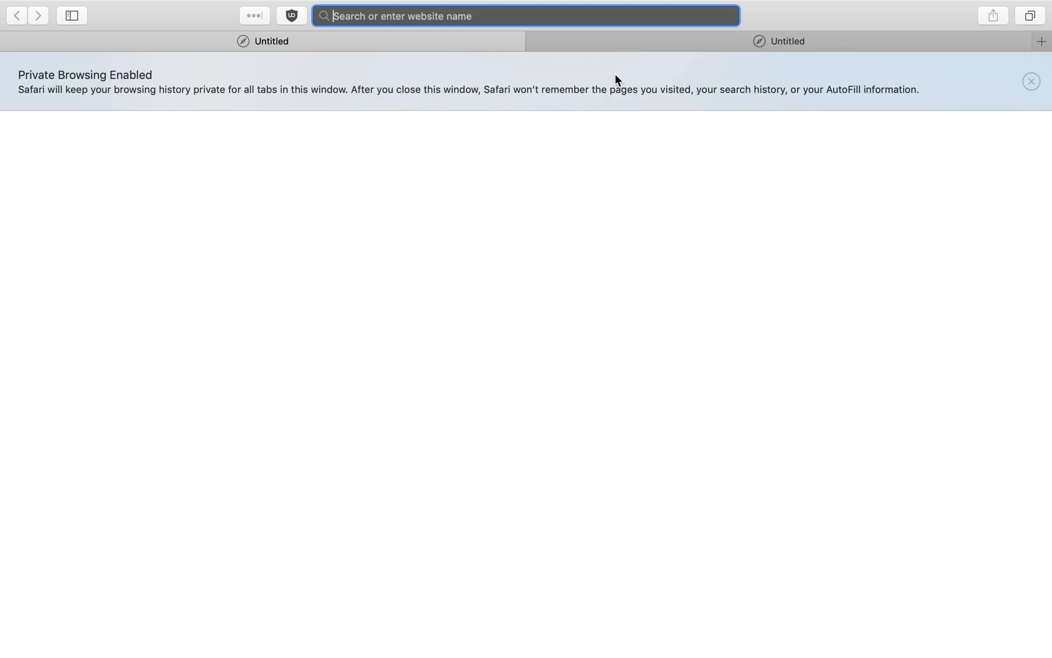
mouse_move(857, 90)
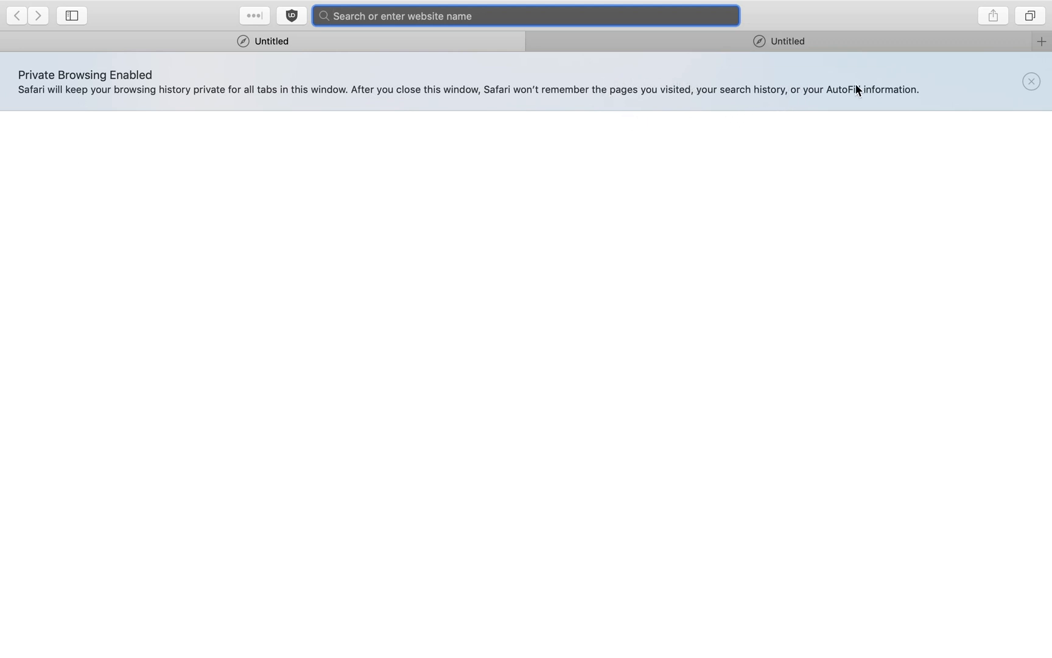
mouse_move(691, 127)
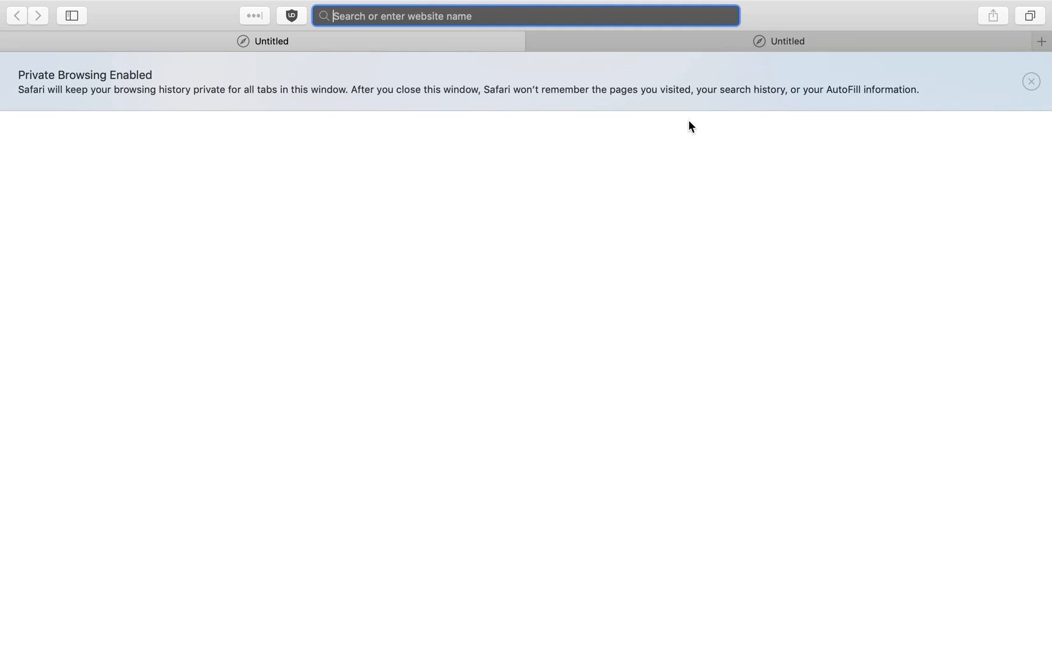
mouse_move(749, 106)
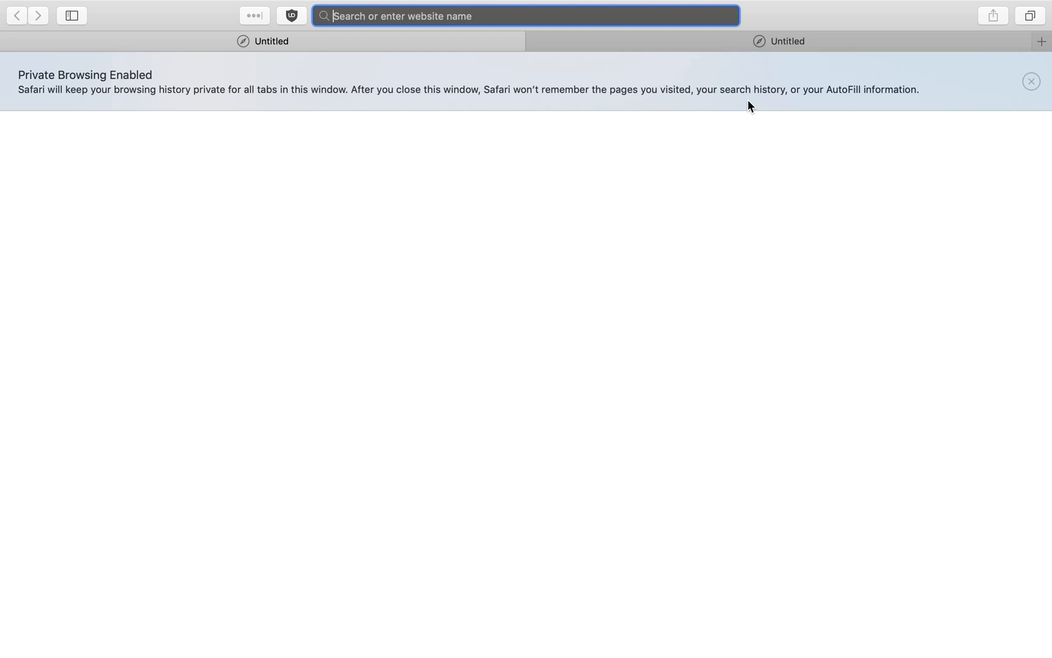
mouse_move(749, 106)
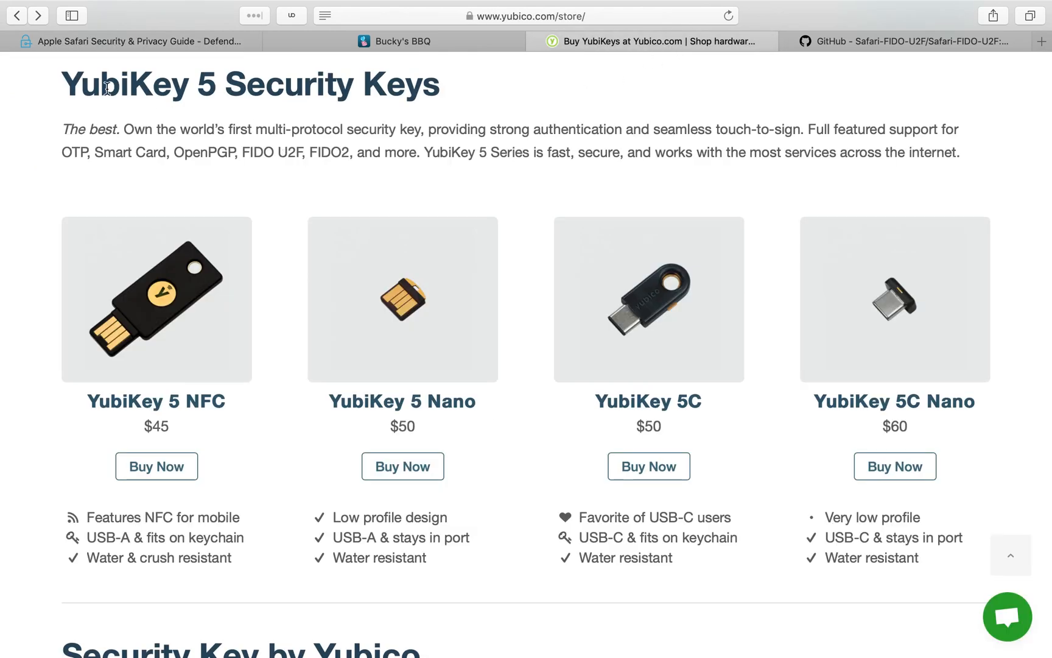
mouse_move(103, 177)
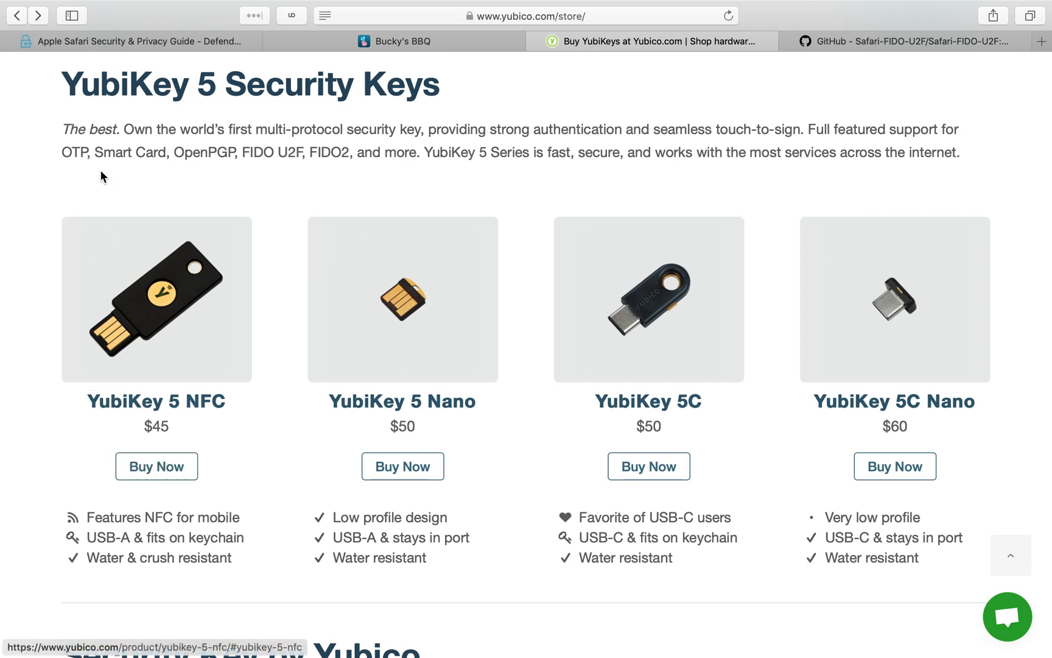
mouse_move(57, 166)
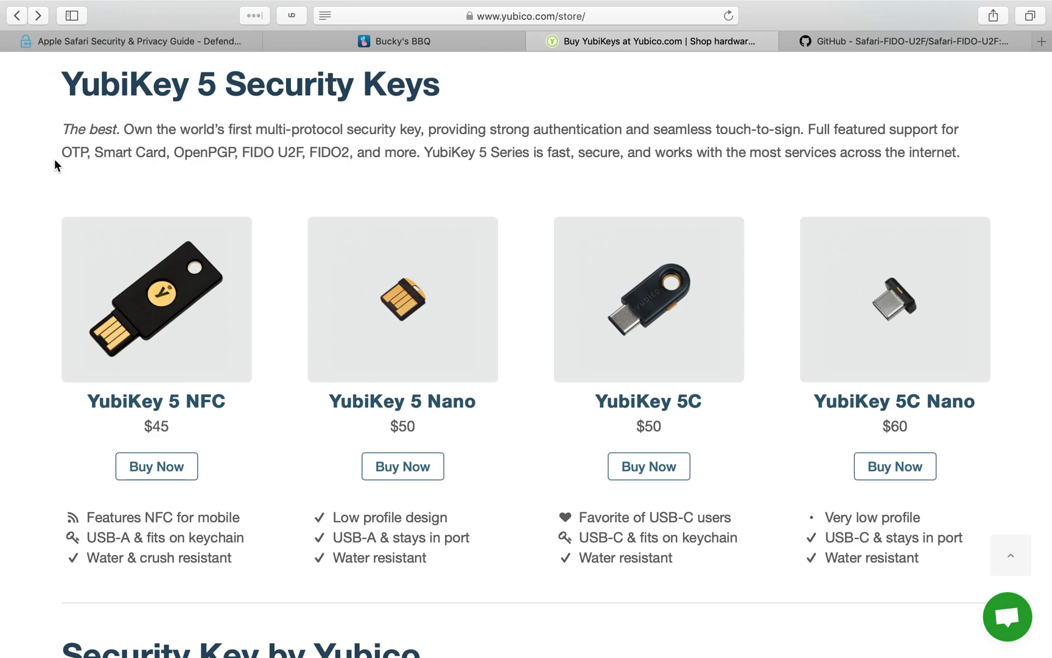
mouse_move(597, 178)
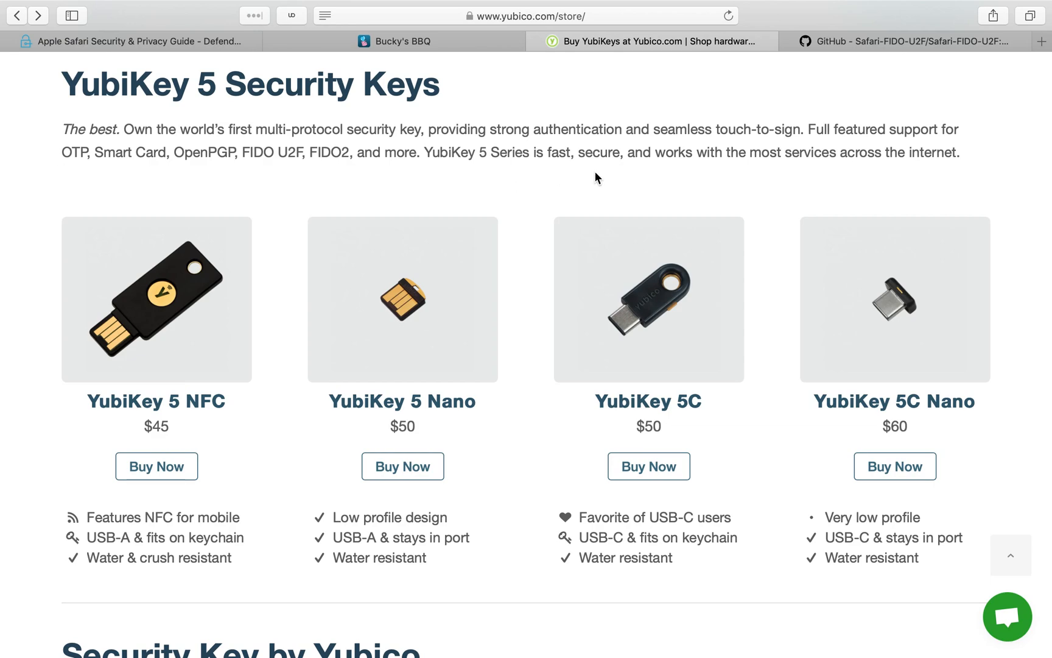
Step: Switch from the YubiKey store tab to the GitHub Safari-FIDO-U2F project page
click(906, 41)
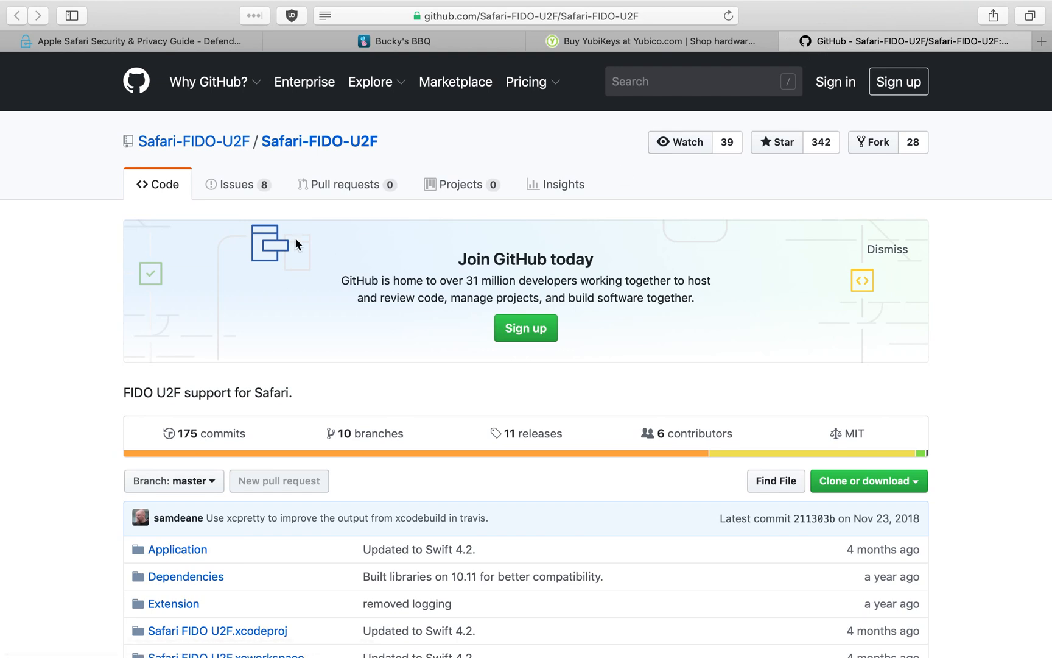
mouse_move(285, 314)
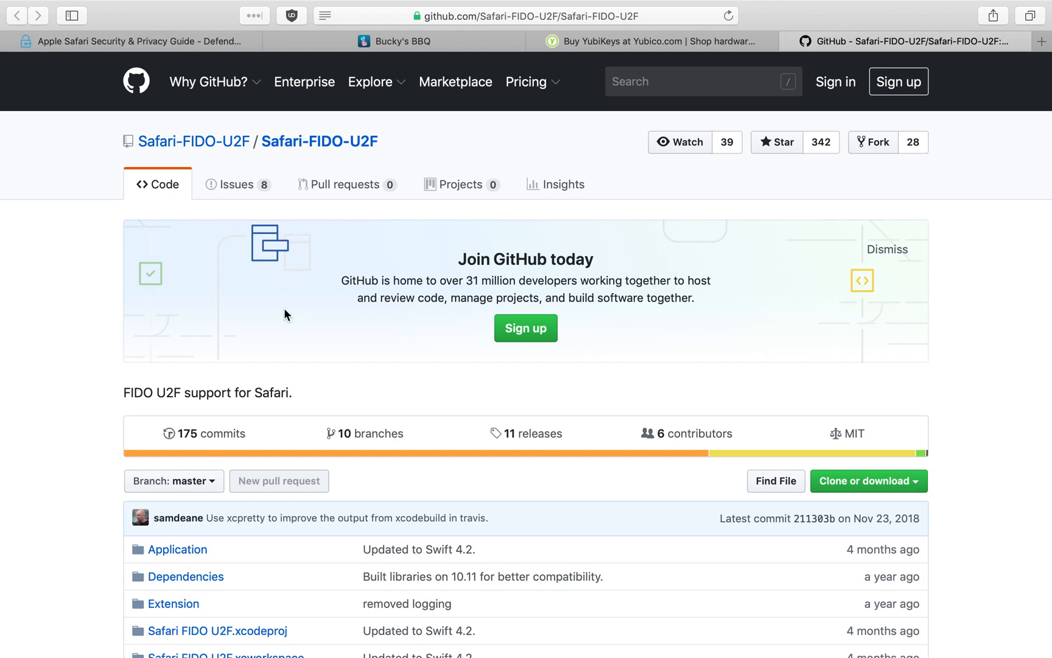
mouse_move(530, 149)
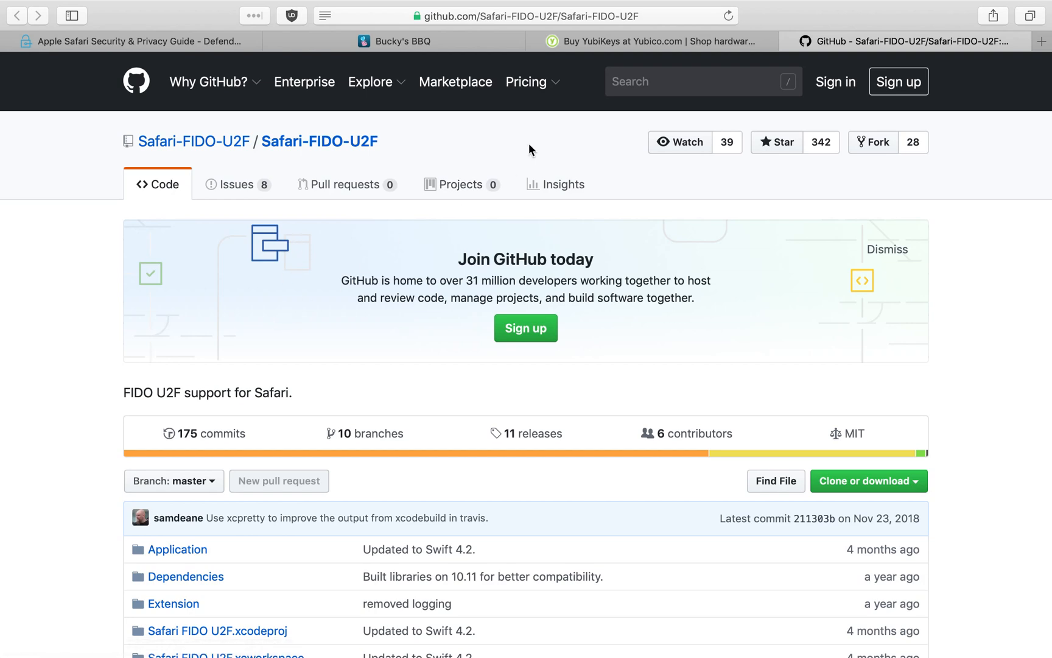
mouse_move(236, 59)
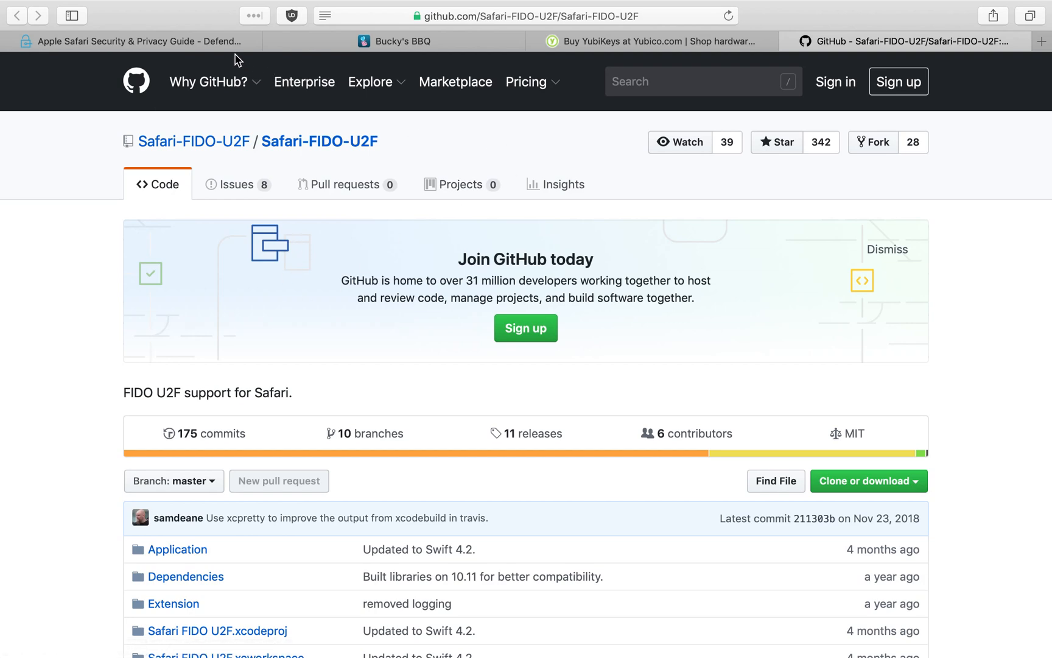
Step: Return to the Apple Safari Security & Privacy Guide page on Defending Digital
click(131, 41)
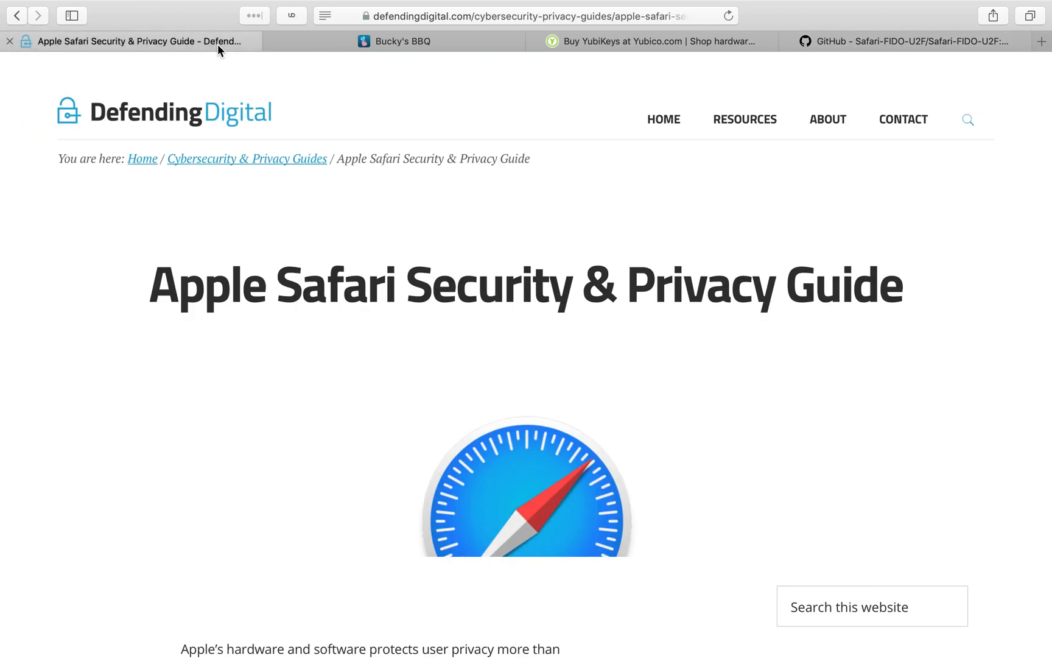
mouse_move(972, 228)
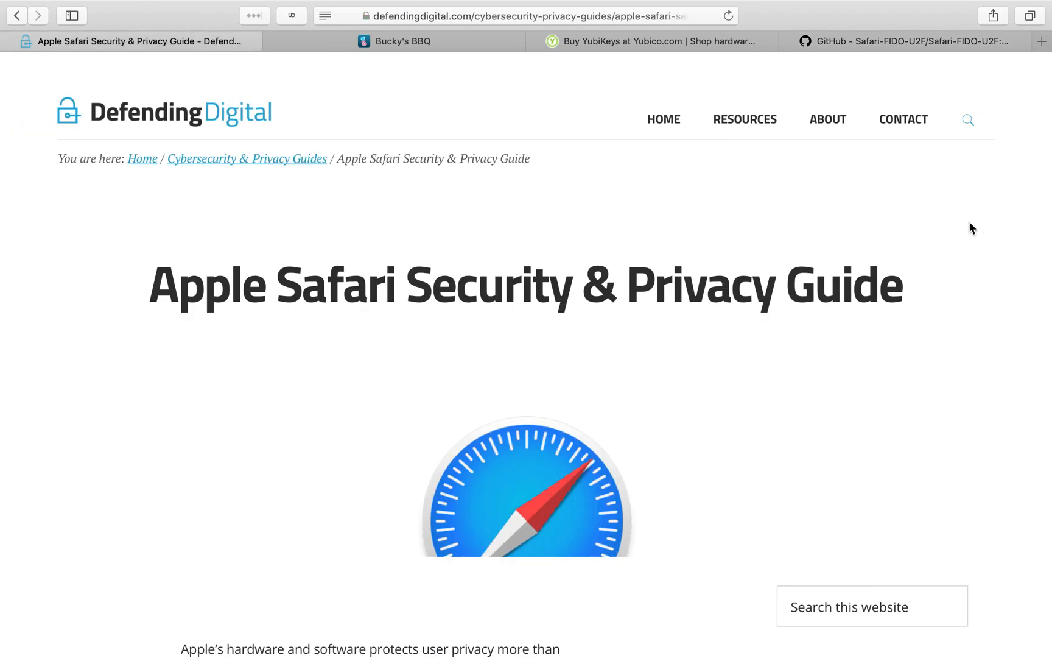
mouse_move(682, 192)
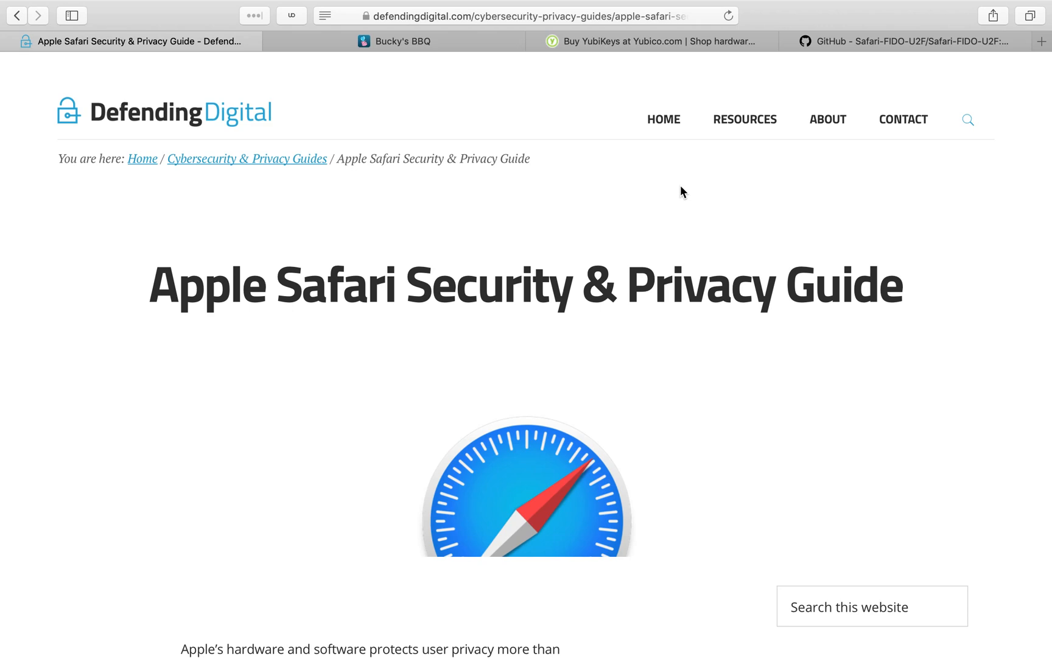
mouse_move(744, 119)
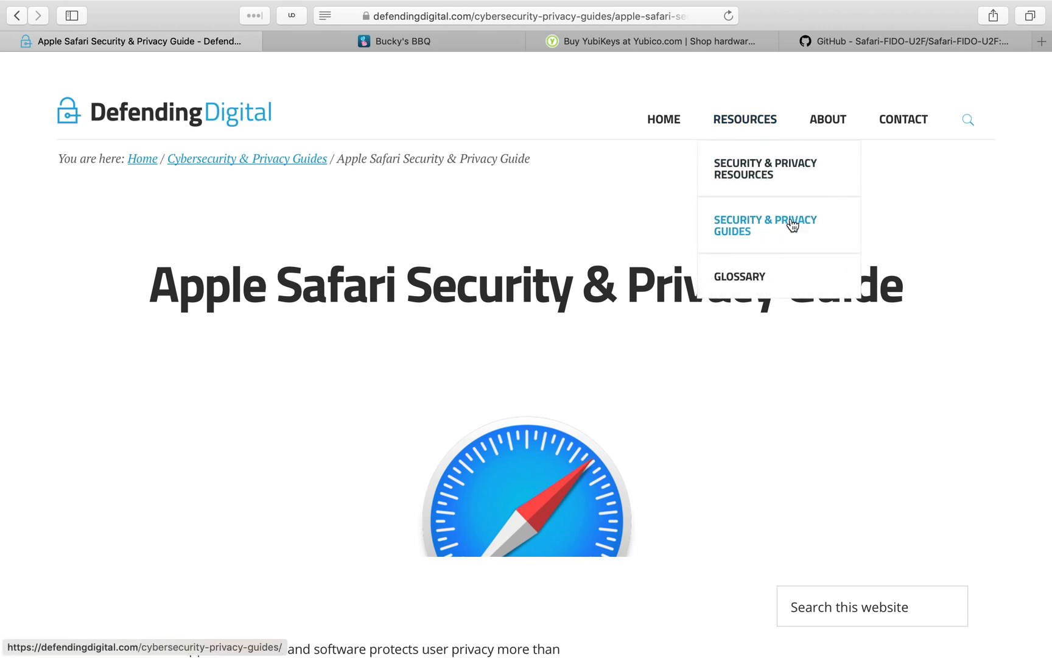
mouse_move(934, 231)
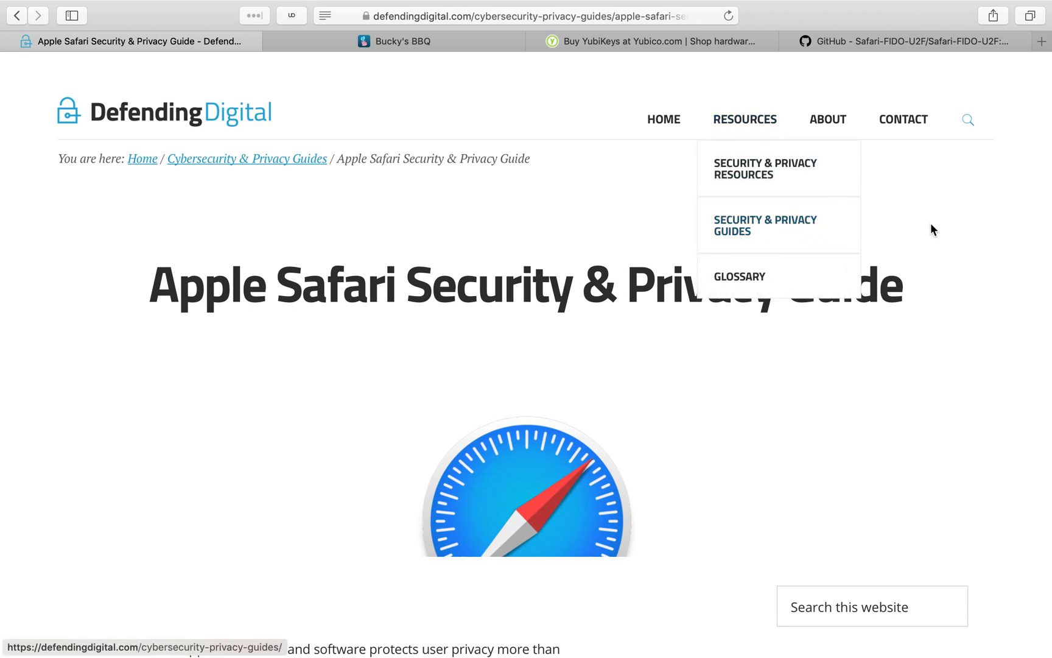
mouse_move(764, 170)
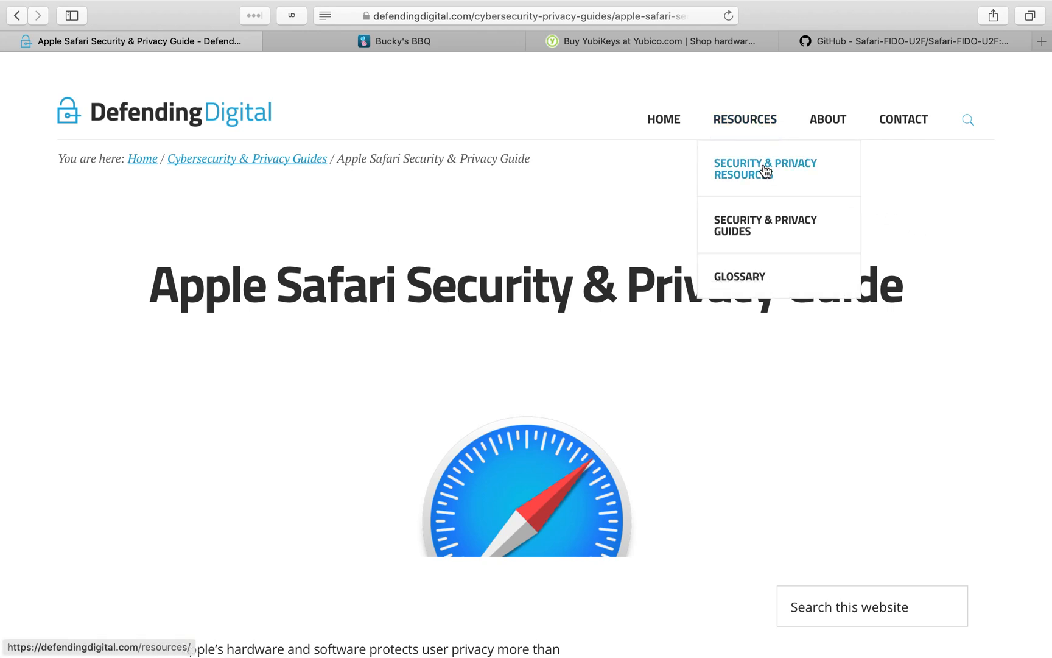
mouse_move(976, 202)
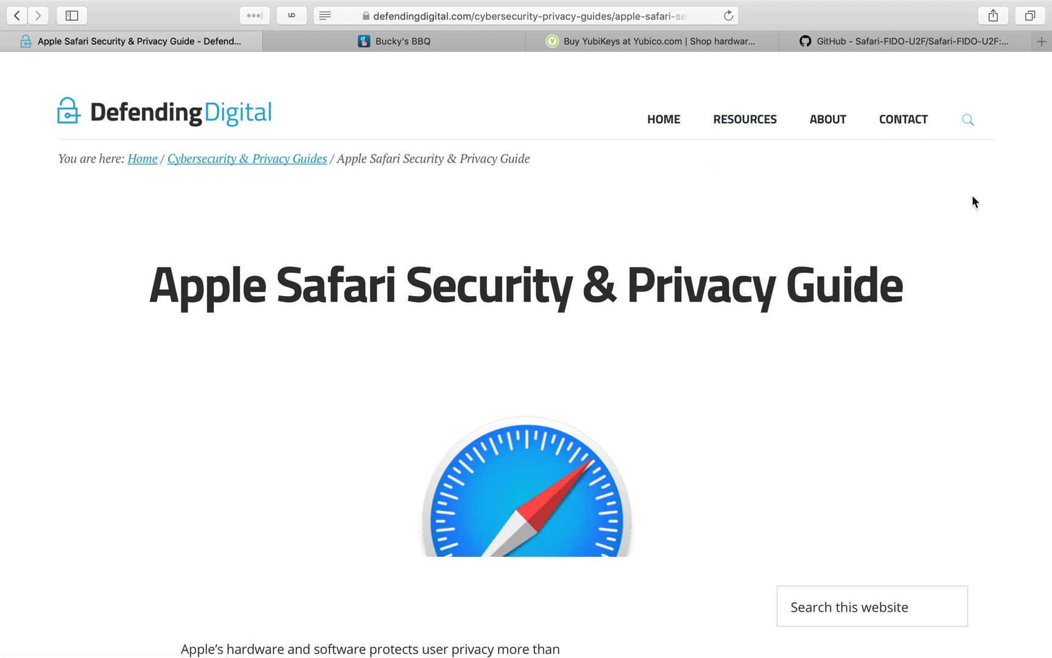